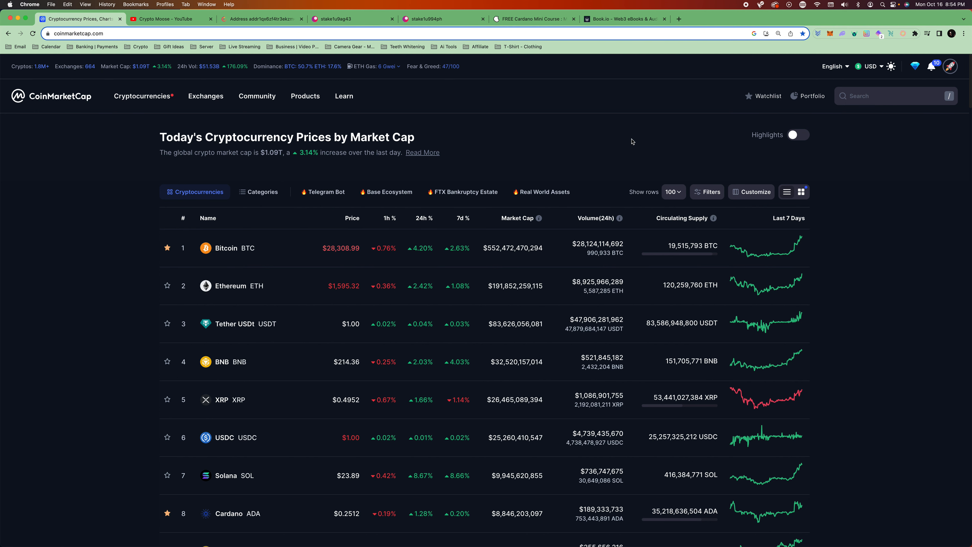
# - Browse the Crypto Moose YouTube channel's videos, then return to the CoinMarketCap rankings
pyautogui.click(169, 19)
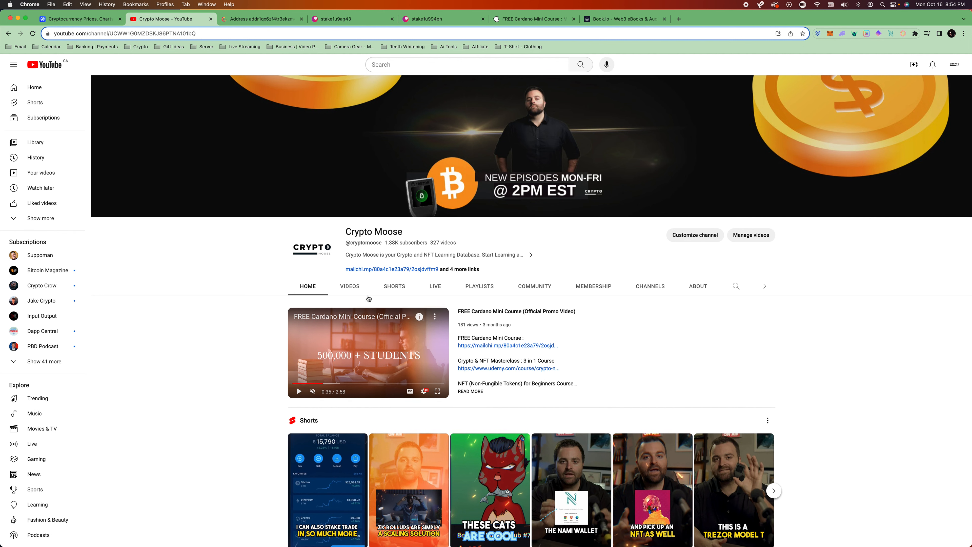
pyautogui.click(349, 286)
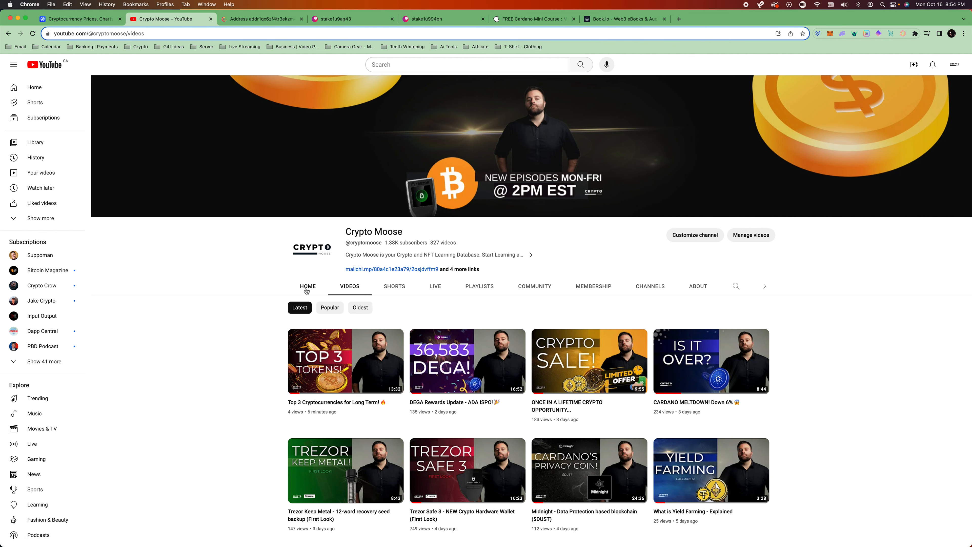
pyautogui.click(307, 285)
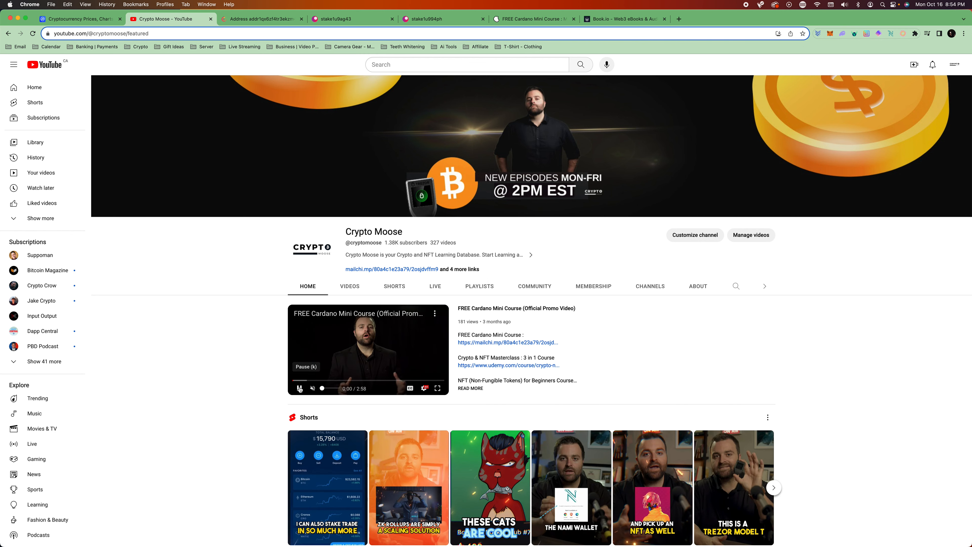
pyautogui.click(79, 19)
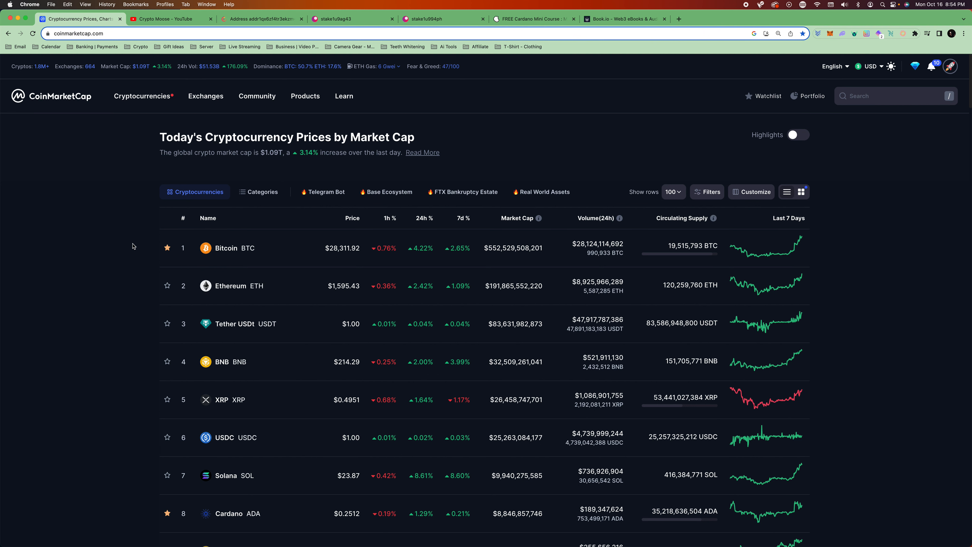
pyautogui.moveTo(110, 165)
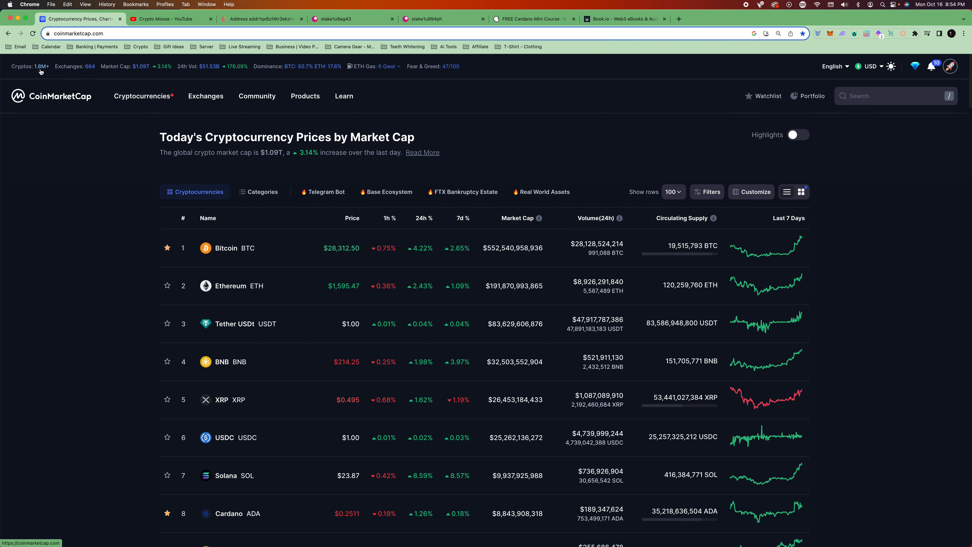
pyautogui.moveTo(274, 173)
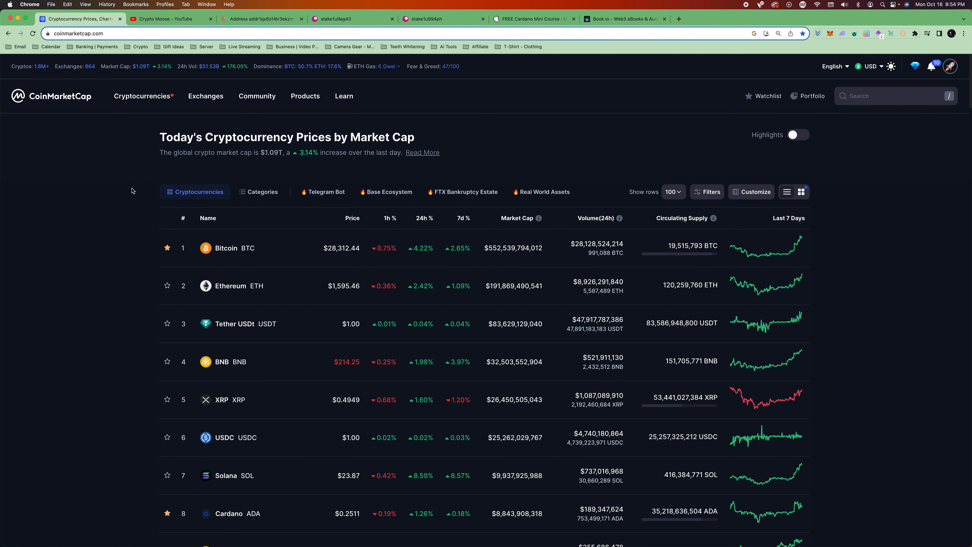
# - Scroll the rankings table and open the Polkadot (DOT) coin page
pyautogui.scroll(-3)
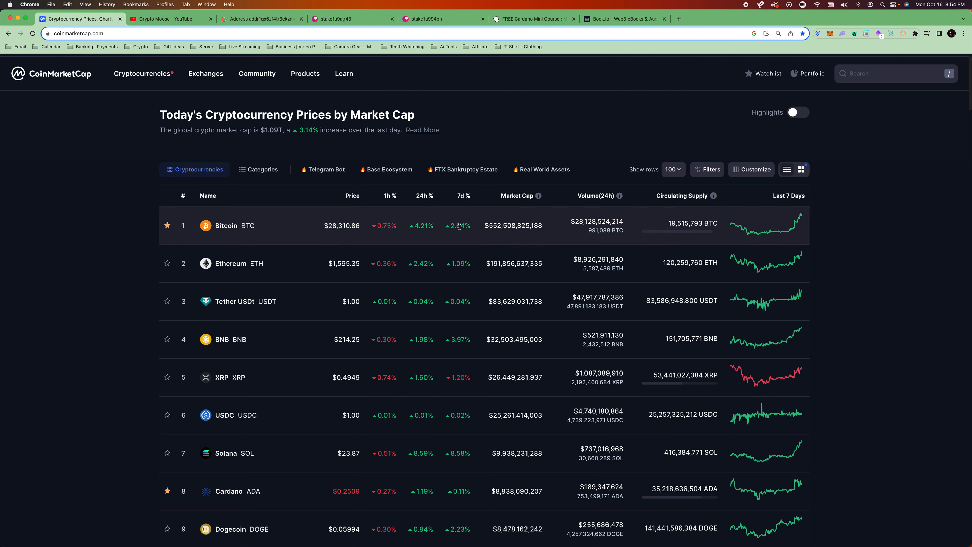
pyautogui.moveTo(899, 235)
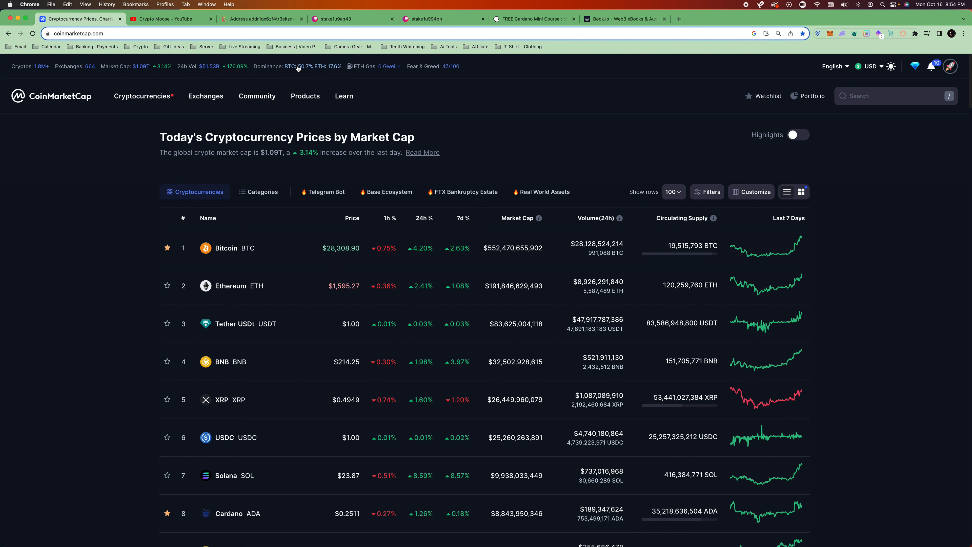
pyautogui.moveTo(684, 134)
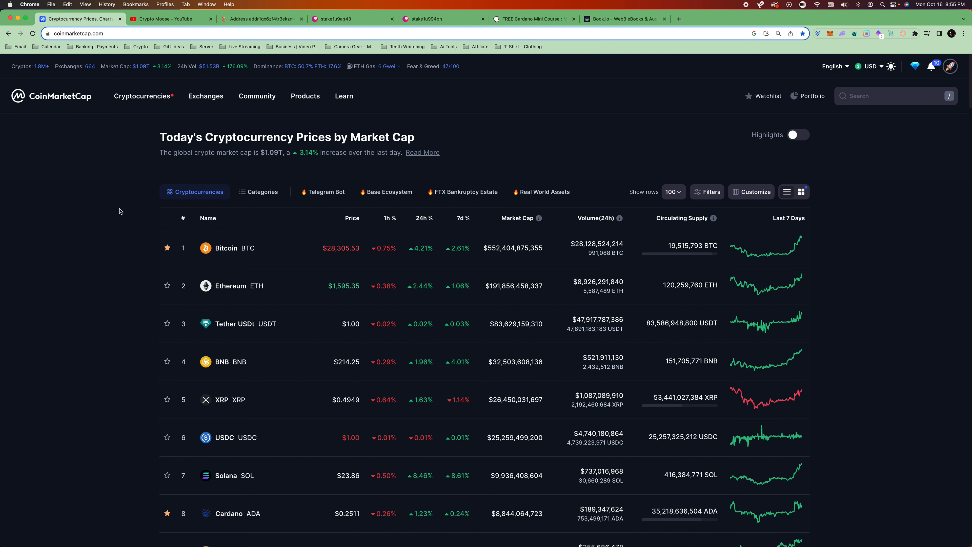
pyautogui.moveTo(70, 222)
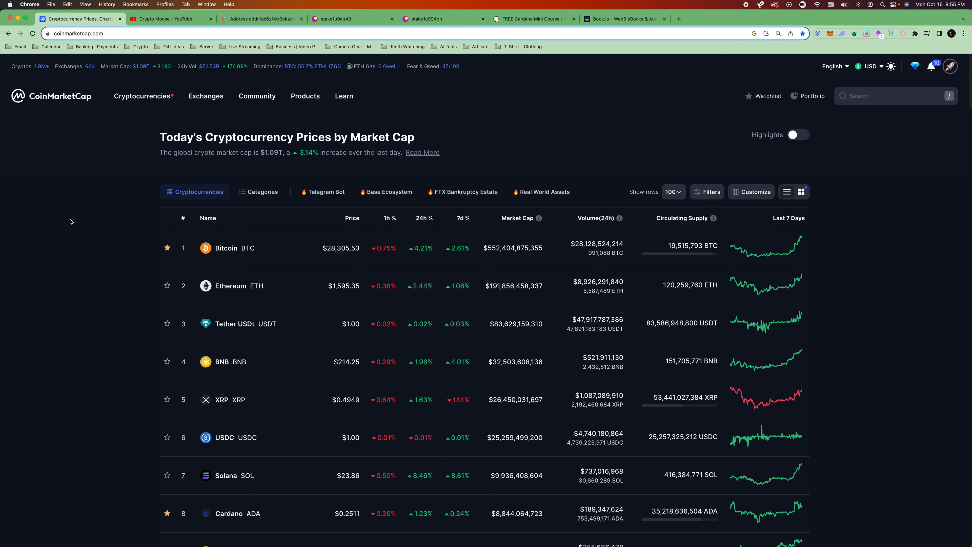
pyautogui.moveTo(86, 212)
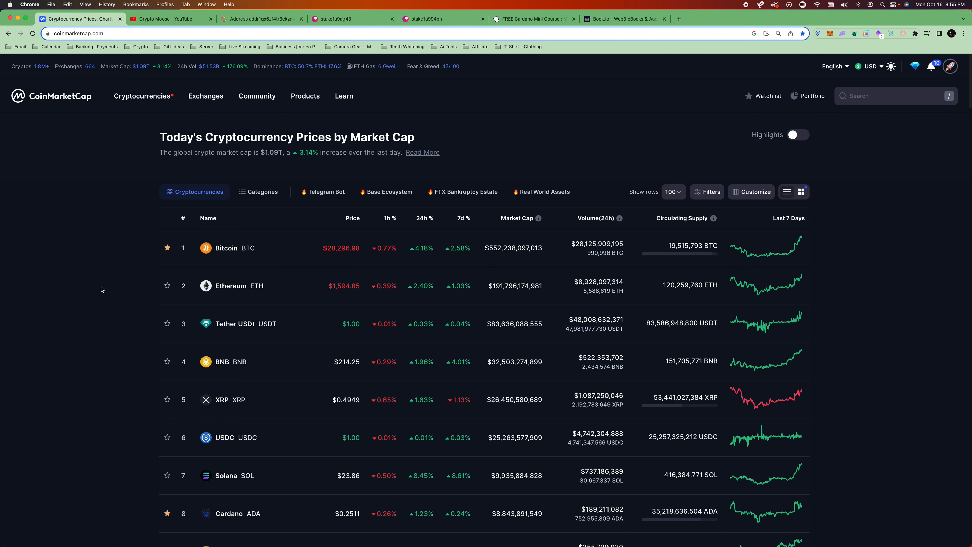
pyautogui.scroll(-3)
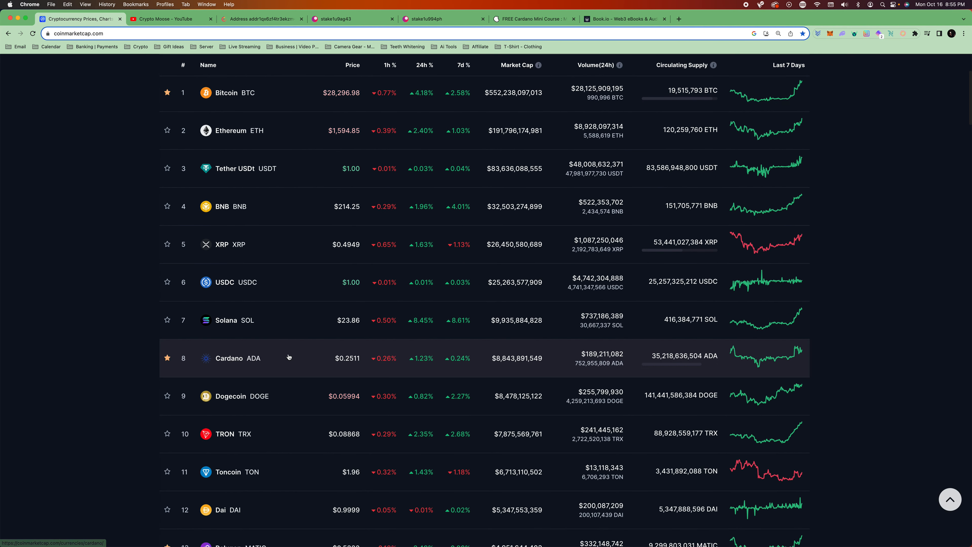
pyautogui.moveTo(347, 362)
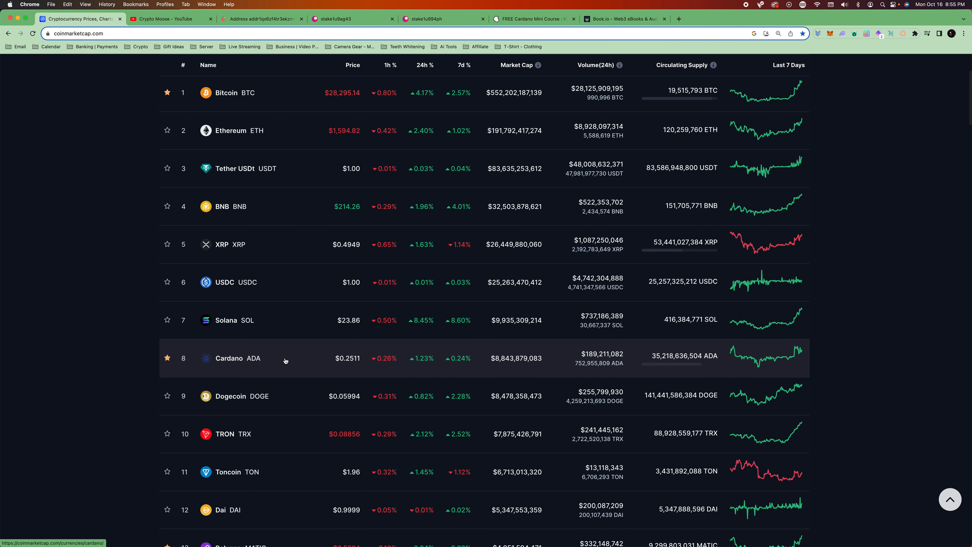
pyautogui.scroll(3)
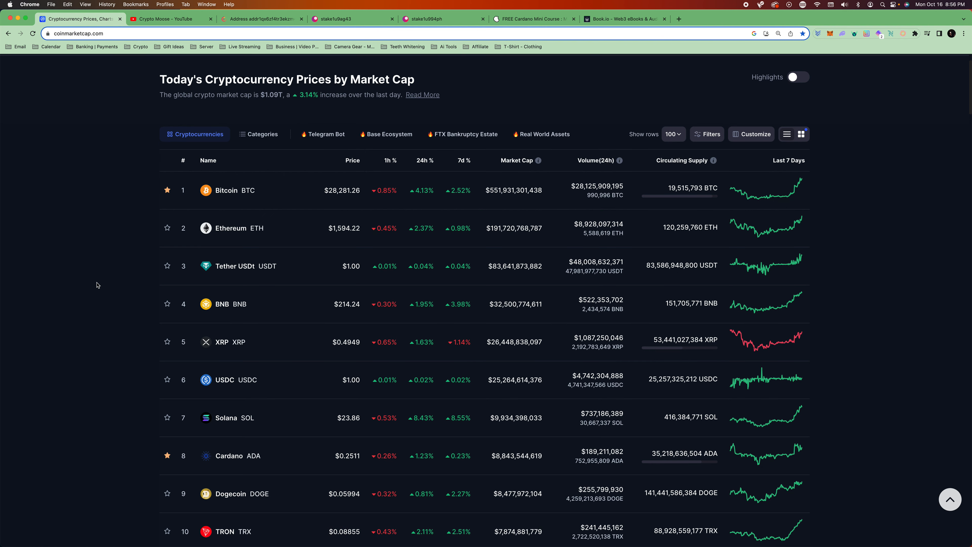
pyautogui.moveTo(284, 450)
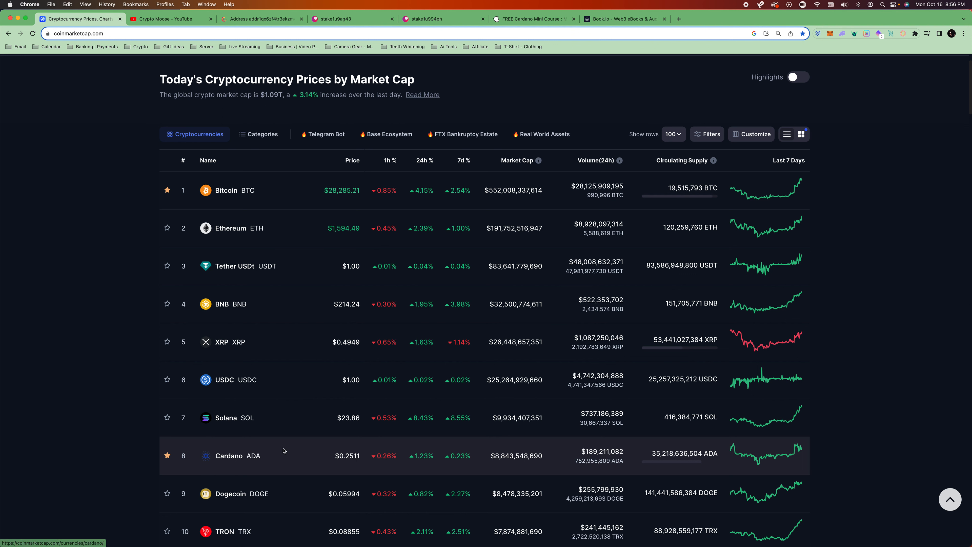
pyautogui.moveTo(67, 255)
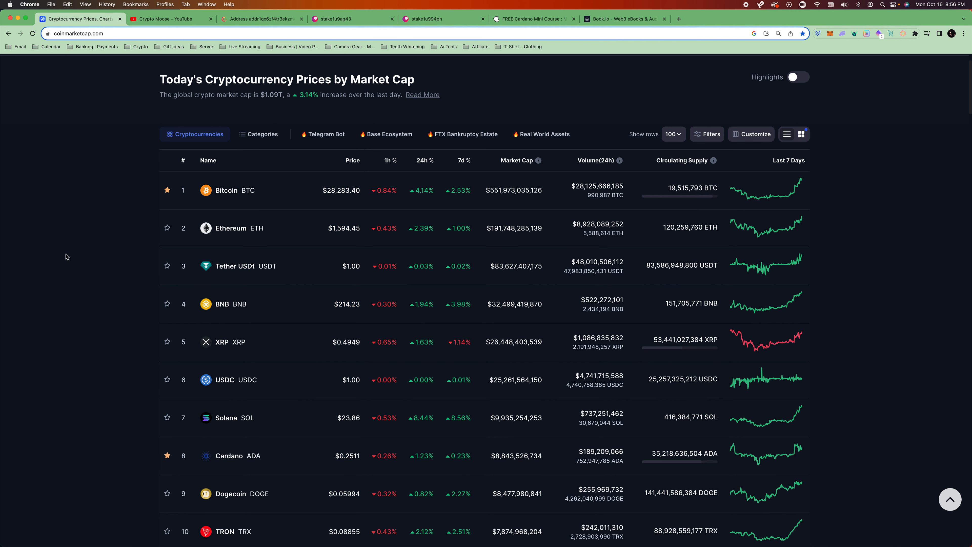
pyautogui.scroll(-3)
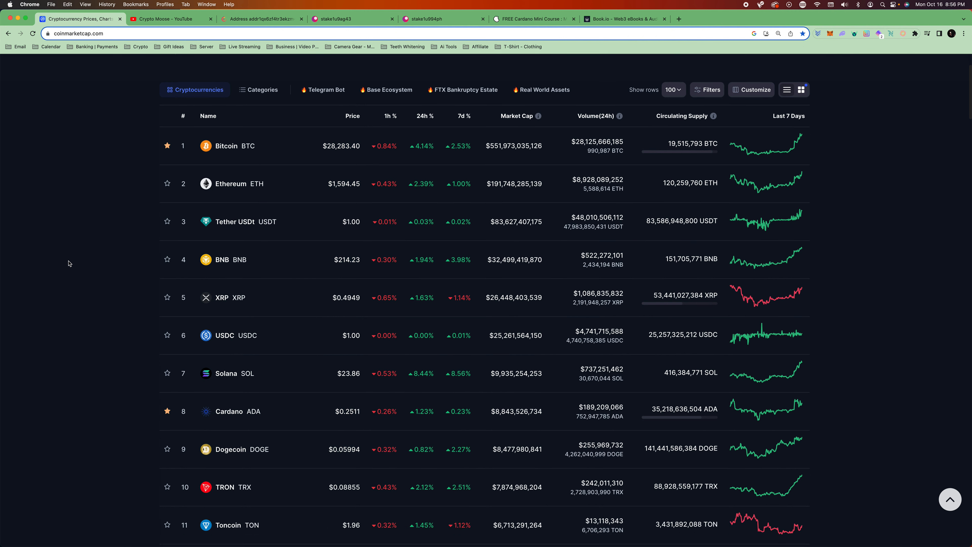
pyautogui.scroll(-3)
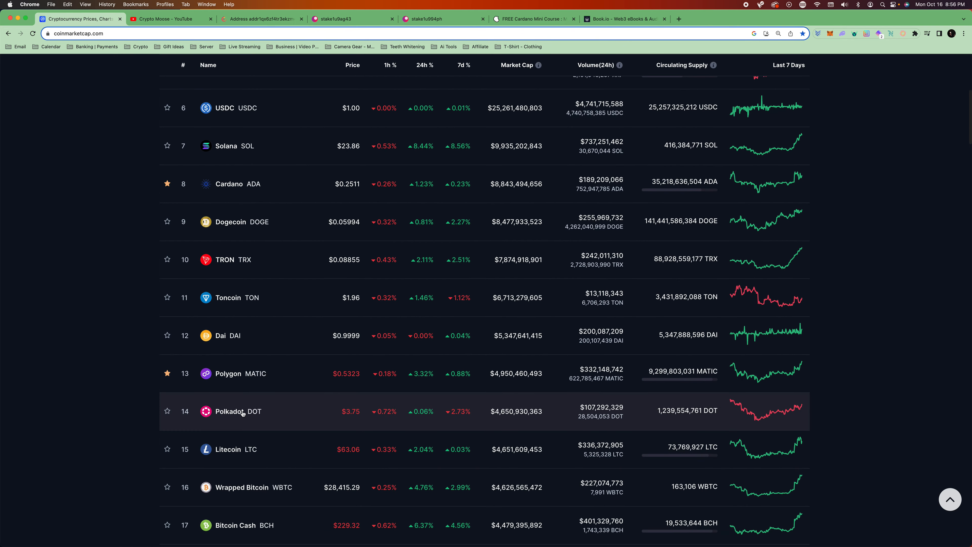
pyautogui.click(229, 411)
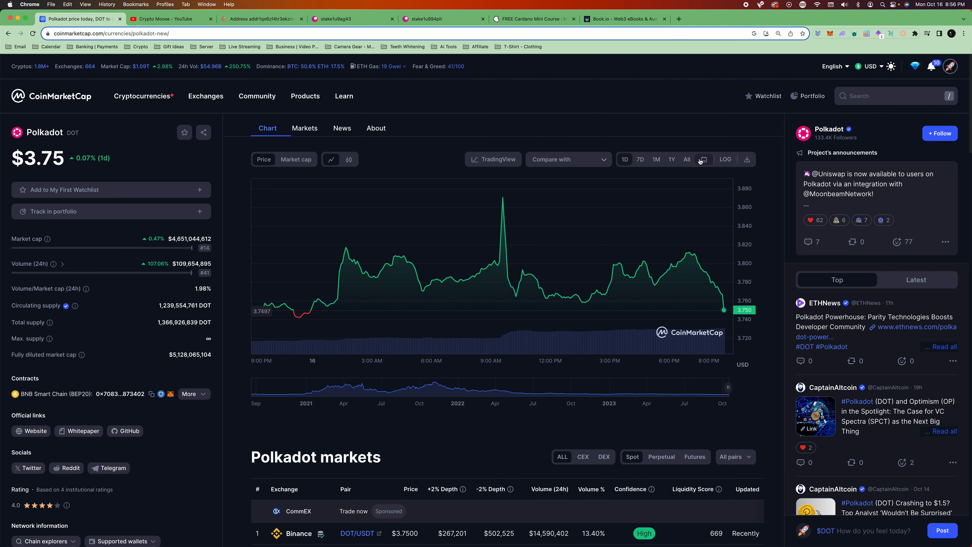
# - View Polkadot's all-time, one-year, then all-time chart, and return to the rankings homepage
pyautogui.click(687, 159)
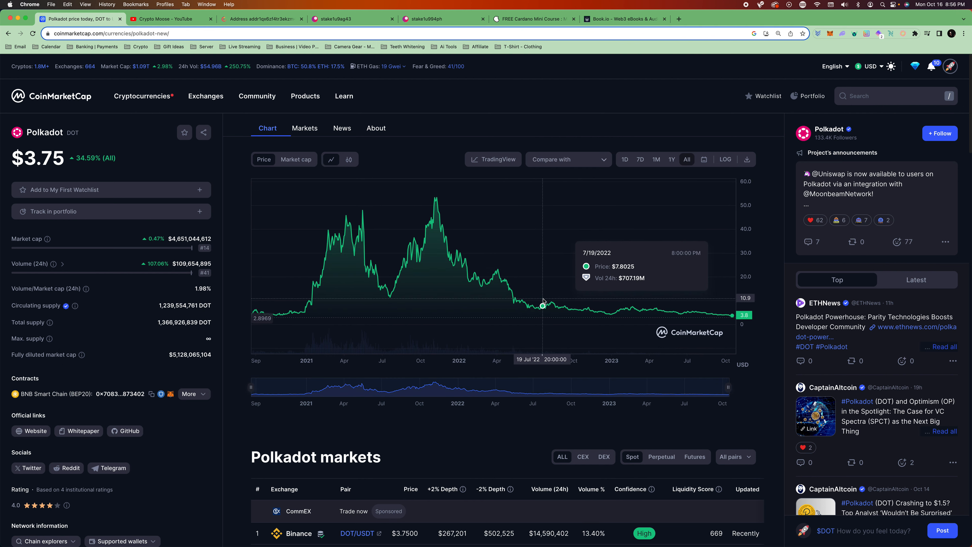
pyautogui.moveTo(731, 305)
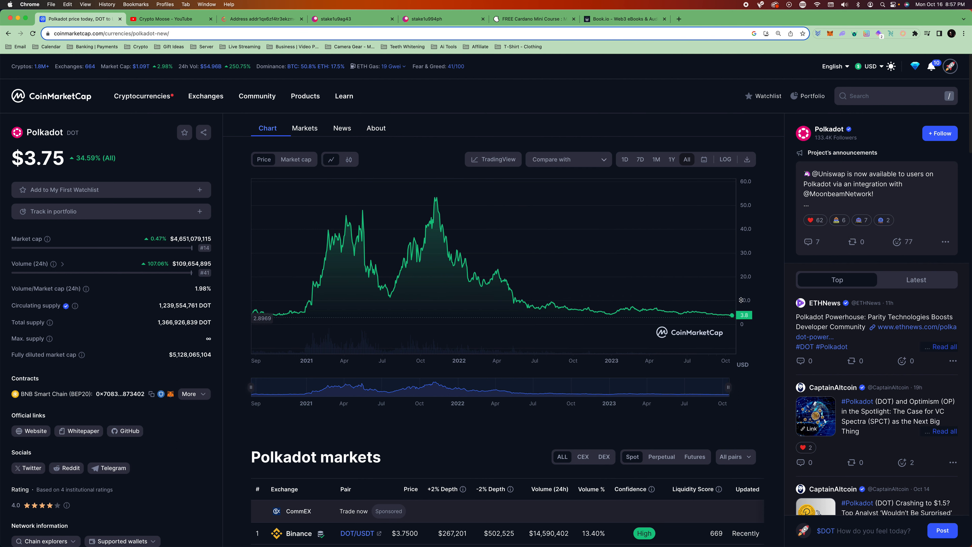
pyautogui.click(671, 159)
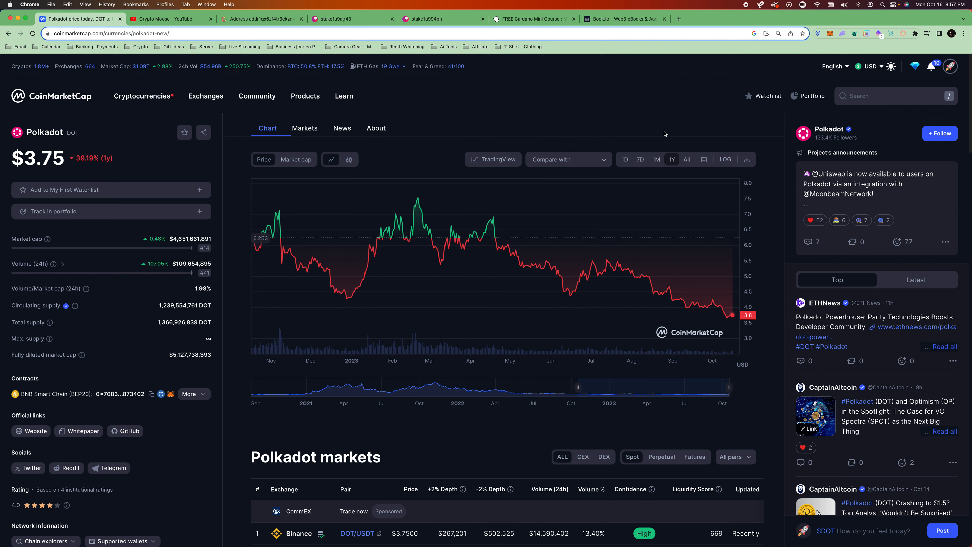
pyautogui.click(687, 159)
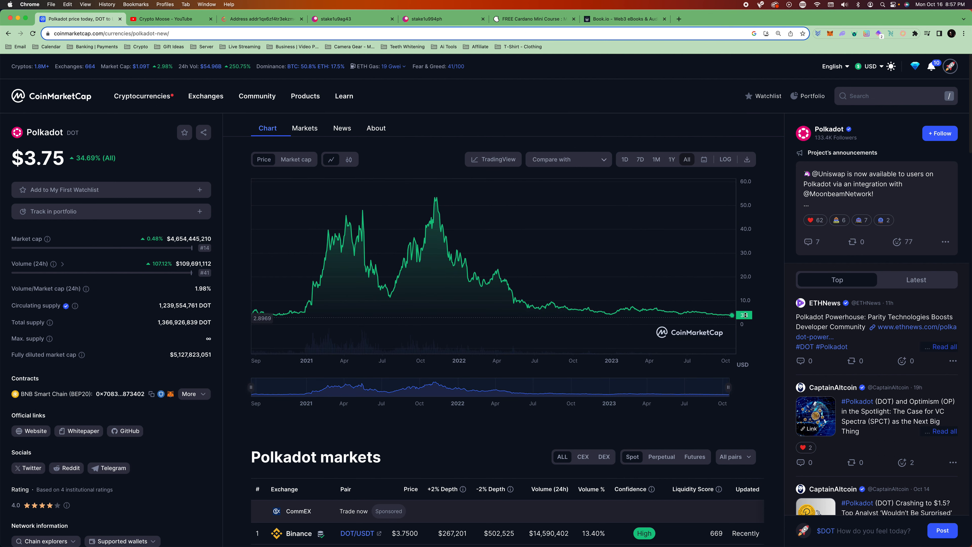
pyautogui.moveTo(438, 287)
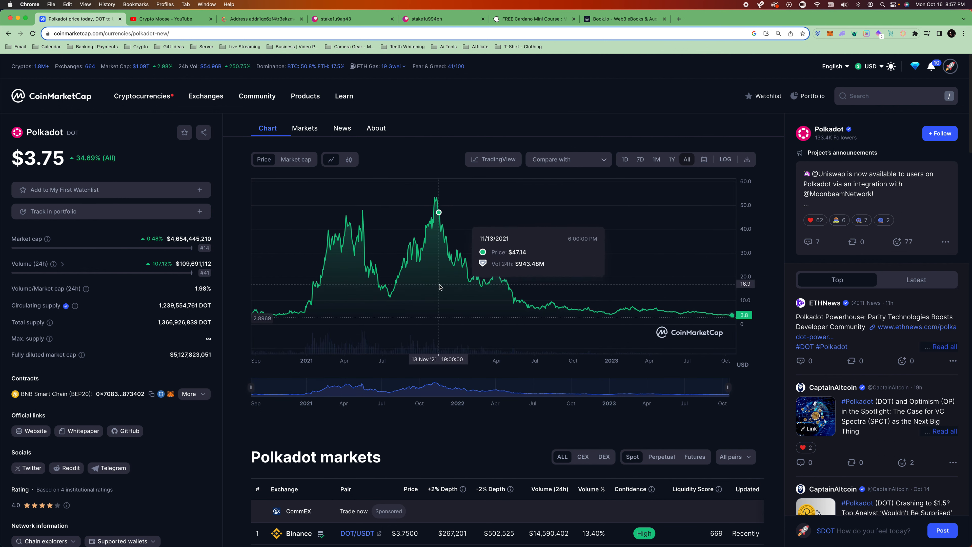
pyautogui.moveTo(161, 143)
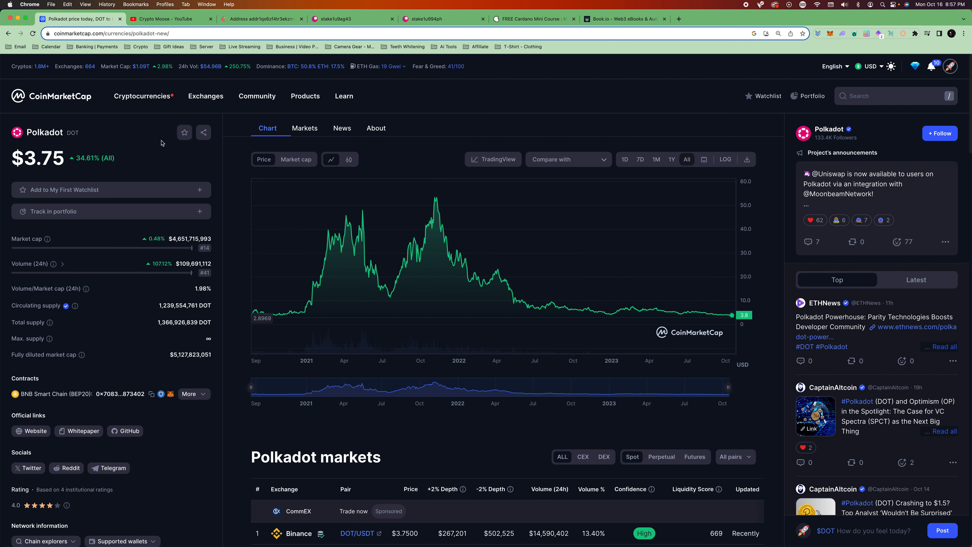
pyautogui.moveTo(236, 154)
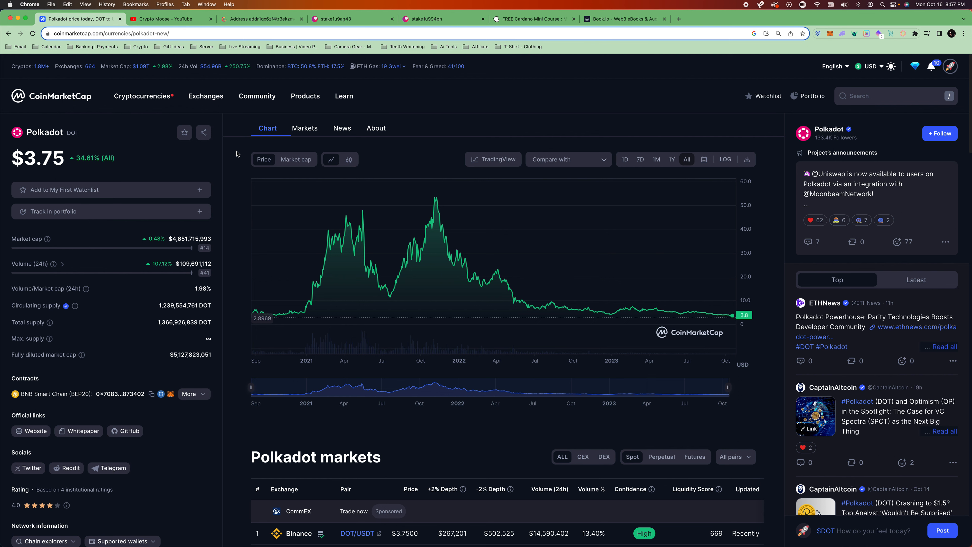
pyautogui.click(50, 96)
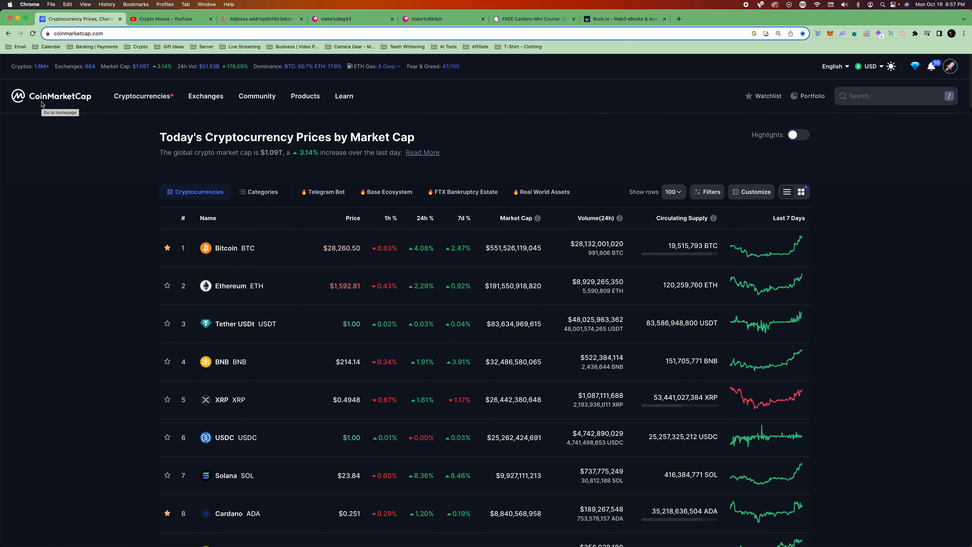
pyautogui.moveTo(171, 293)
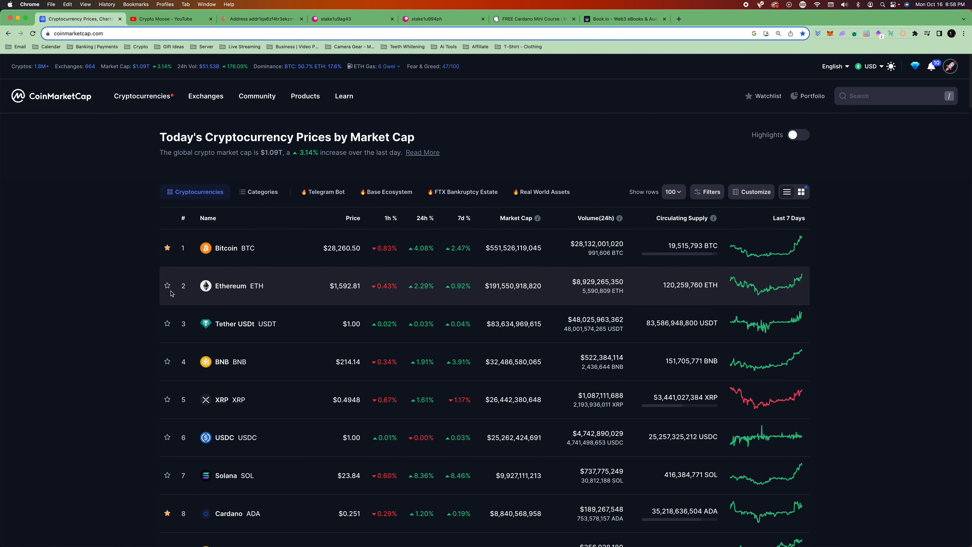
# - Search 'mel' from the rankings page and open the MELD coin page
pyautogui.scroll(-3)
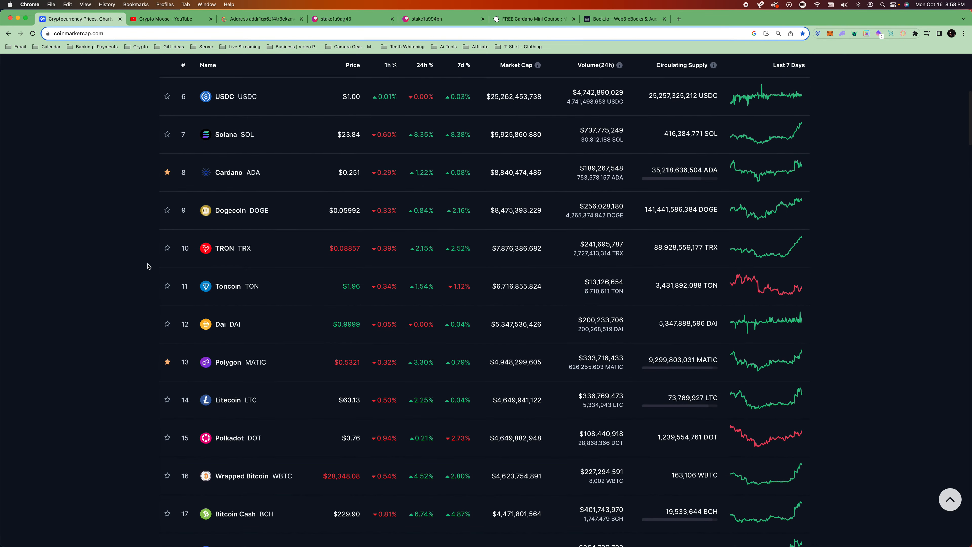
pyautogui.scroll(3)
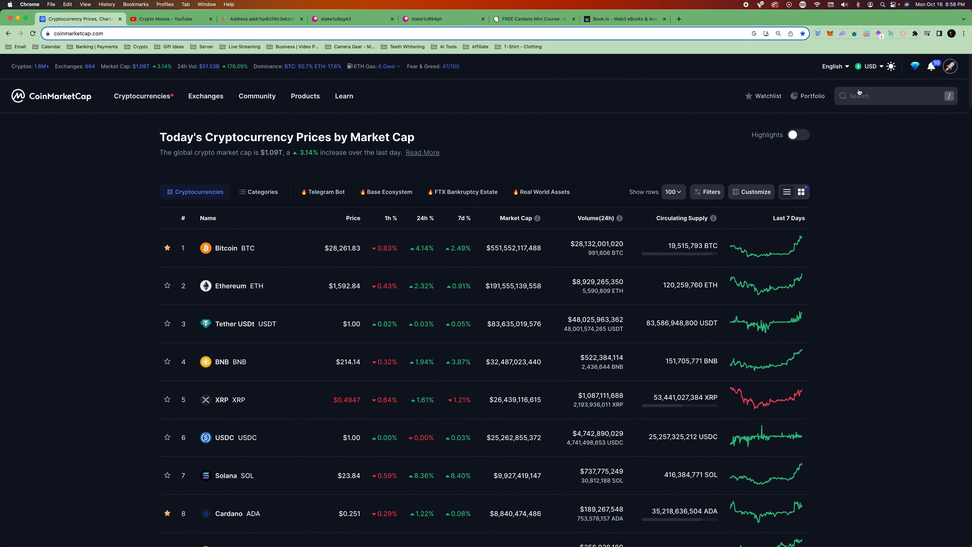
pyautogui.write('mel')
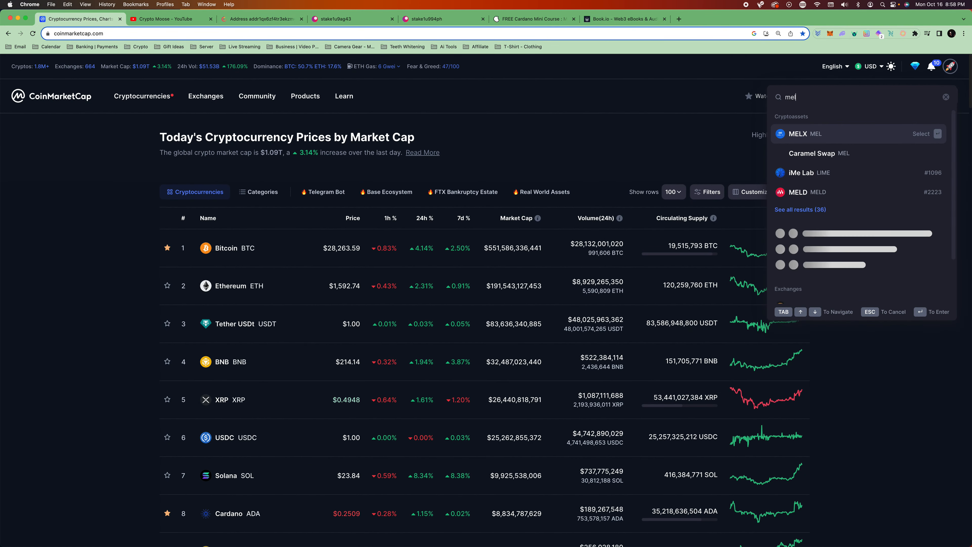
pyautogui.click(798, 192)
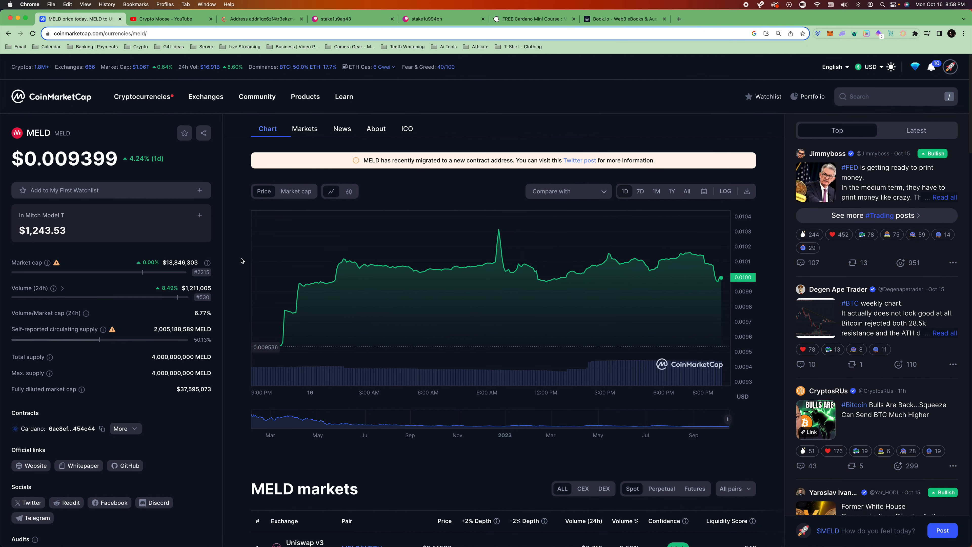
# - Toggle MELD's chart between 1Y and All ranges, ending on all-time, then switch to the Crypto Moose YouTube tab
pyautogui.scroll(-3)
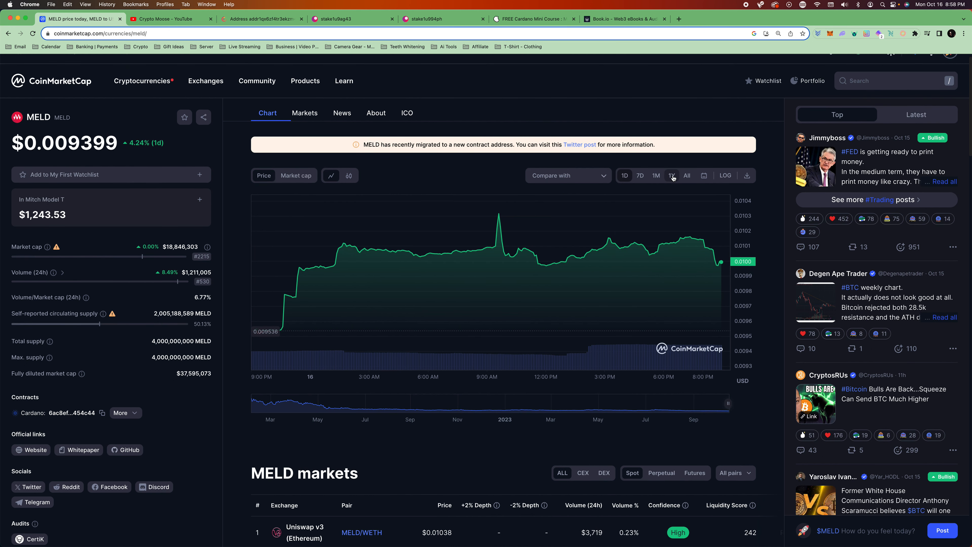
pyautogui.click(672, 175)
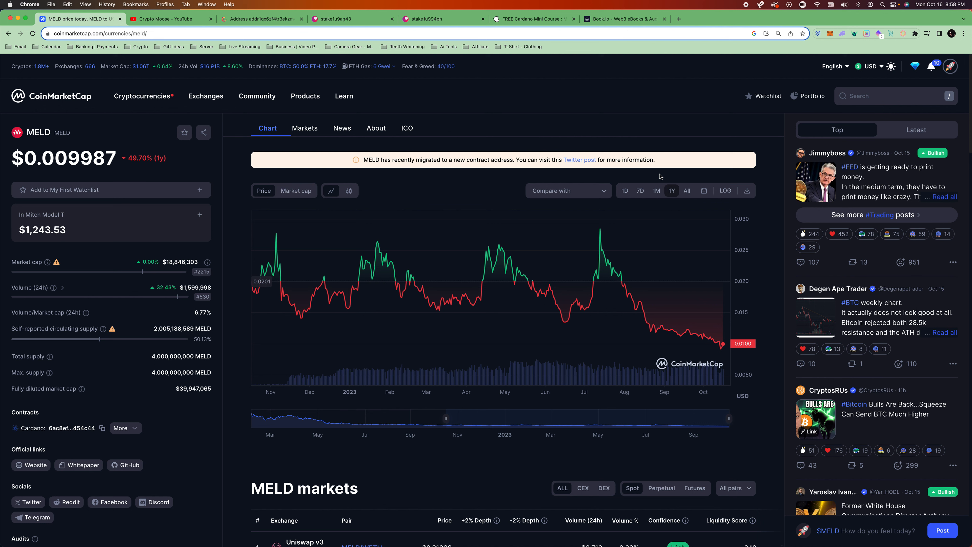
pyautogui.moveTo(679, 117)
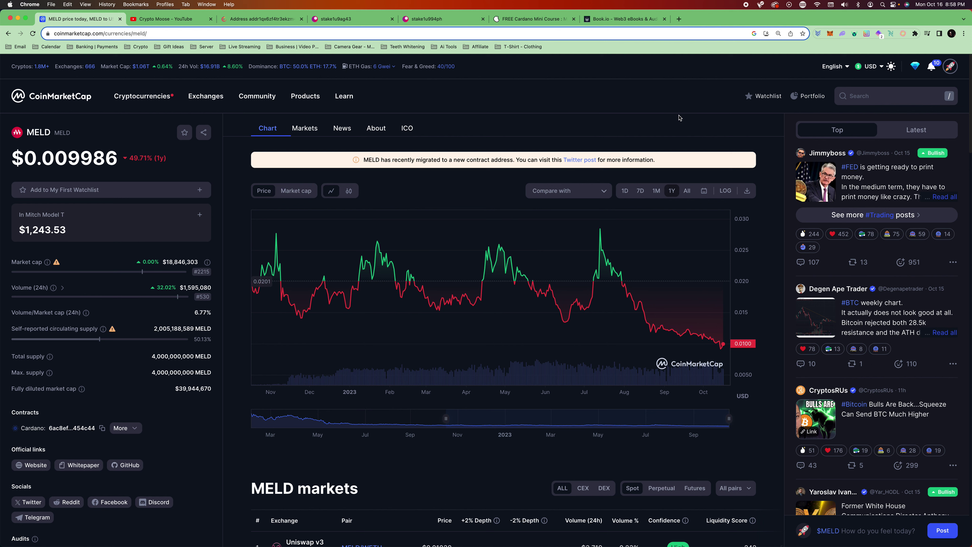
pyautogui.click(687, 190)
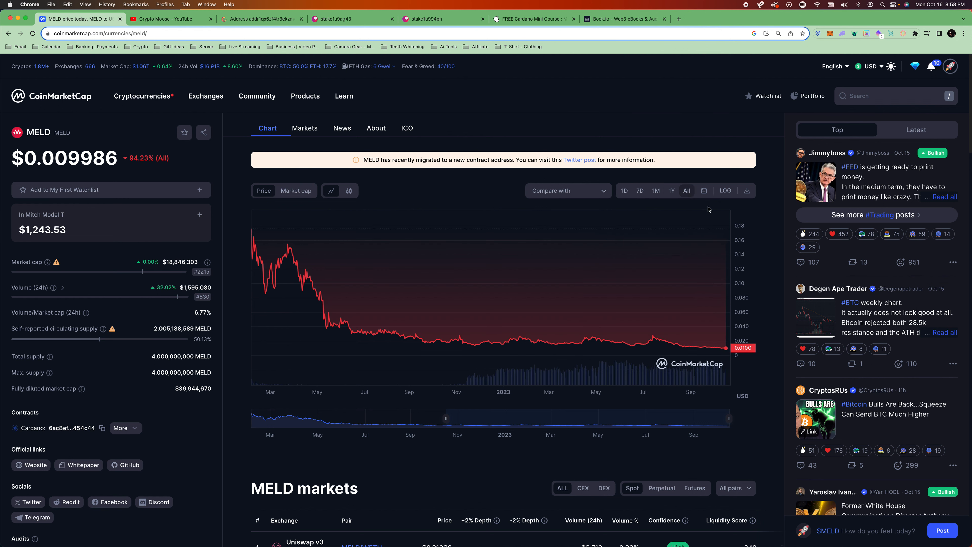
pyautogui.moveTo(483, 367)
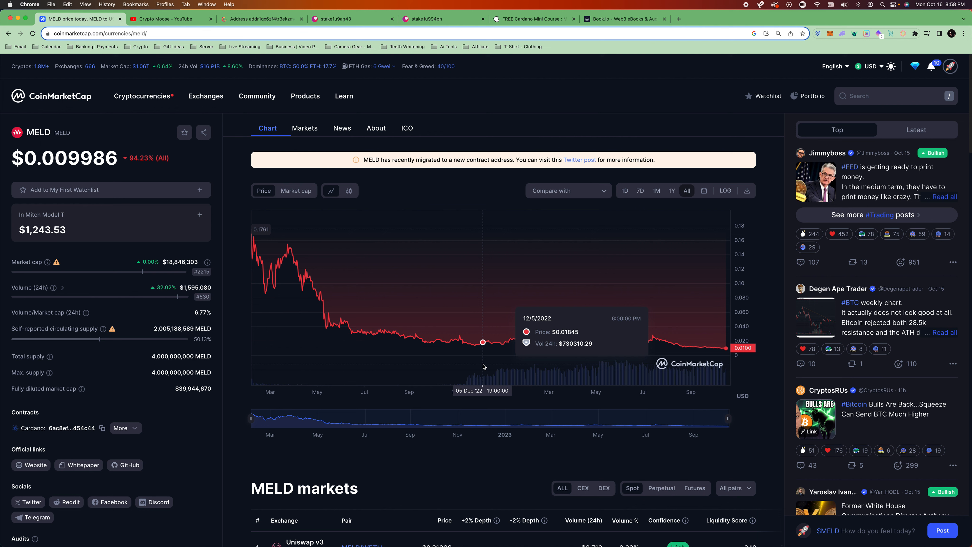
pyautogui.moveTo(197, 428)
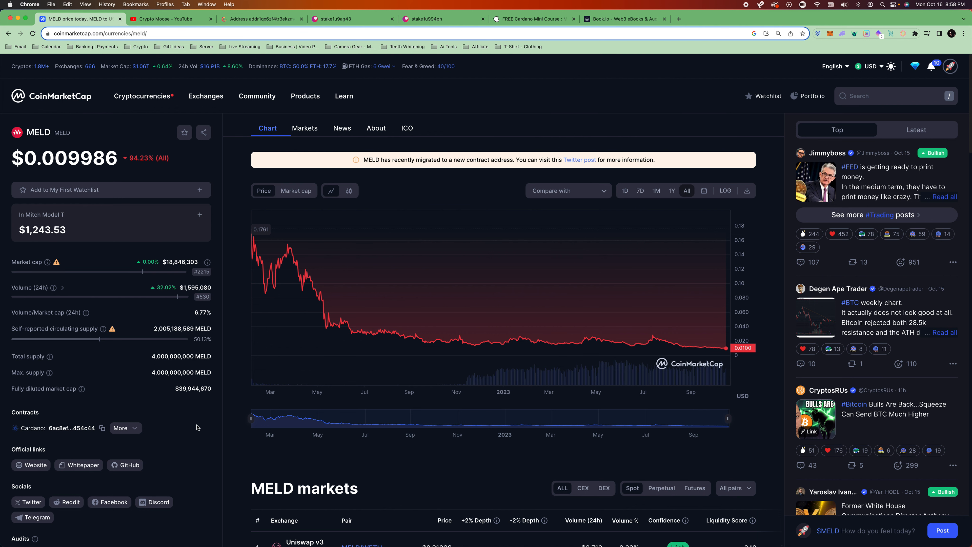
pyautogui.moveTo(200, 374)
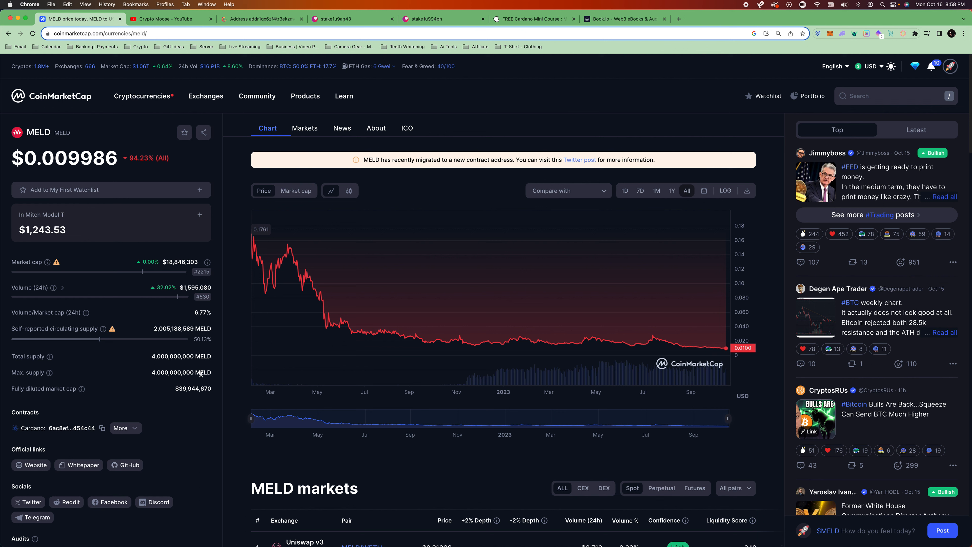
pyautogui.moveTo(394, 334)
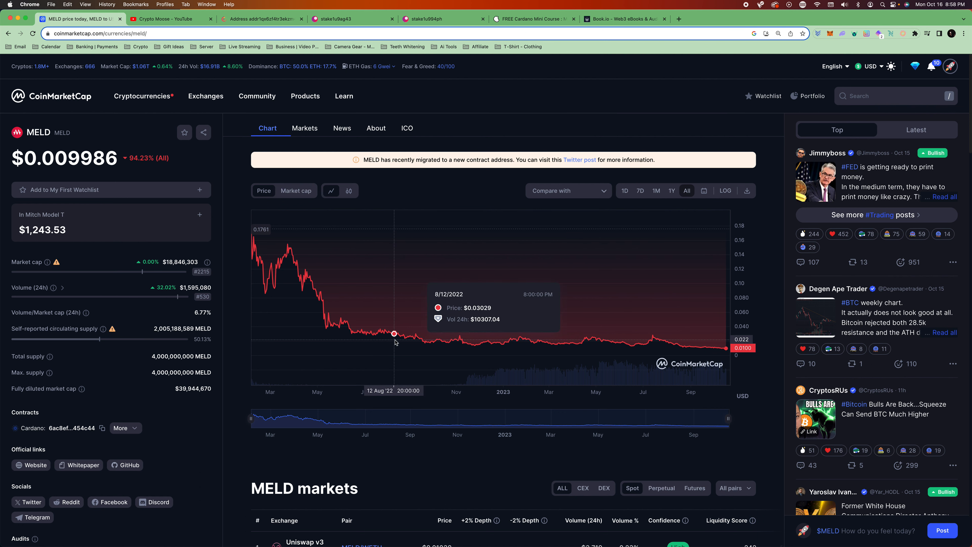
pyautogui.moveTo(249, 362)
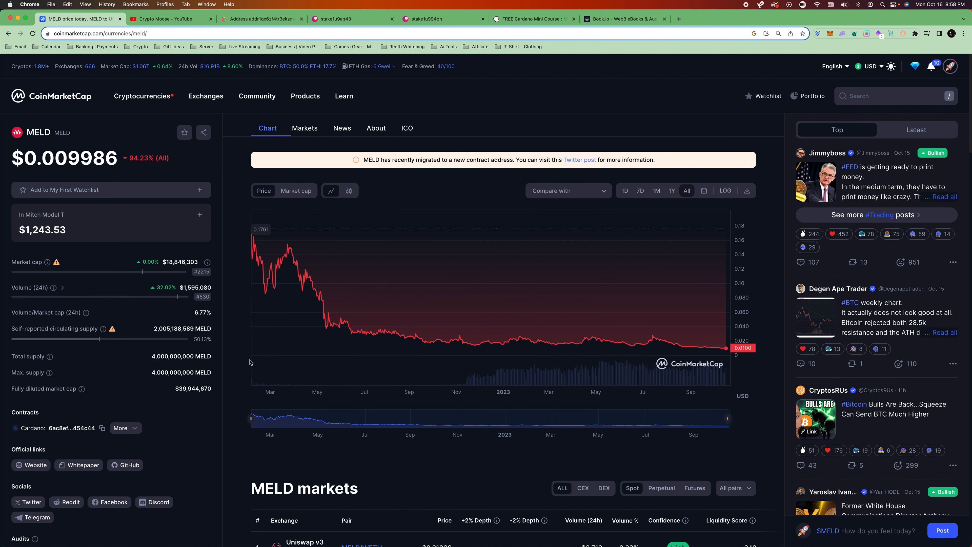
pyautogui.moveTo(223, 392)
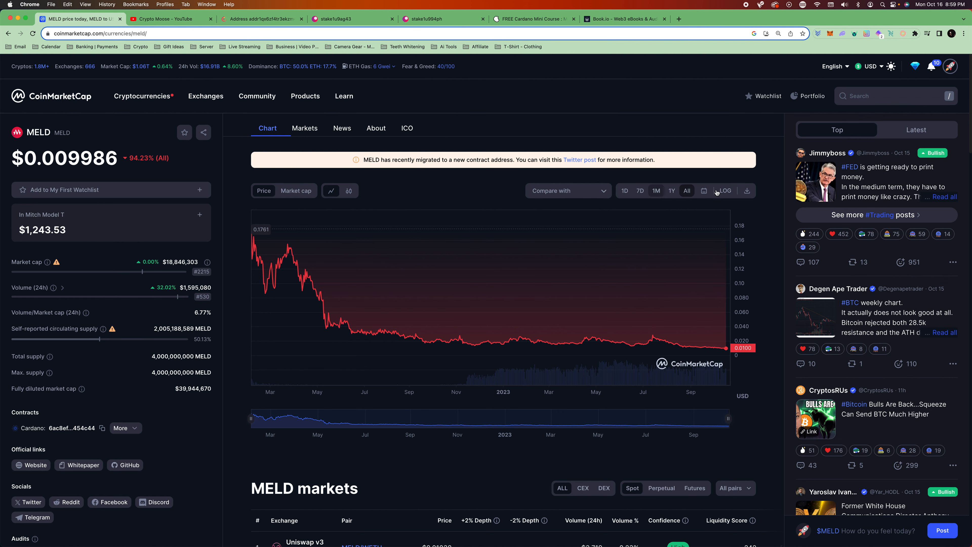
pyautogui.click(655, 190)
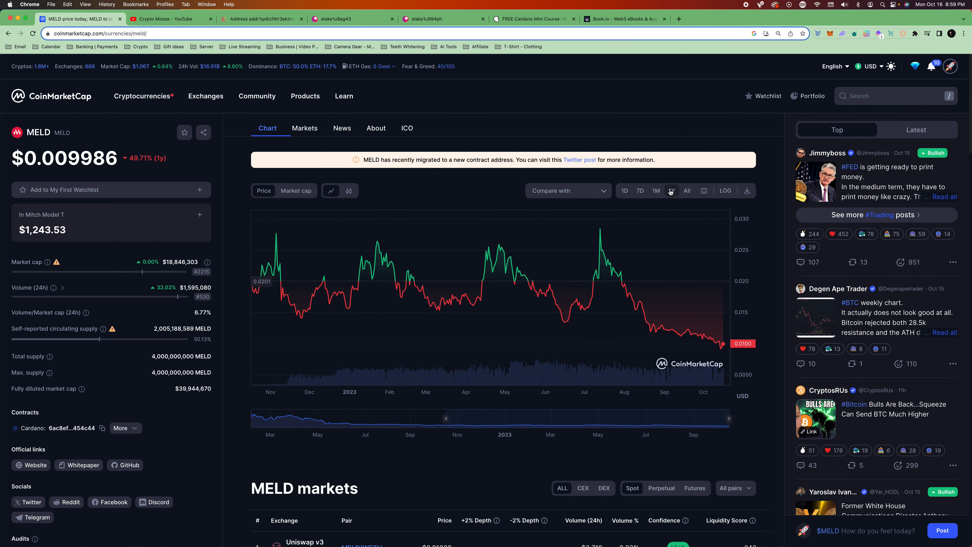
pyautogui.click(671, 190)
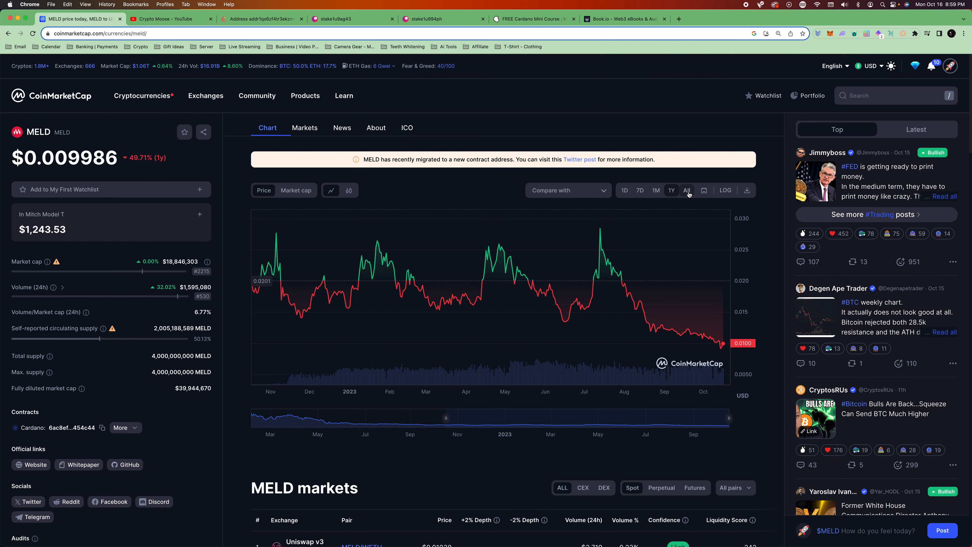
pyautogui.click(686, 190)
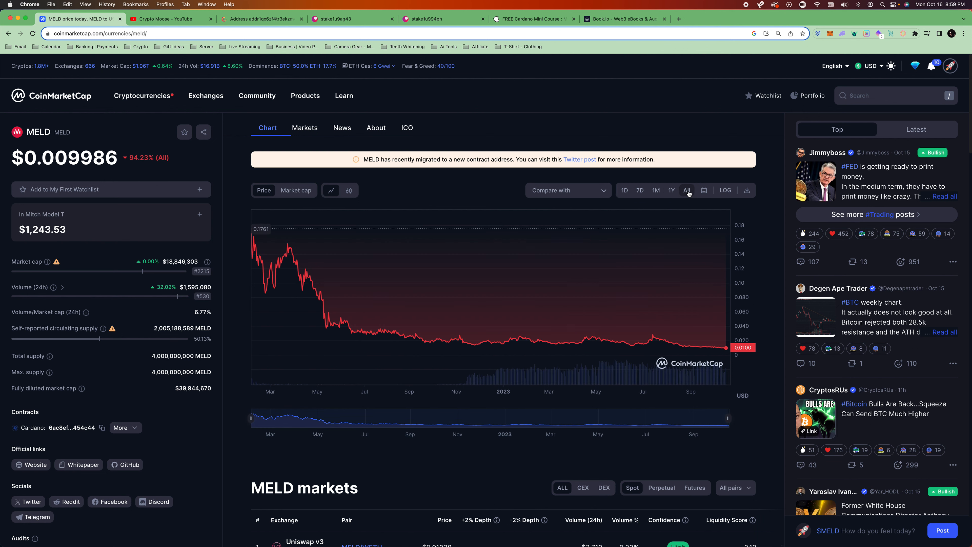
pyautogui.moveTo(288, 315)
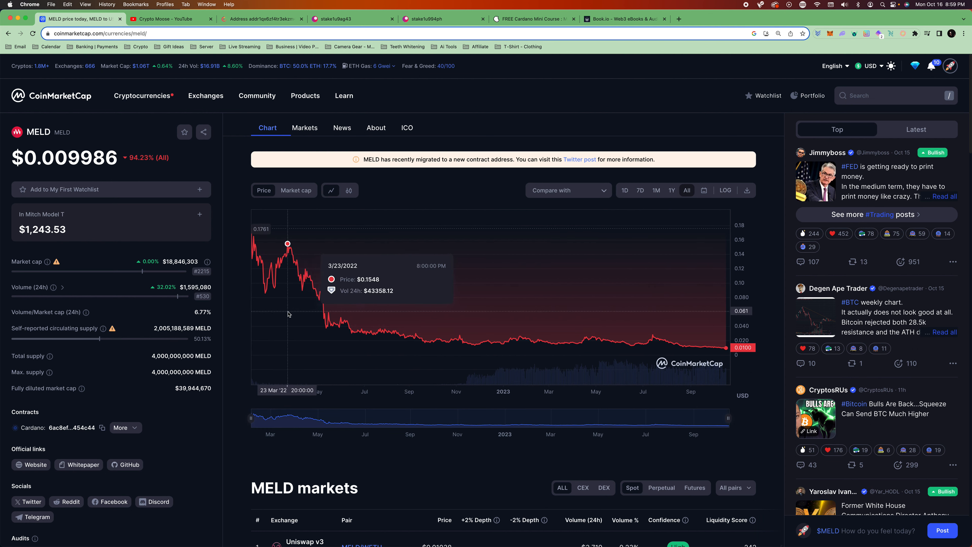
pyautogui.moveTo(500, 342)
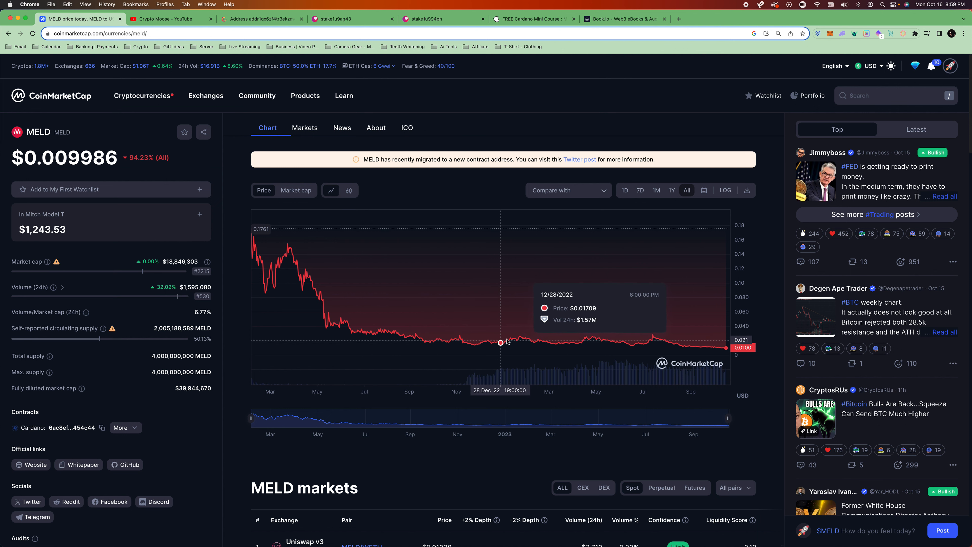
pyautogui.moveTo(420, 339)
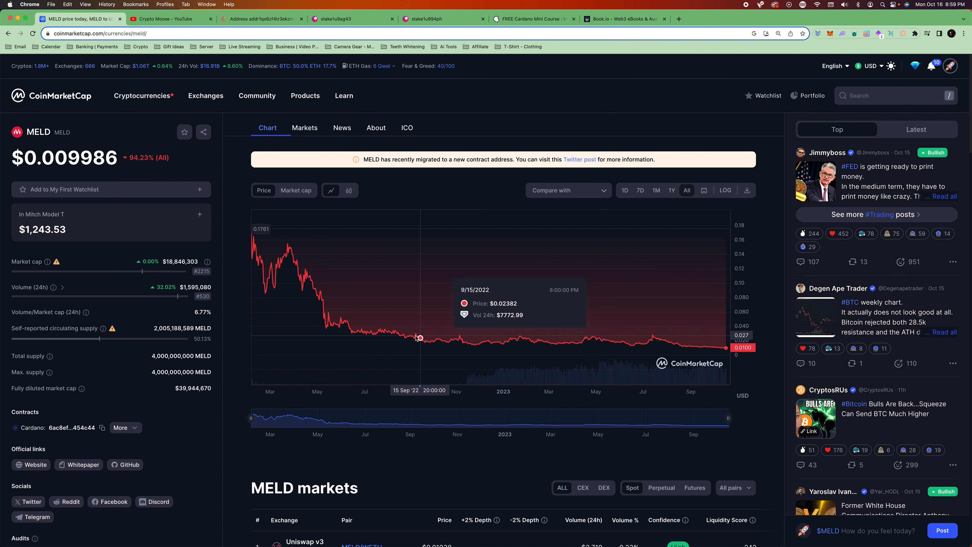
pyautogui.moveTo(276, 305)
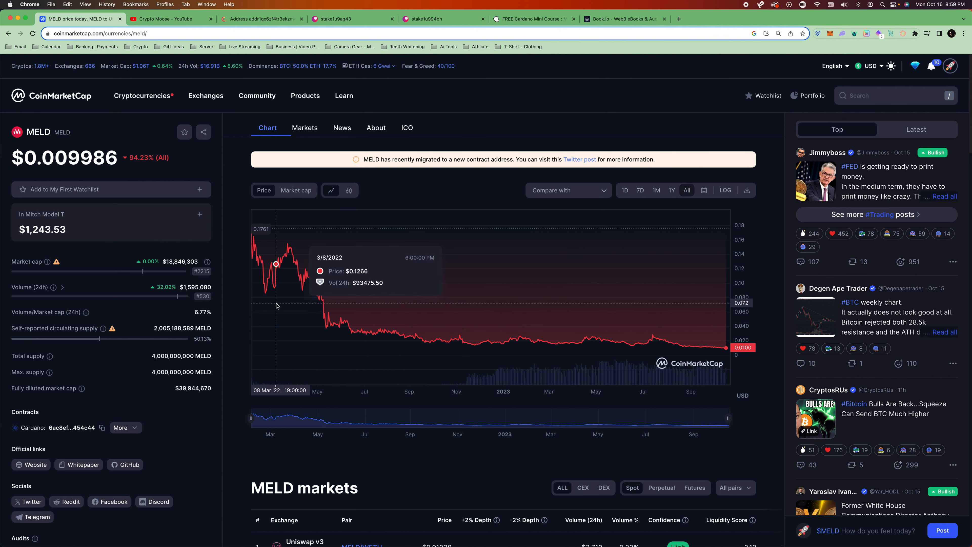
pyautogui.moveTo(256, 305)
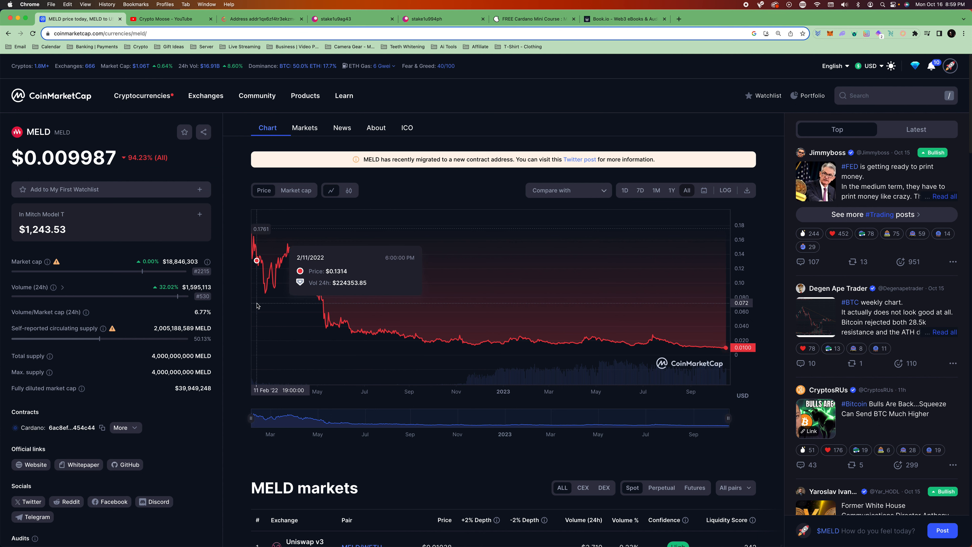
pyautogui.moveTo(283, 303)
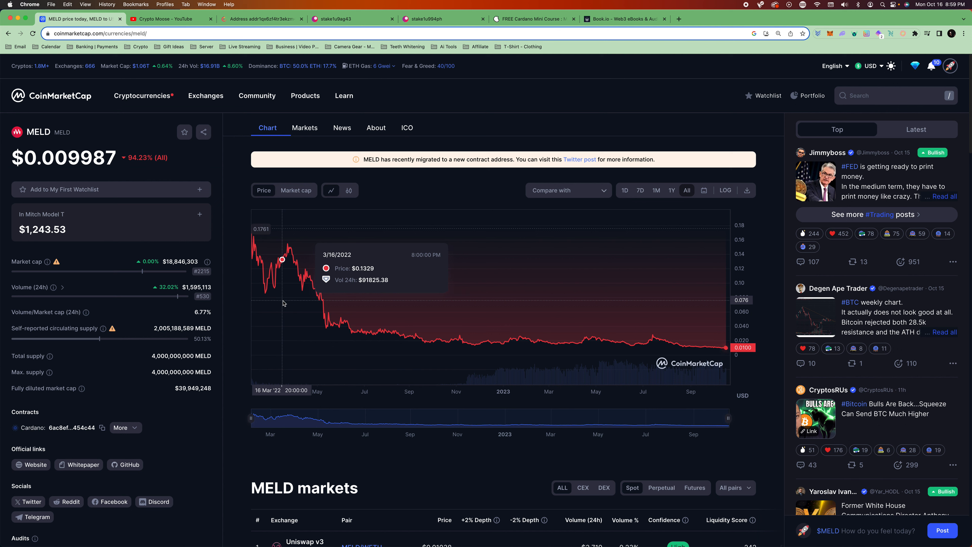
pyautogui.moveTo(484, 342)
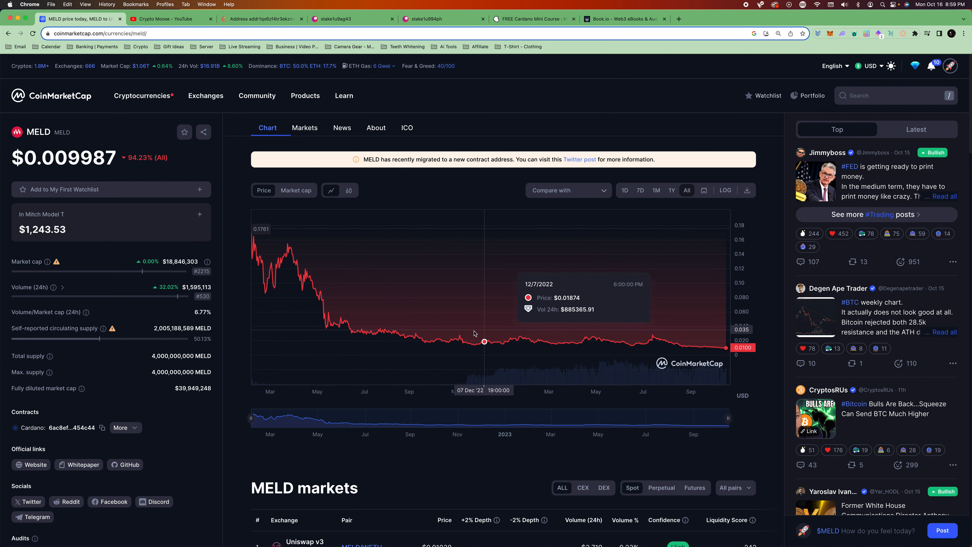
pyautogui.moveTo(460, 370)
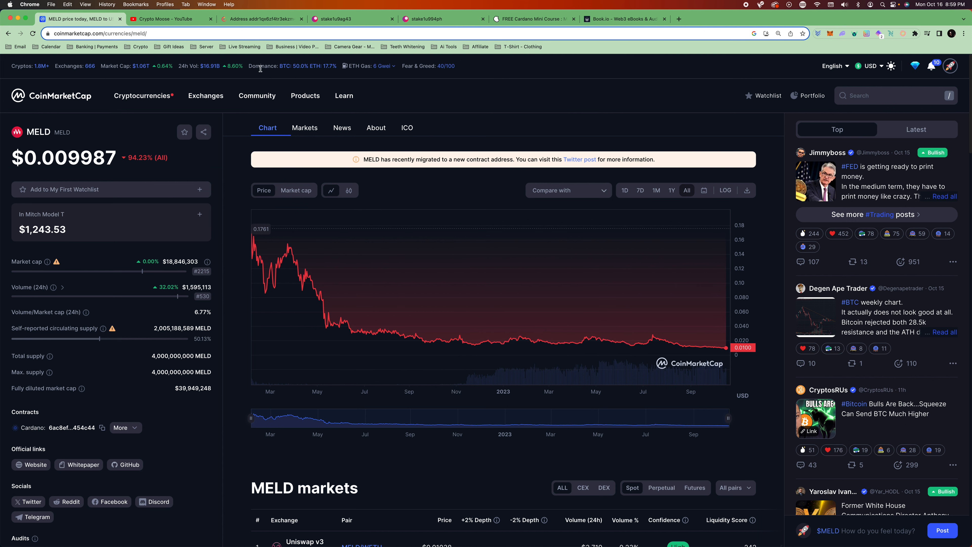
pyautogui.click(170, 19)
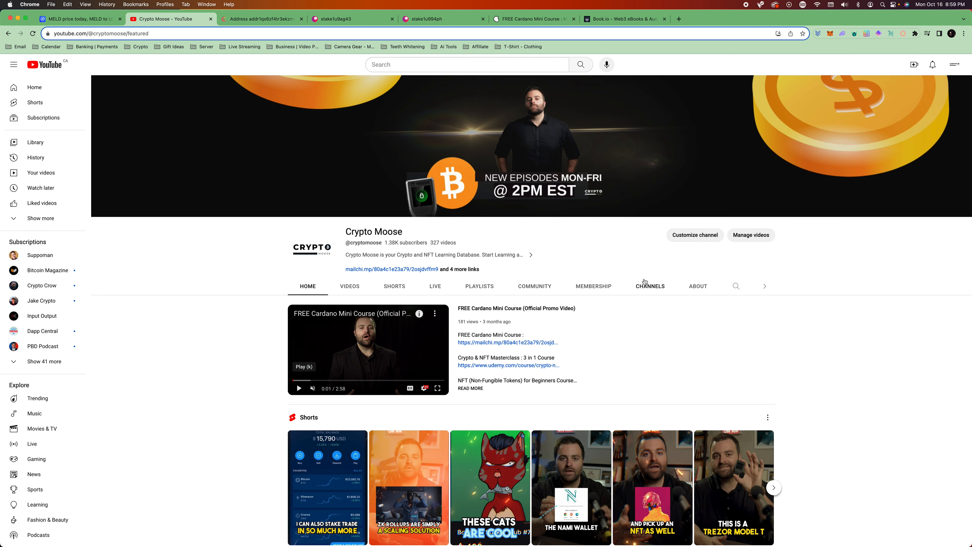
# - Search the Crypto Moose channel's videos for 'meld' and browse the results
pyautogui.click(348, 286)
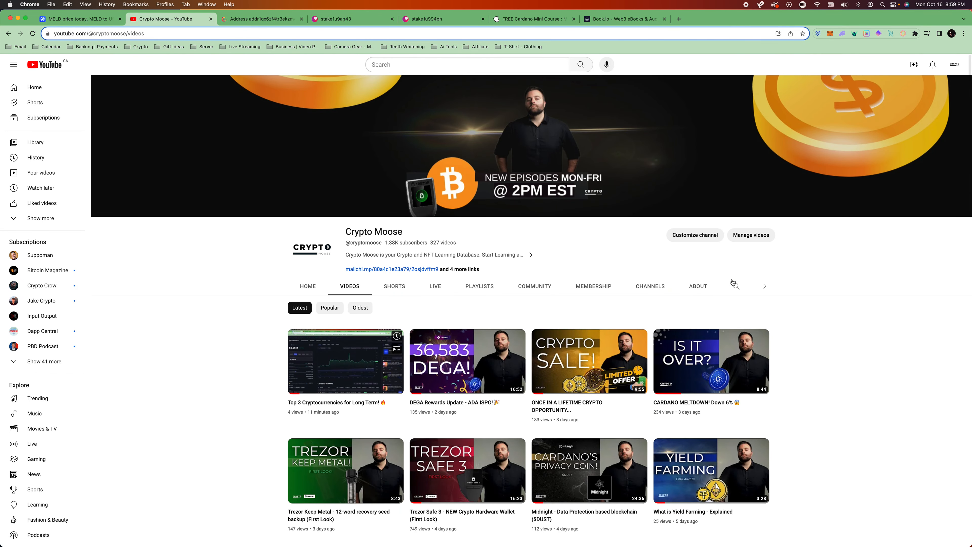
pyautogui.click(735, 285)
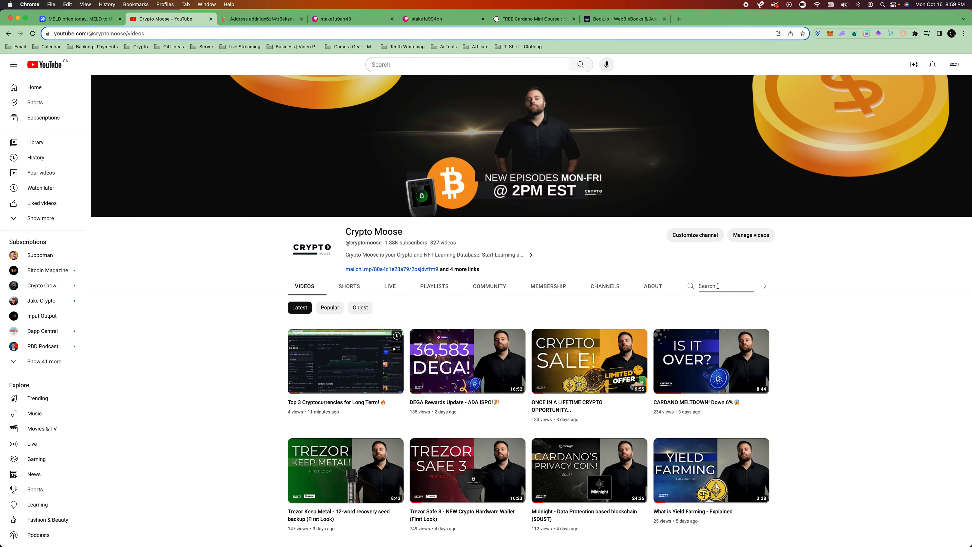
pyautogui.write('meld')
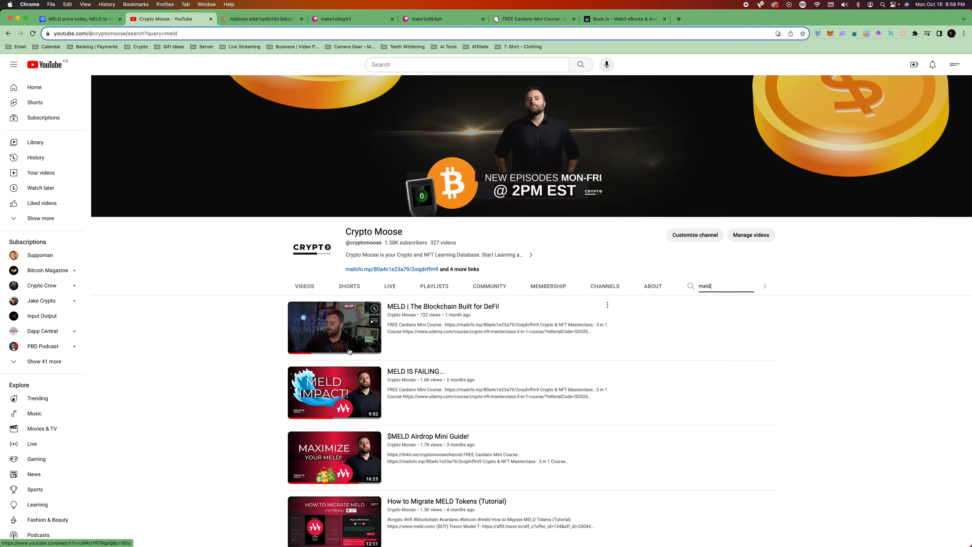
pyautogui.scroll(-3)
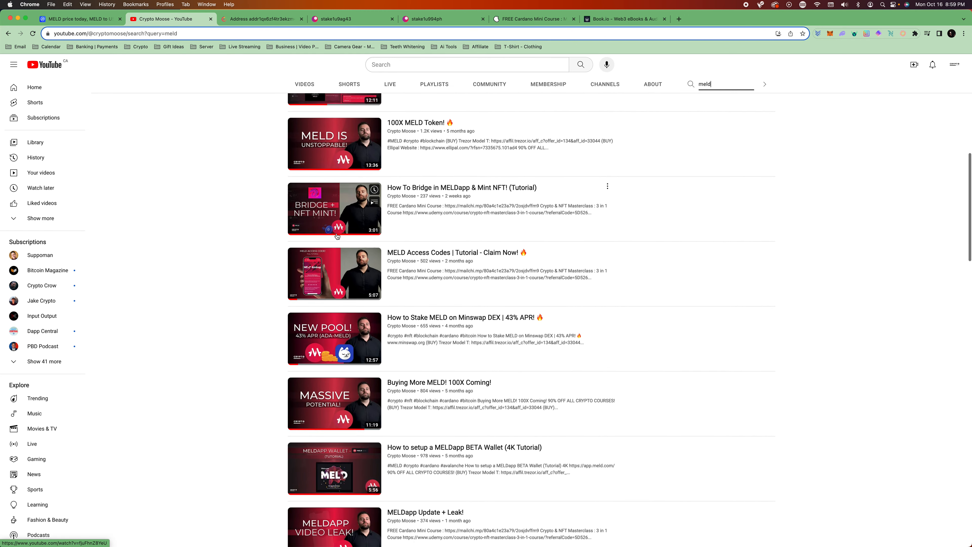
pyautogui.scroll(-3)
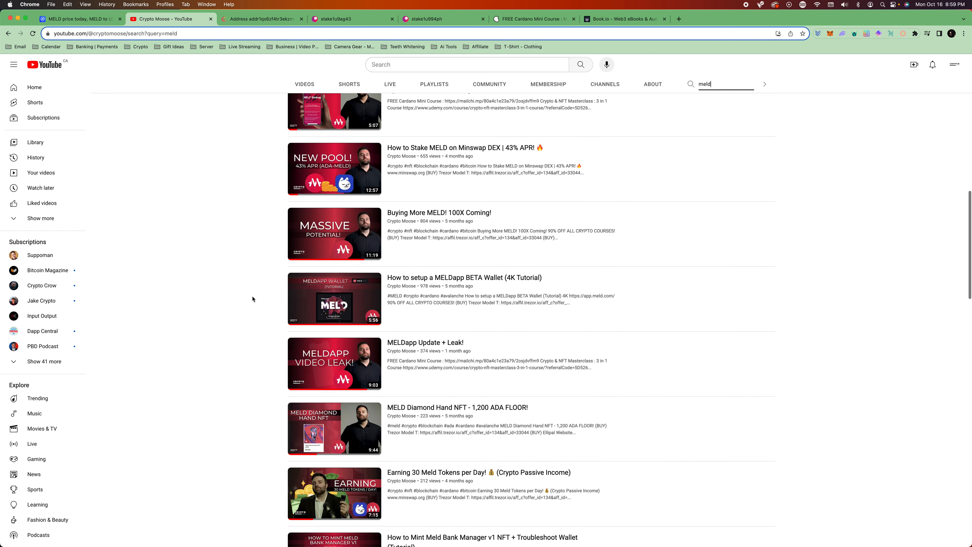
pyautogui.scroll(-3)
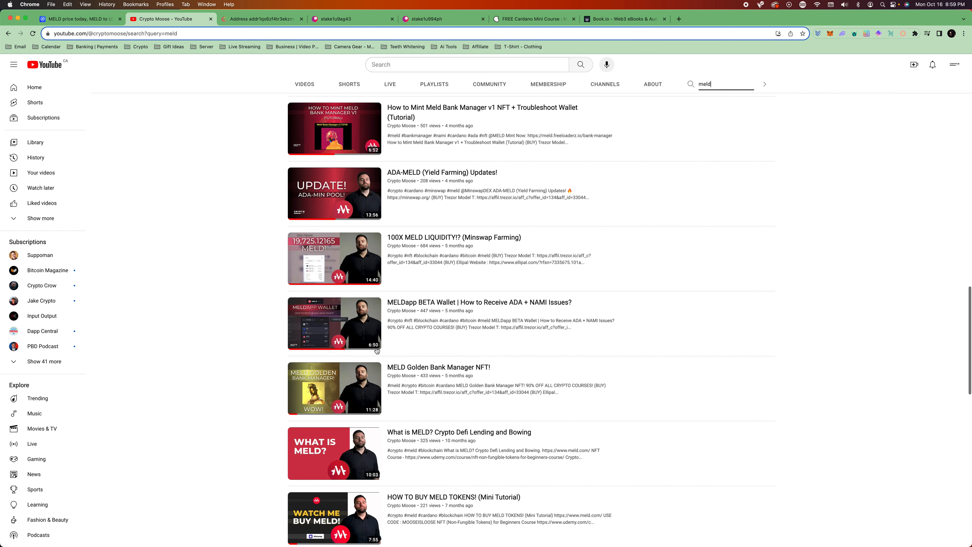
pyautogui.scroll(-3)
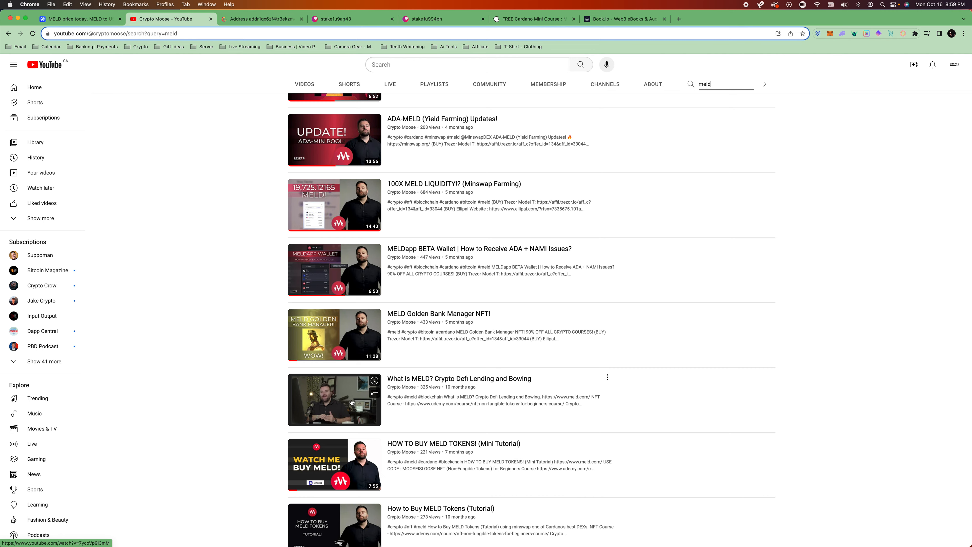
pyautogui.scroll(3)
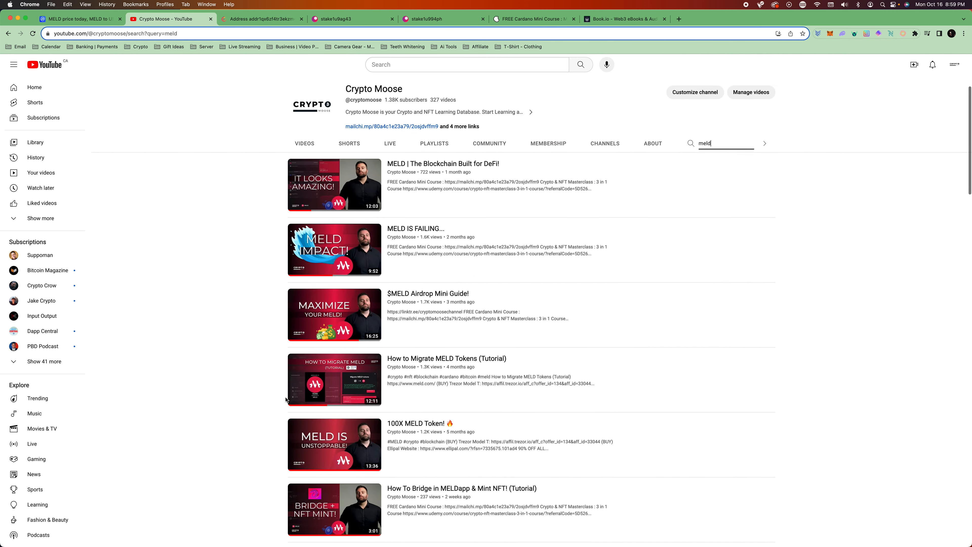
pyautogui.scroll(-3)
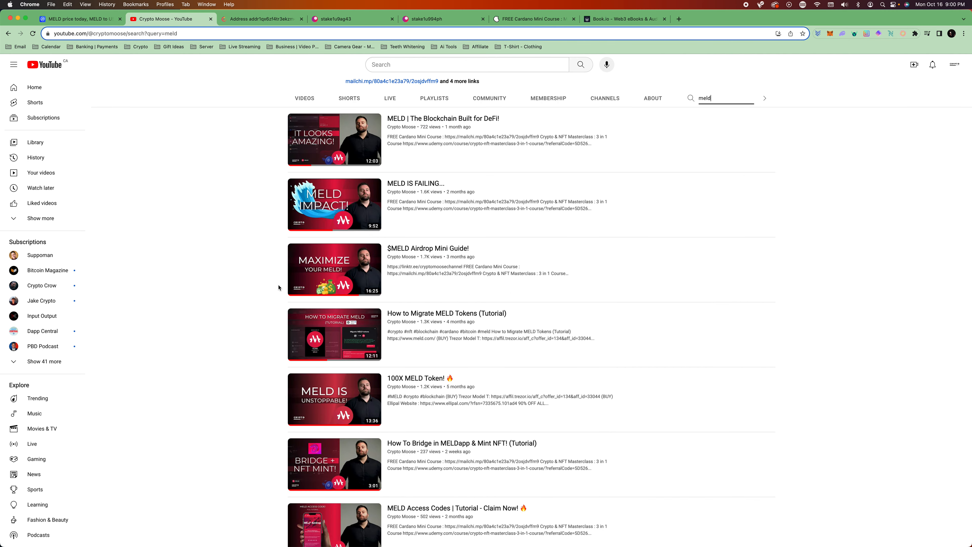
pyautogui.scroll(3)
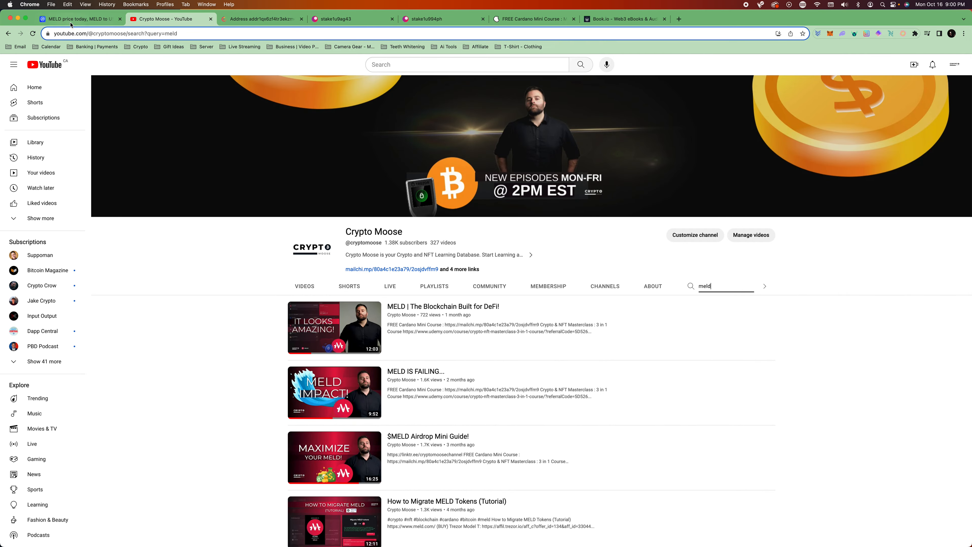
# - Return to the CoinMarketCap homepage, search 'copi' and open the Cornucopias coin page
pyautogui.click(80, 19)
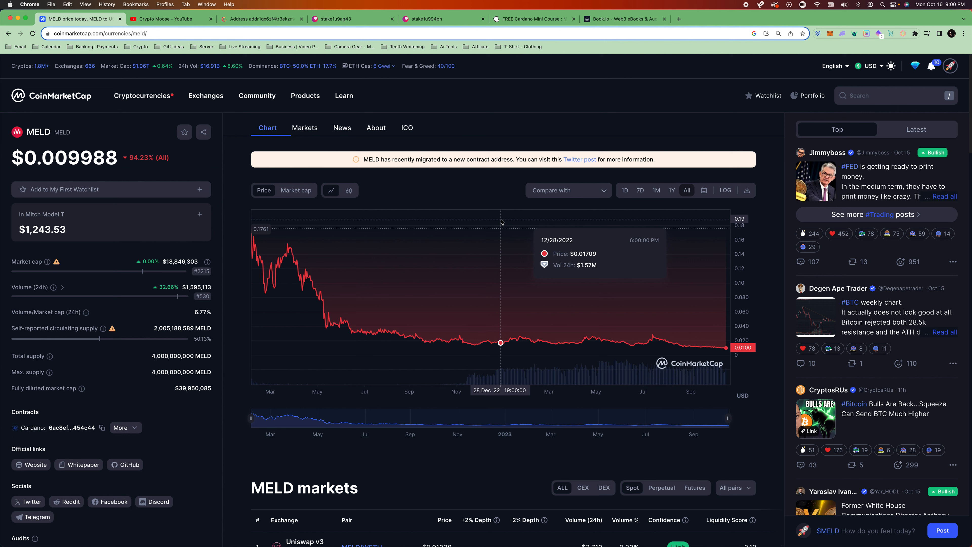
pyautogui.click(51, 95)
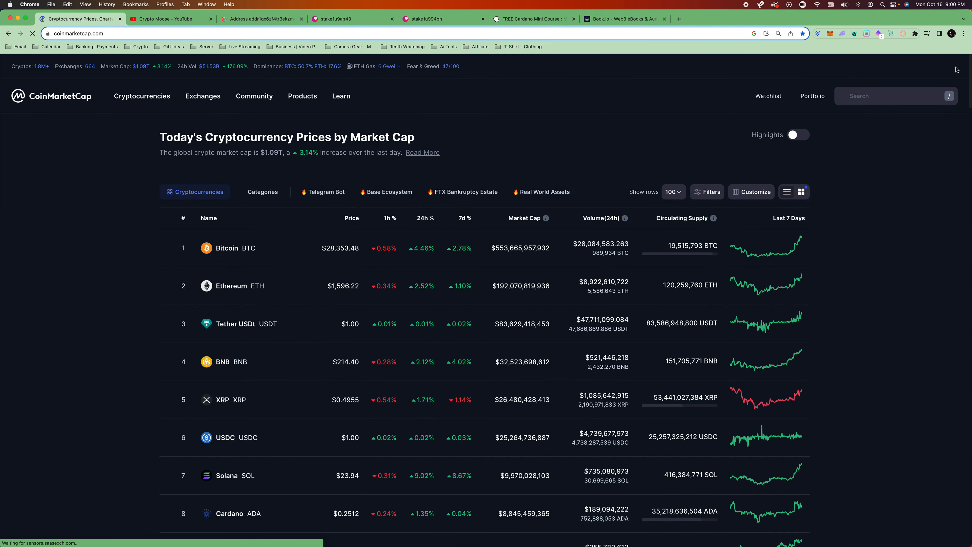
pyautogui.write('copi')
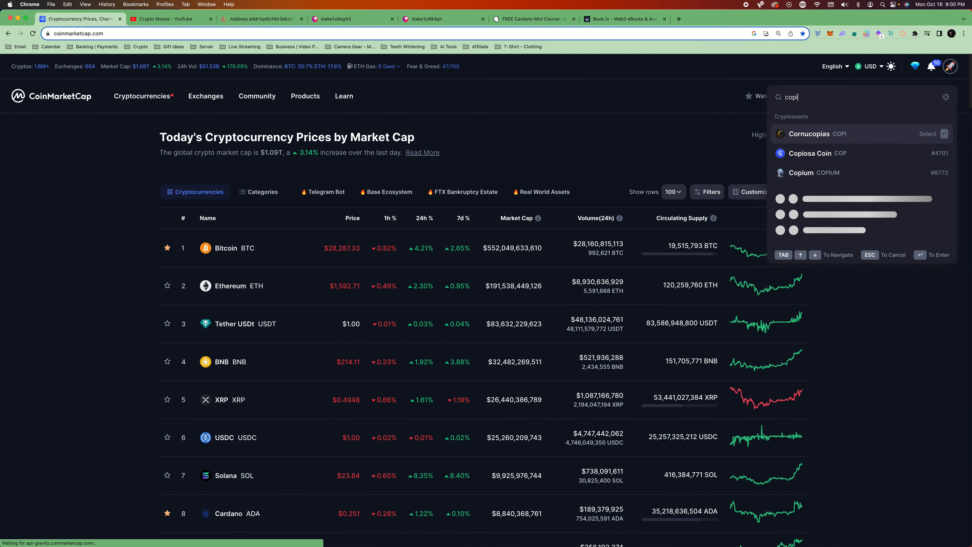
pyautogui.click(809, 134)
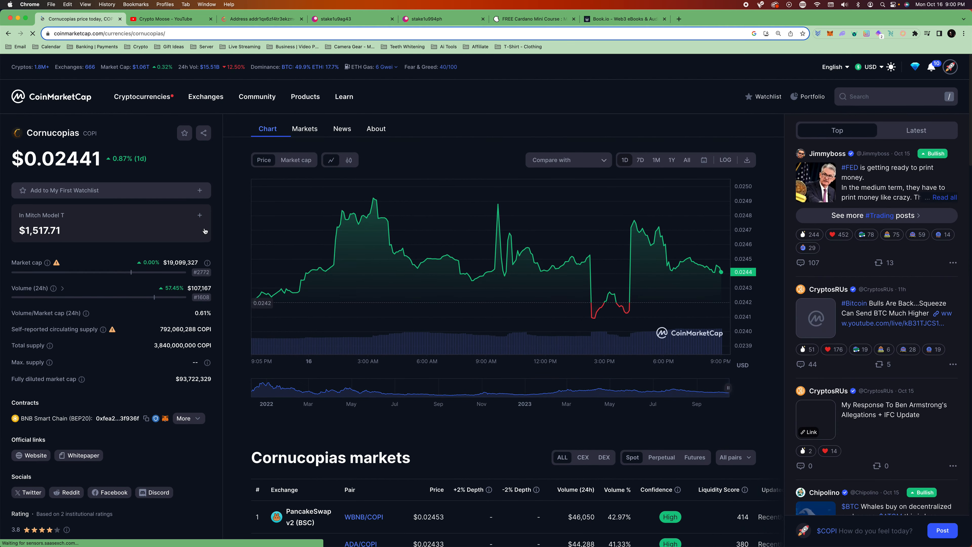
# - Switch the Cornucopias chart to 1Y and then All to show its full price history
pyautogui.scroll(-3)
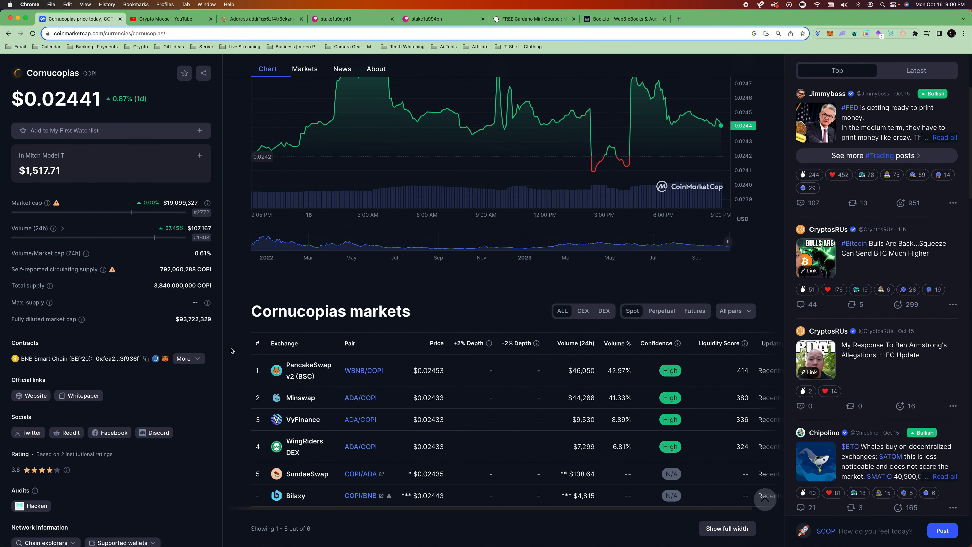
pyautogui.scroll(3)
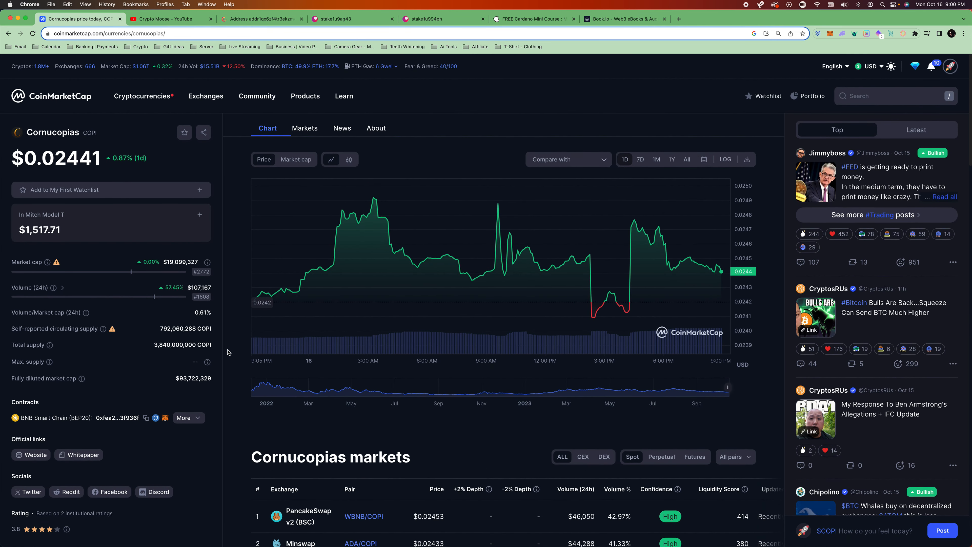
pyautogui.moveTo(666, 170)
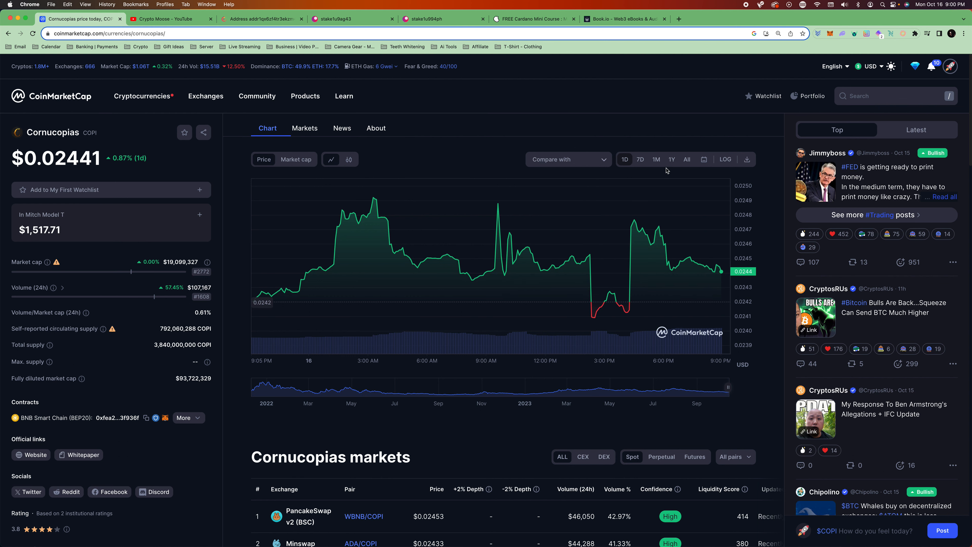
pyautogui.click(671, 160)
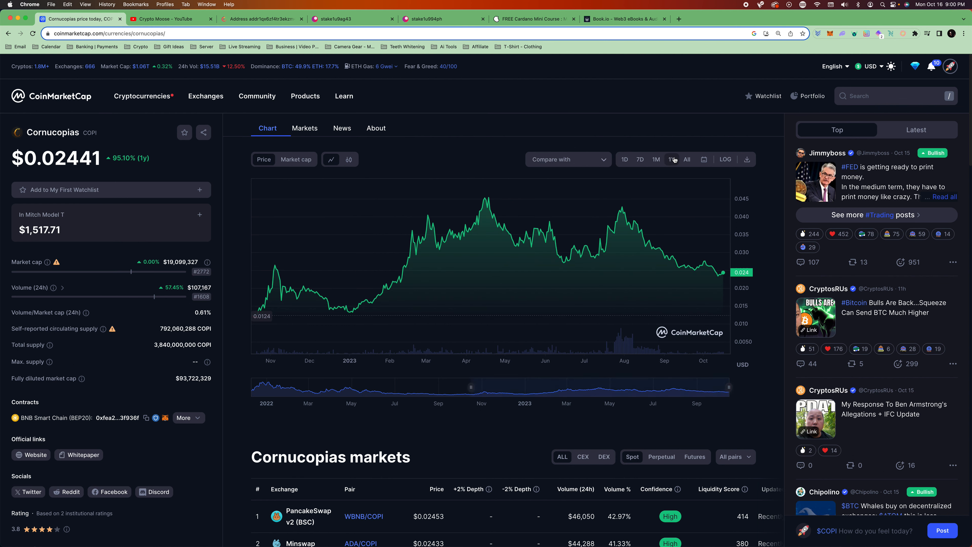
pyautogui.moveTo(671, 159)
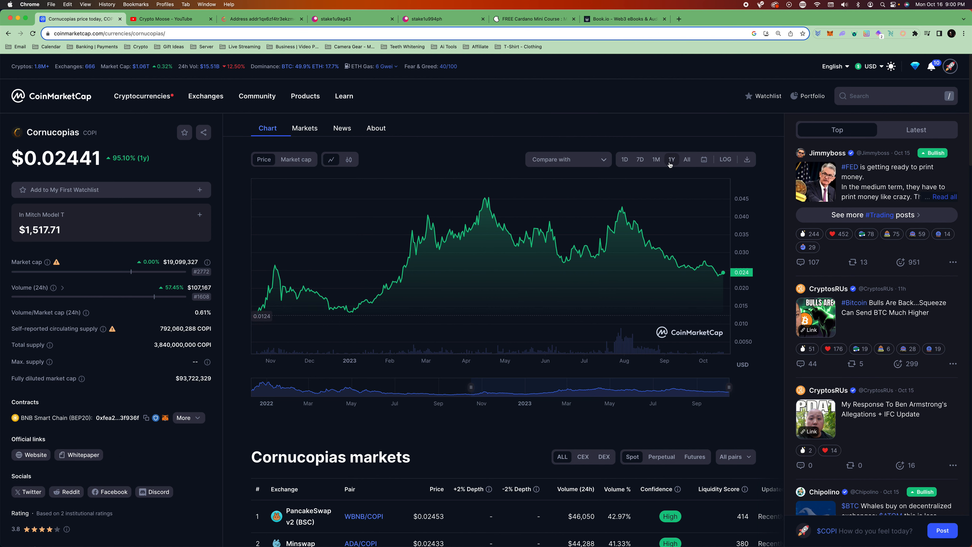
pyautogui.moveTo(327, 301)
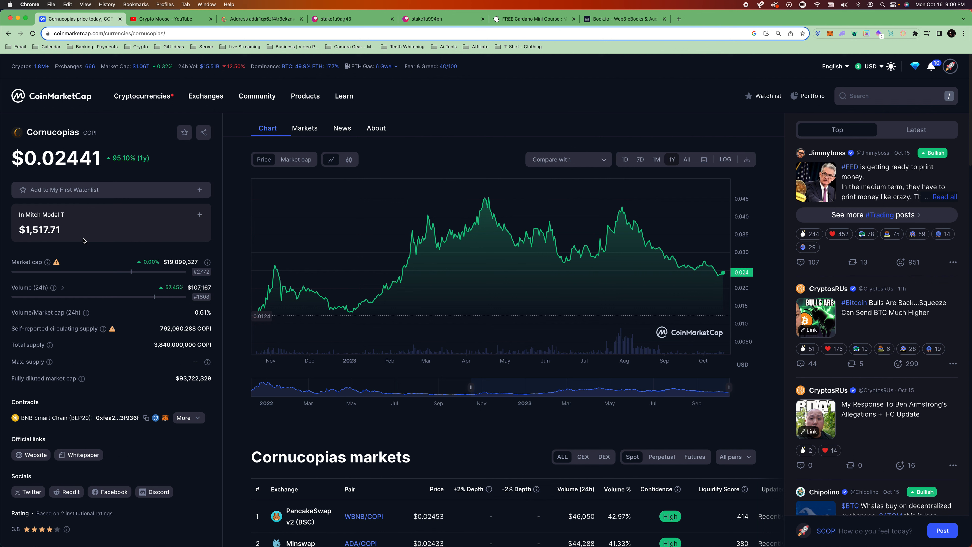
pyautogui.click(687, 159)
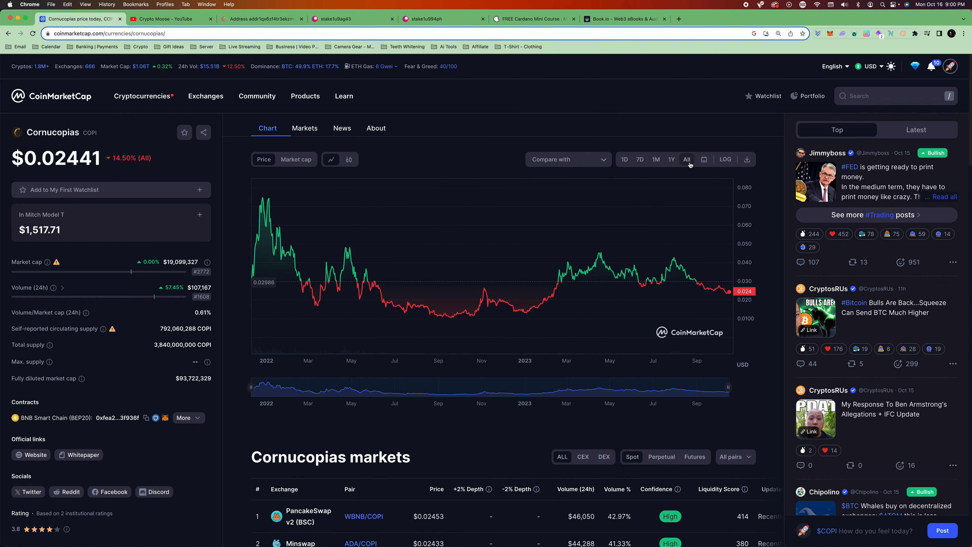
pyautogui.moveTo(320, 284)
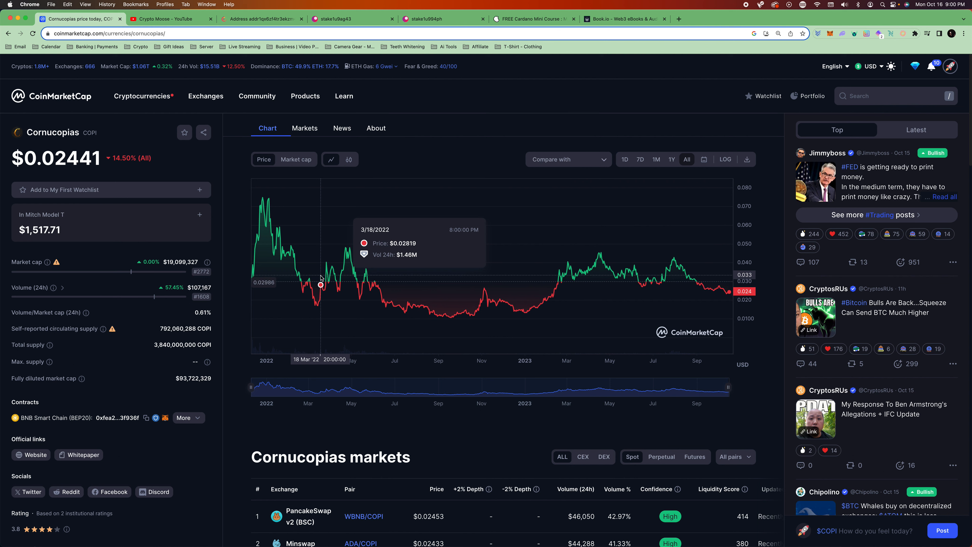
pyautogui.moveTo(267, 275)
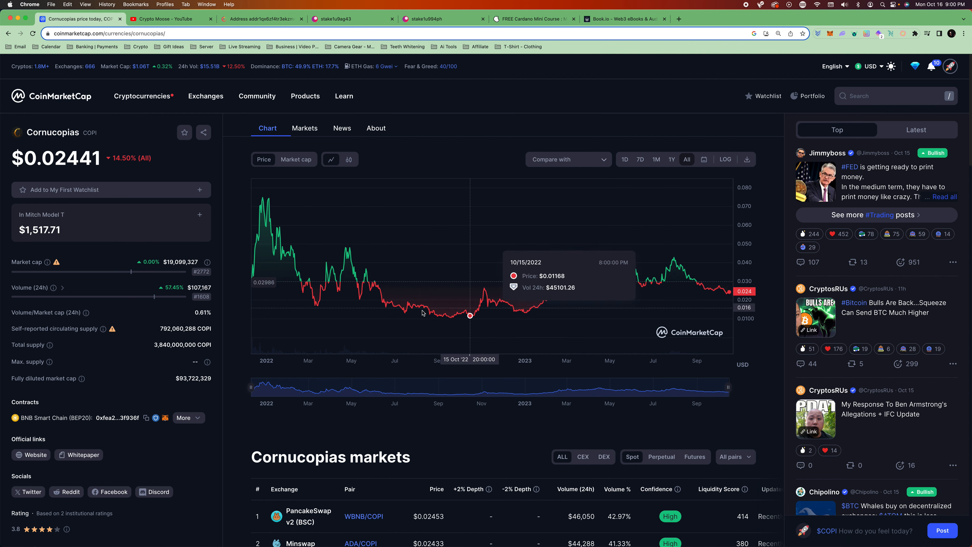
pyautogui.moveTo(526, 312)
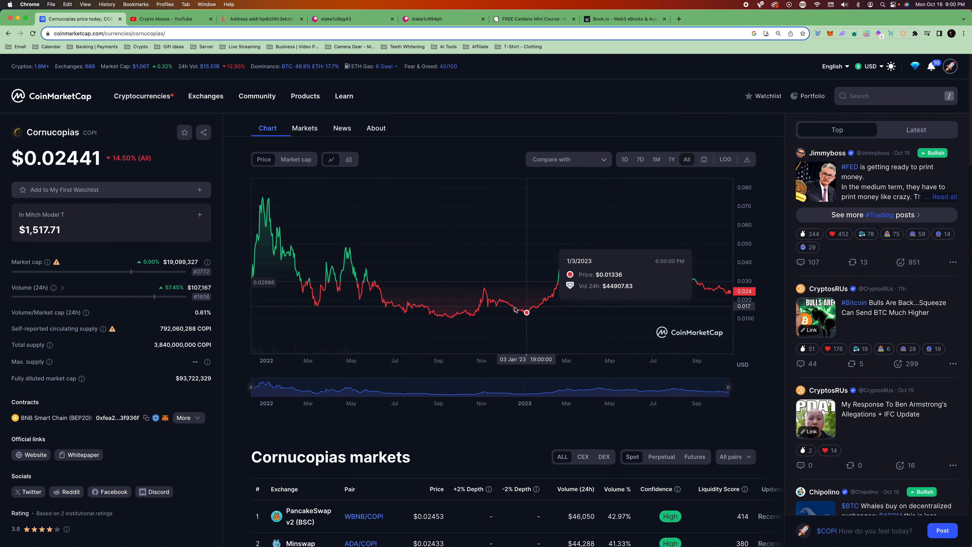
pyautogui.moveTo(473, 324)
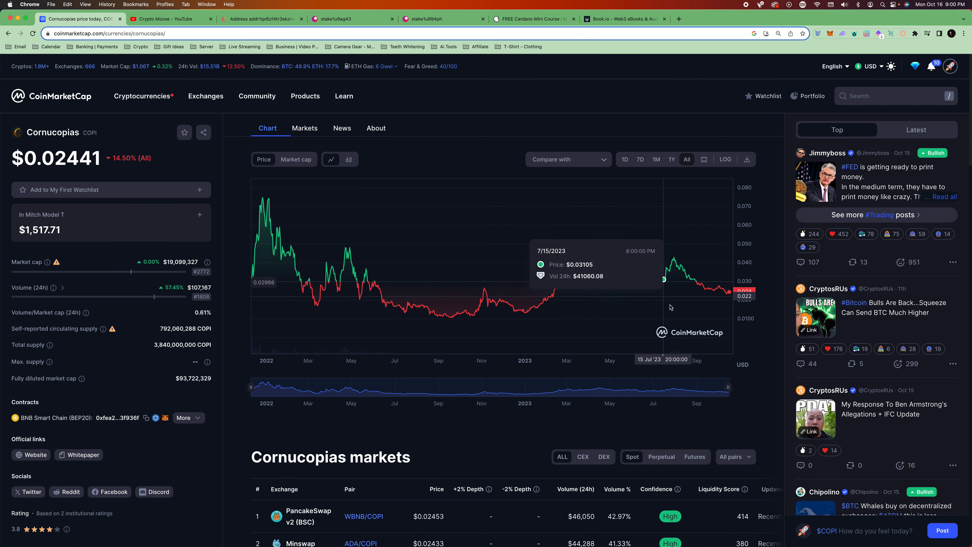
pyautogui.moveTo(447, 271)
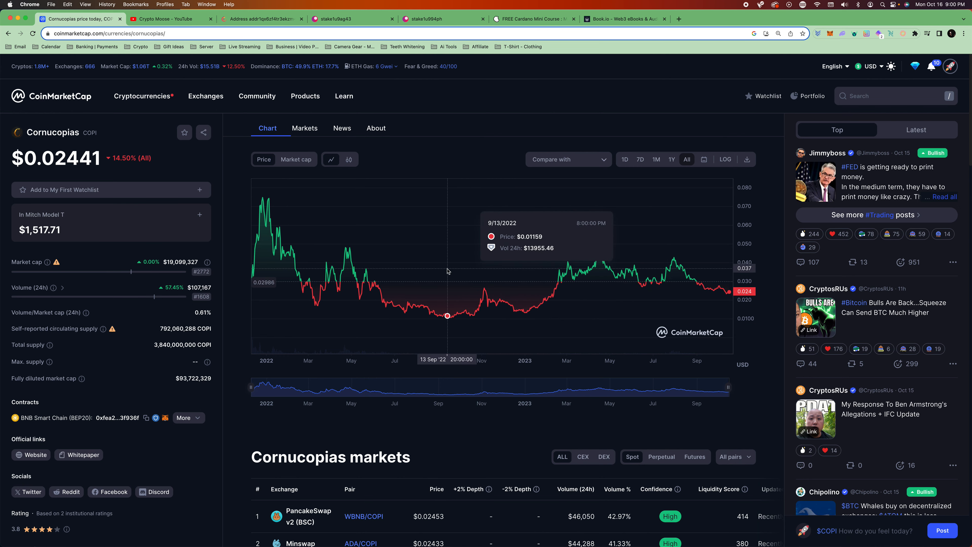
pyautogui.scroll(-3)
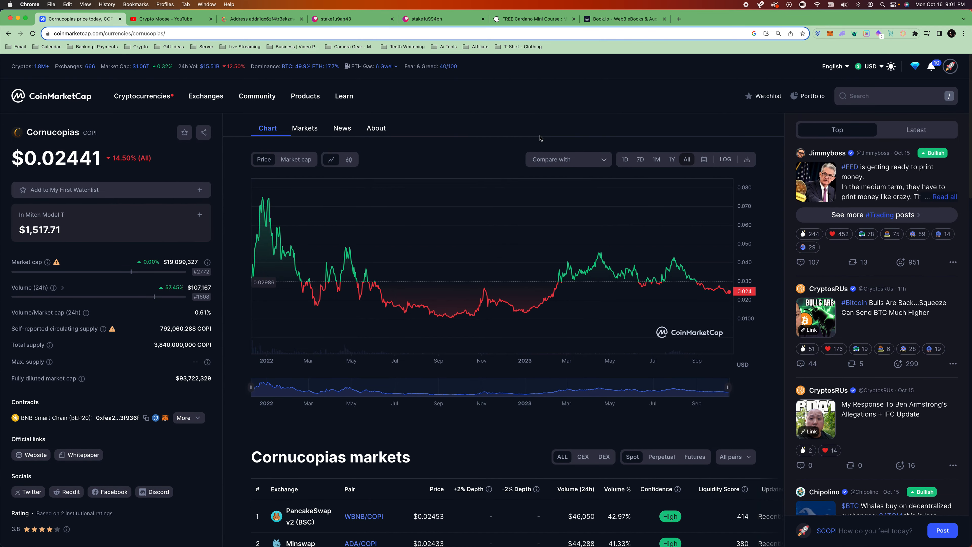
pyautogui.moveTo(531, 122)
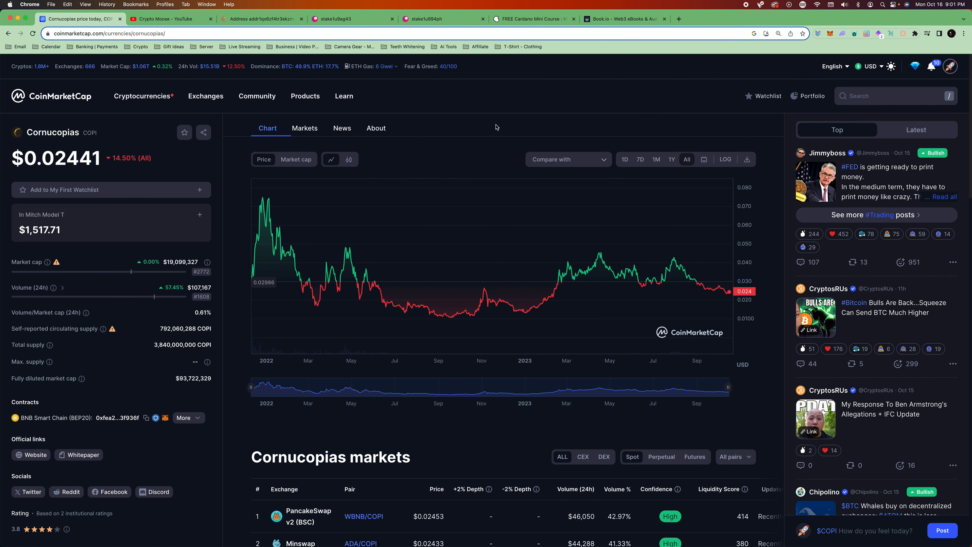
pyautogui.moveTo(317, 56)
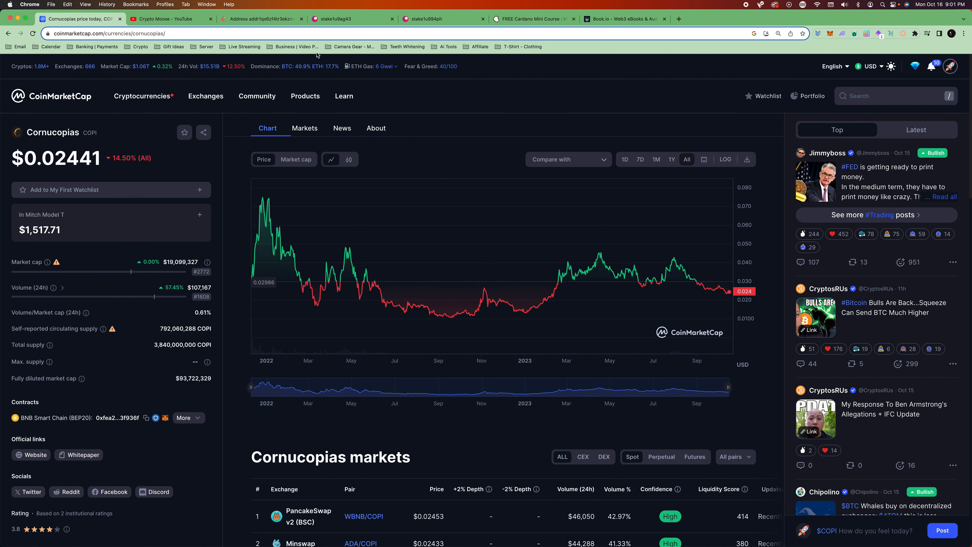
pyautogui.moveTo(423, 76)
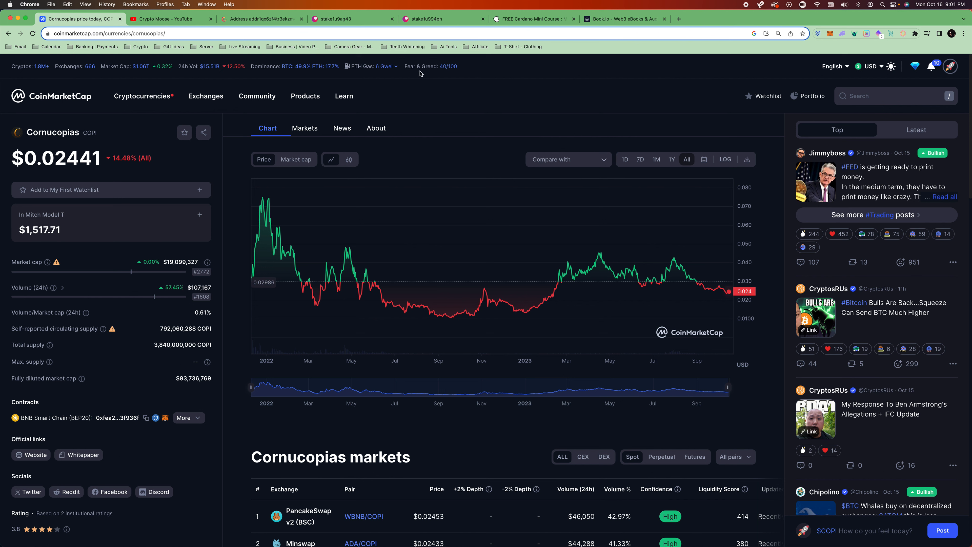
pyautogui.moveTo(513, 107)
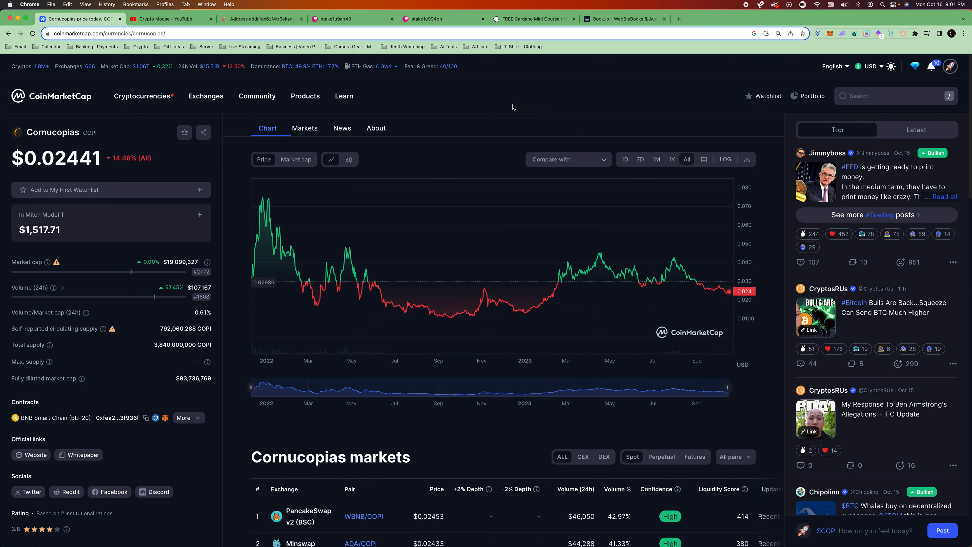
pyautogui.moveTo(486, 132)
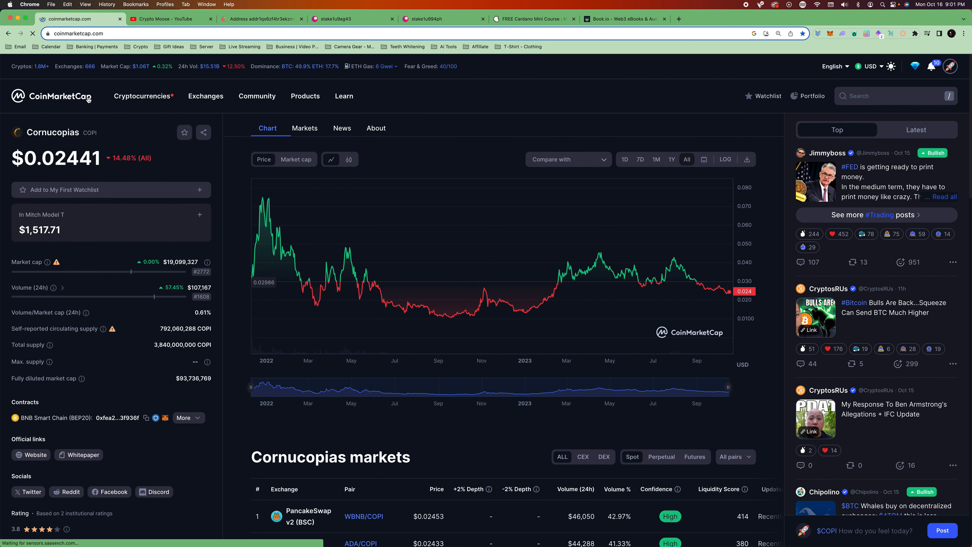
# - Return to the rankings homepage, scroll to rank 26 and open the Cosmos (ATOM) page
pyautogui.click(50, 96)
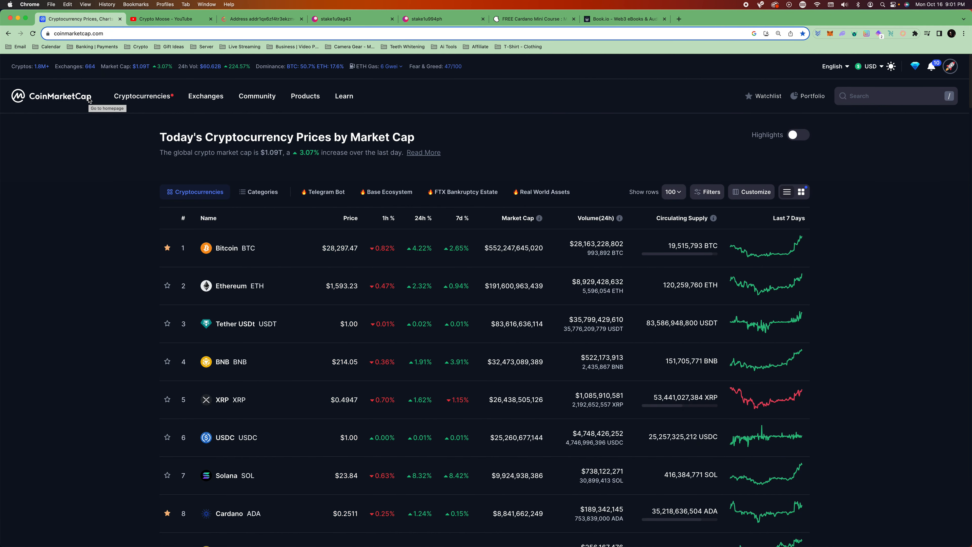
pyautogui.moveTo(252, 276)
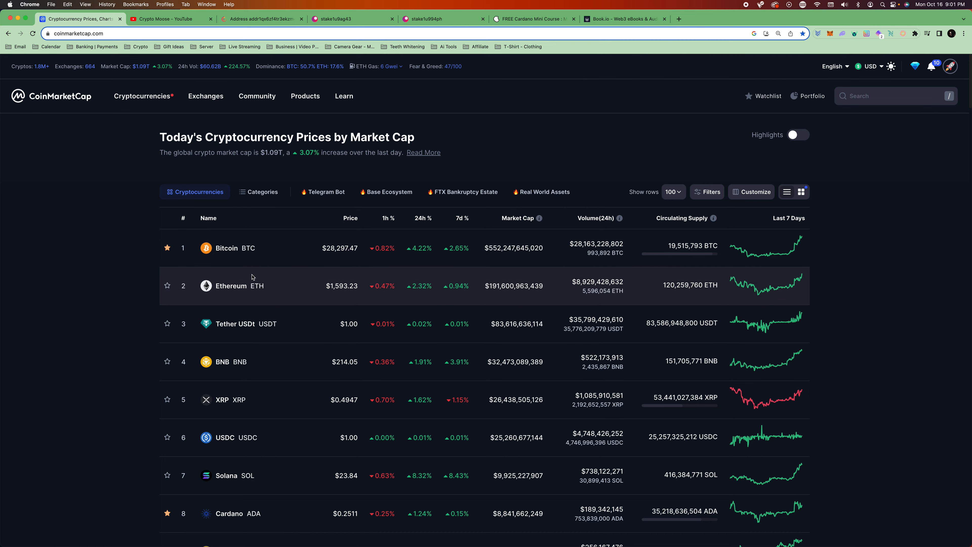
pyautogui.scroll(-3)
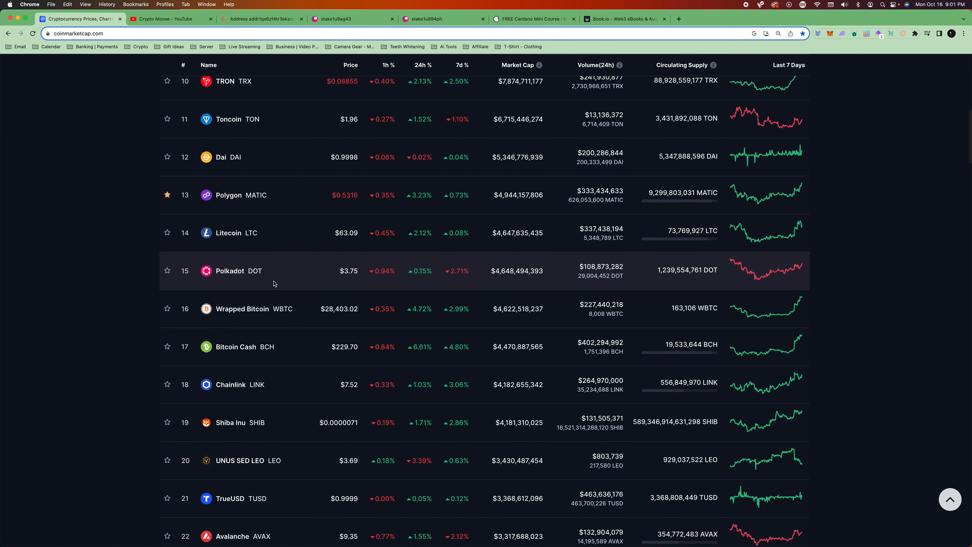
pyautogui.scroll(-3)
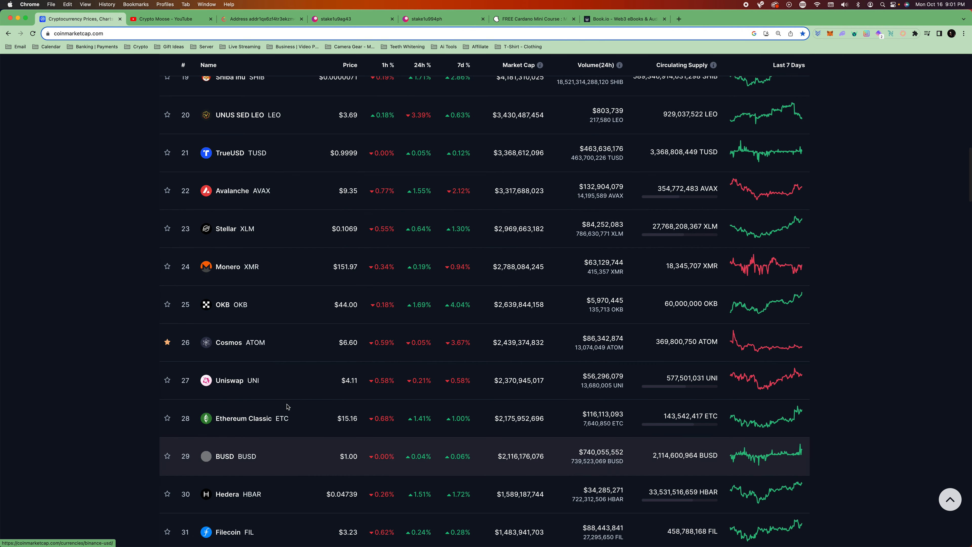
pyautogui.moveTo(316, 349)
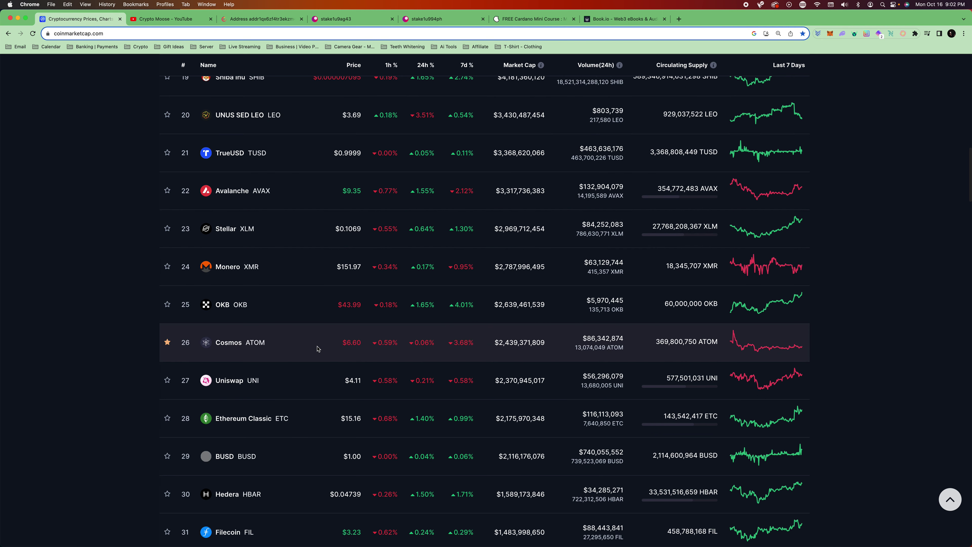
pyautogui.click(228, 342)
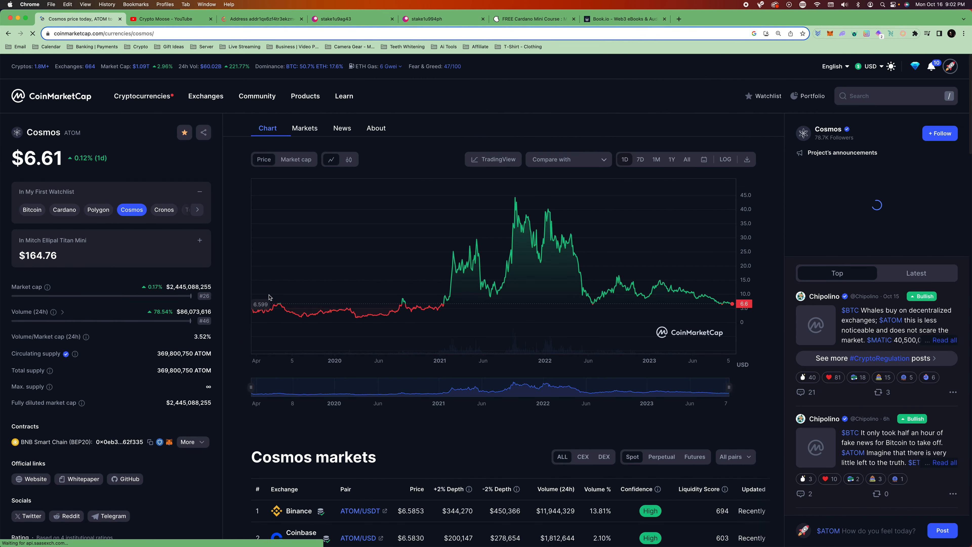
# - View Cosmos' all-time price chart, then return to the CoinMarketCap homepage
pyautogui.click(624, 159)
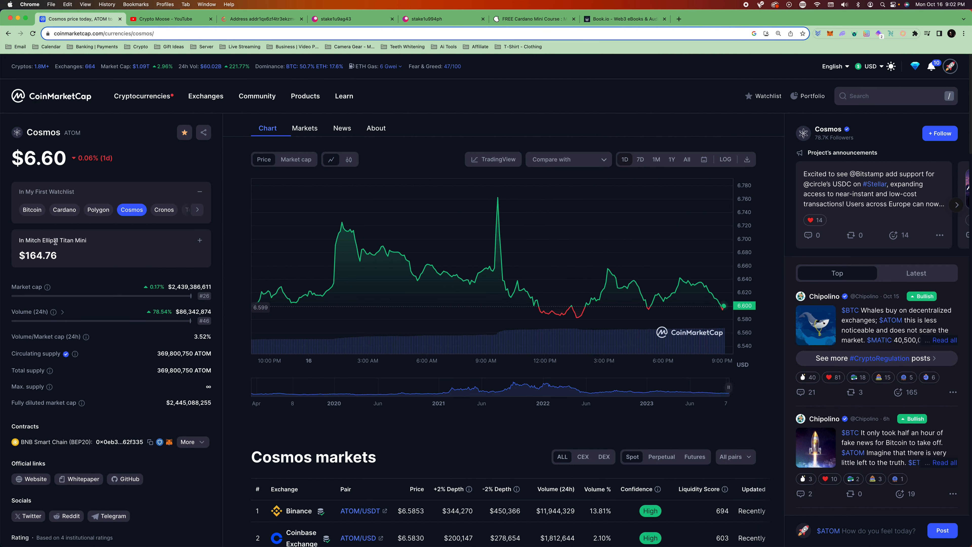
pyautogui.moveTo(177, 272)
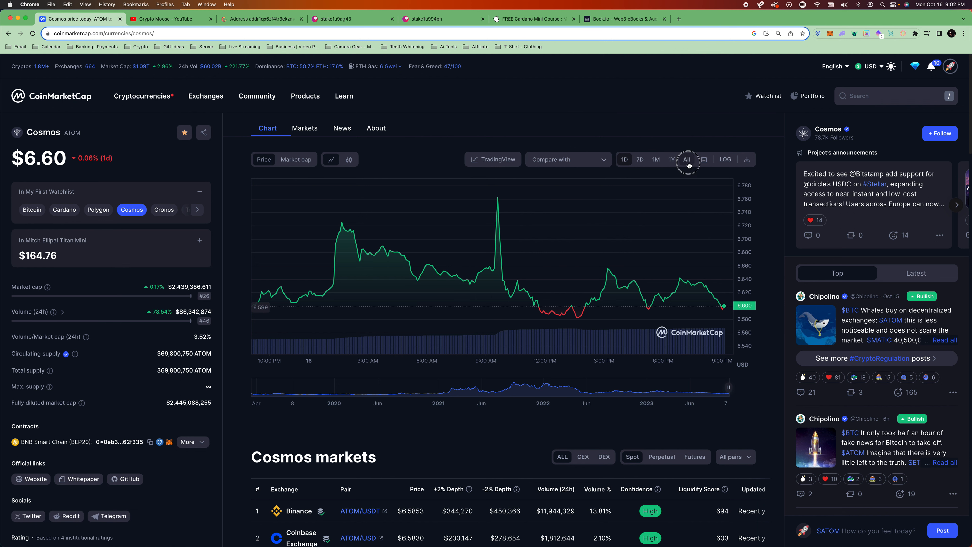
pyautogui.click(687, 158)
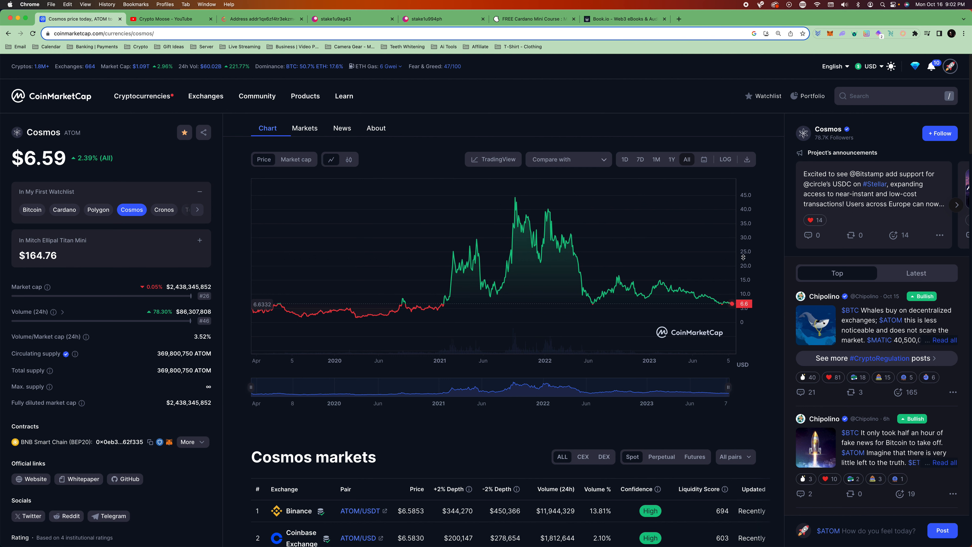
pyautogui.moveTo(780, 266)
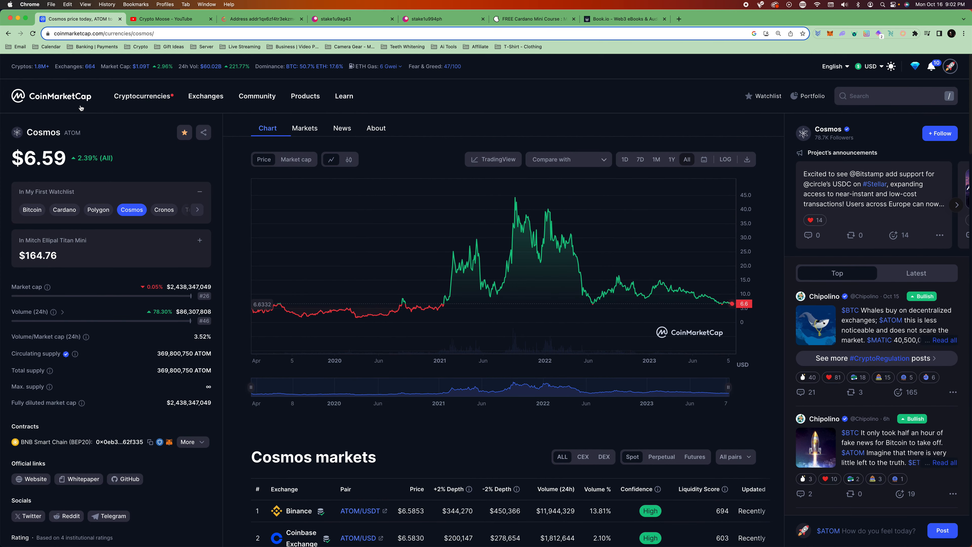
pyautogui.click(50, 97)
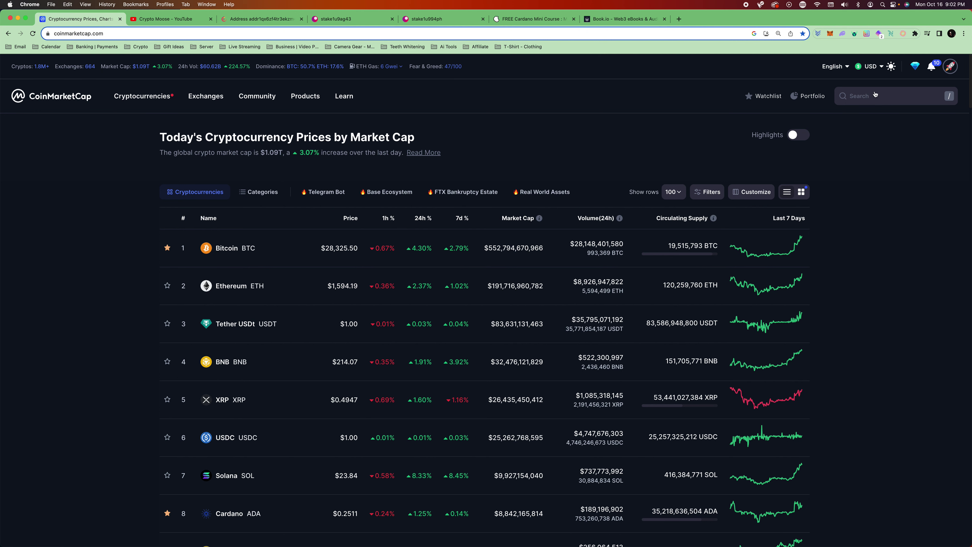
# - Search 'he', open the HEX coin page and show its all-time price chart
pyautogui.write('he')
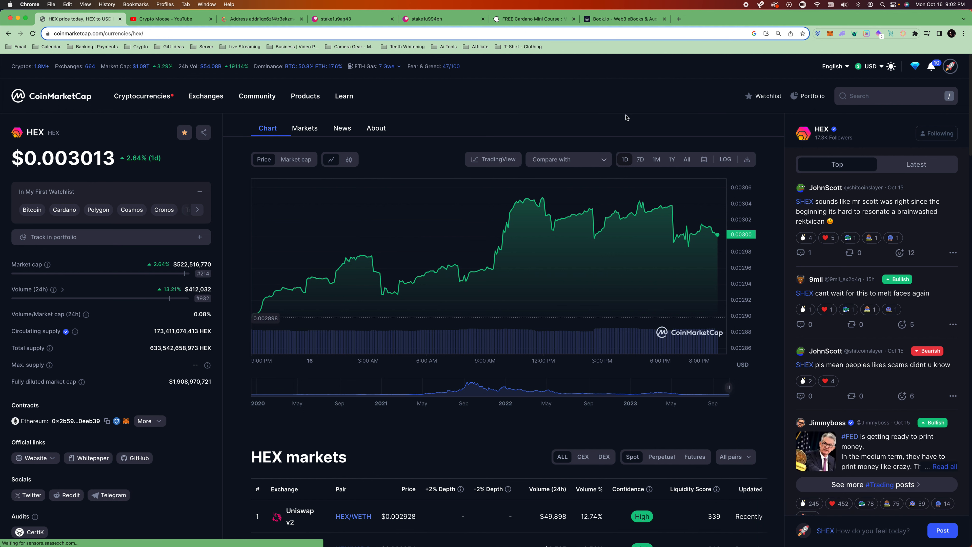
pyautogui.click(686, 159)
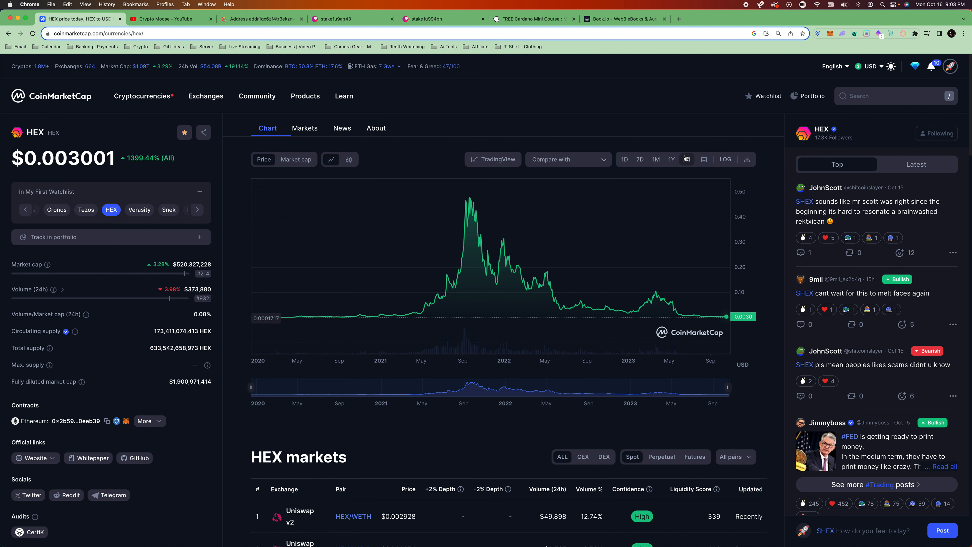
pyautogui.click(687, 159)
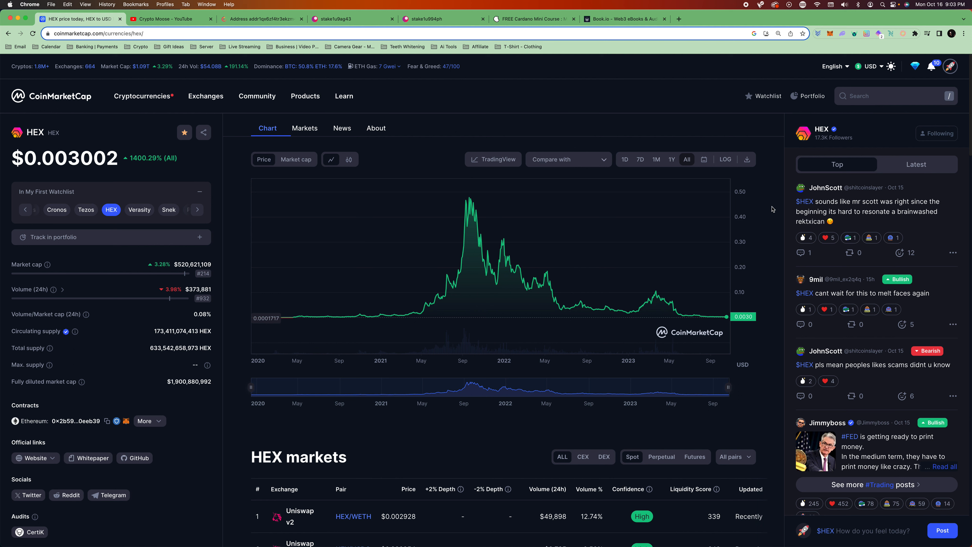
# - View HEX's one-year price chart, then return to the CoinMarketCap homepage
pyautogui.click(205, 96)
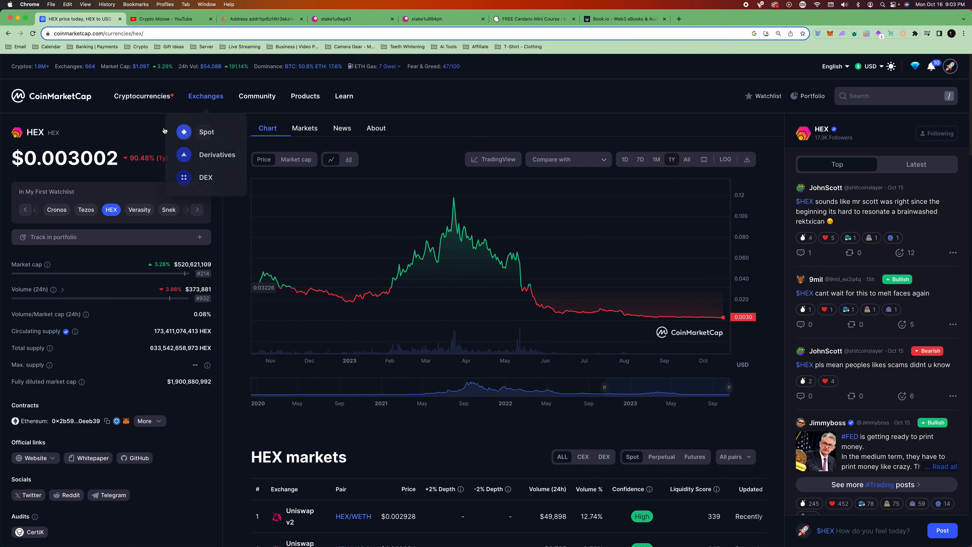
pyautogui.moveTo(462, 277)
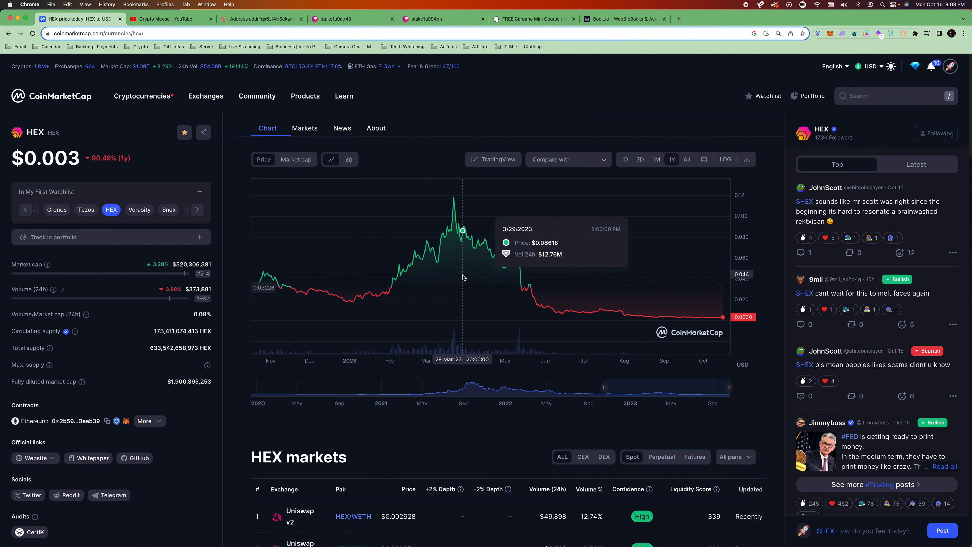
pyautogui.moveTo(456, 277)
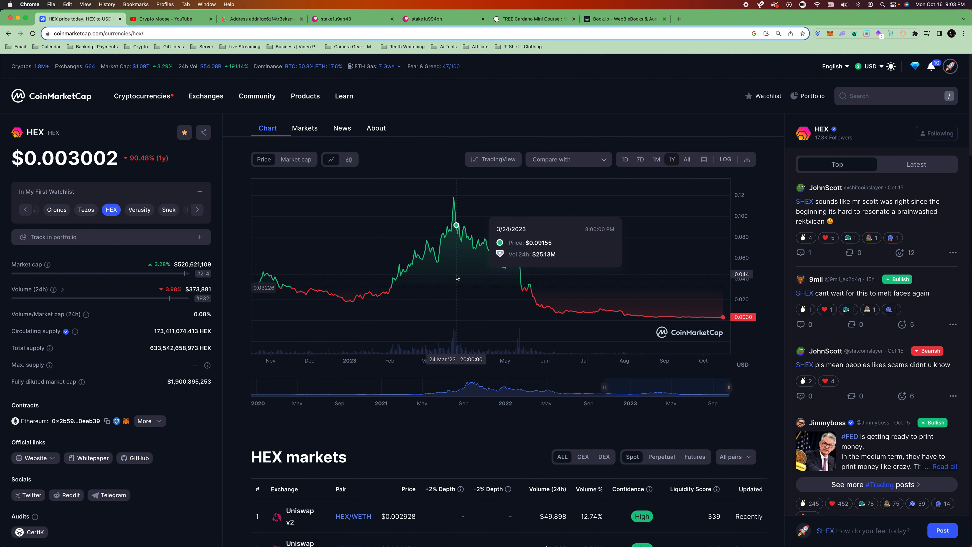
pyautogui.moveTo(478, 320)
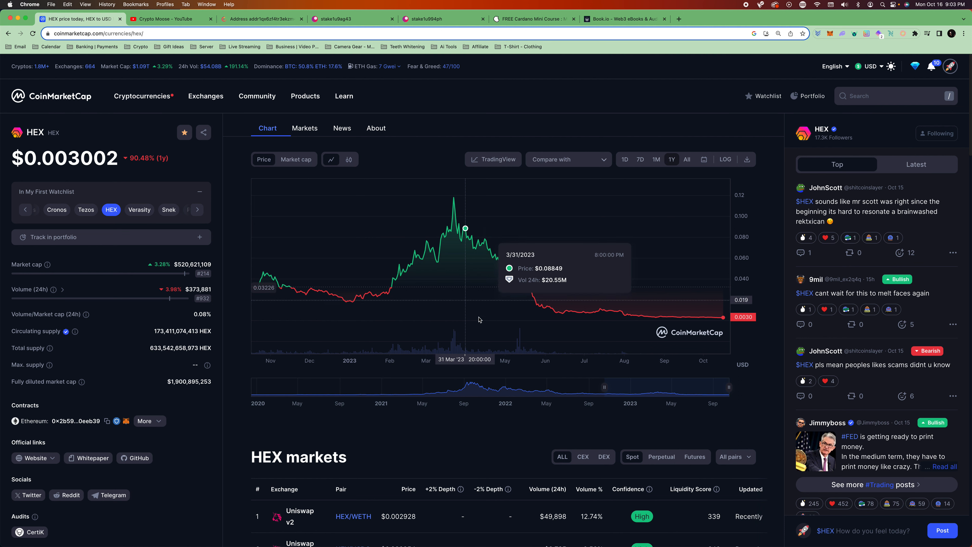
pyautogui.moveTo(434, 242)
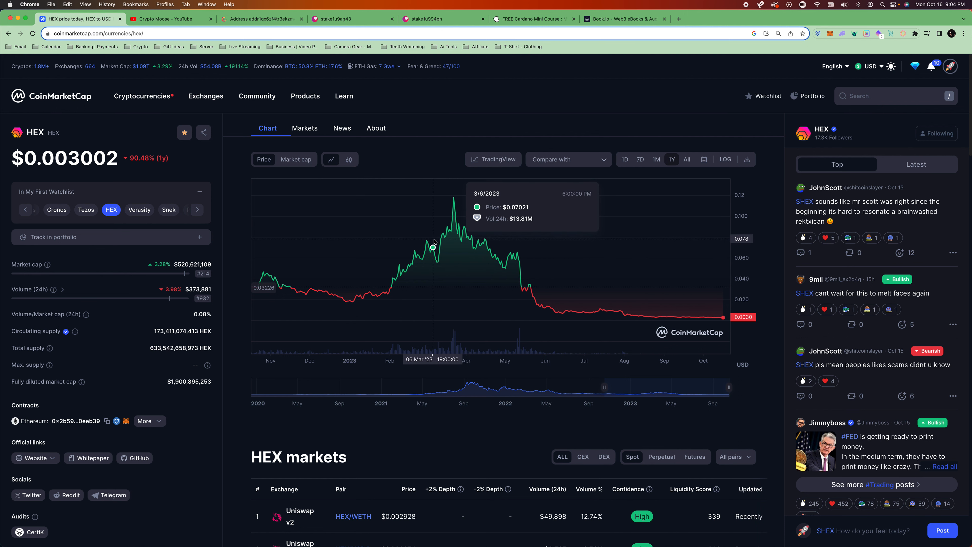
pyautogui.moveTo(361, 224)
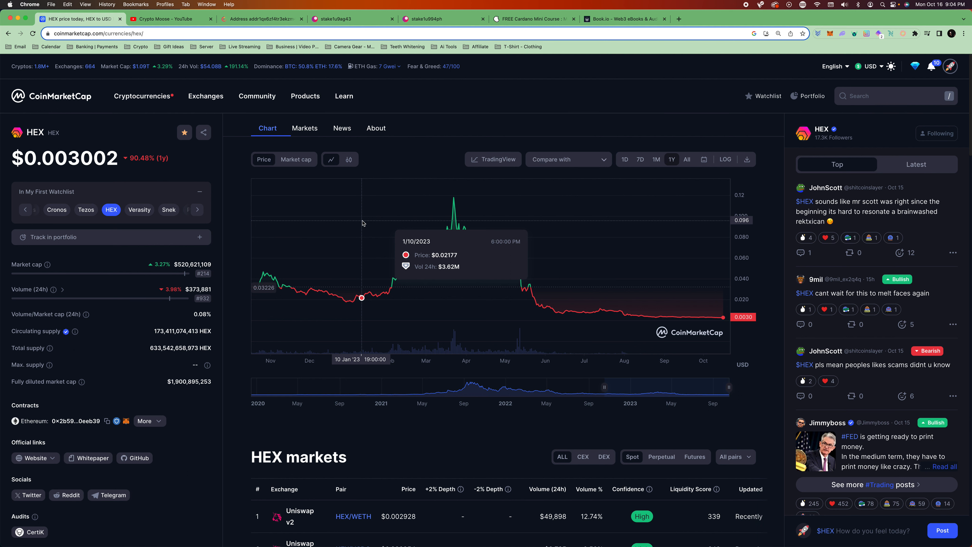
pyautogui.moveTo(398, 232)
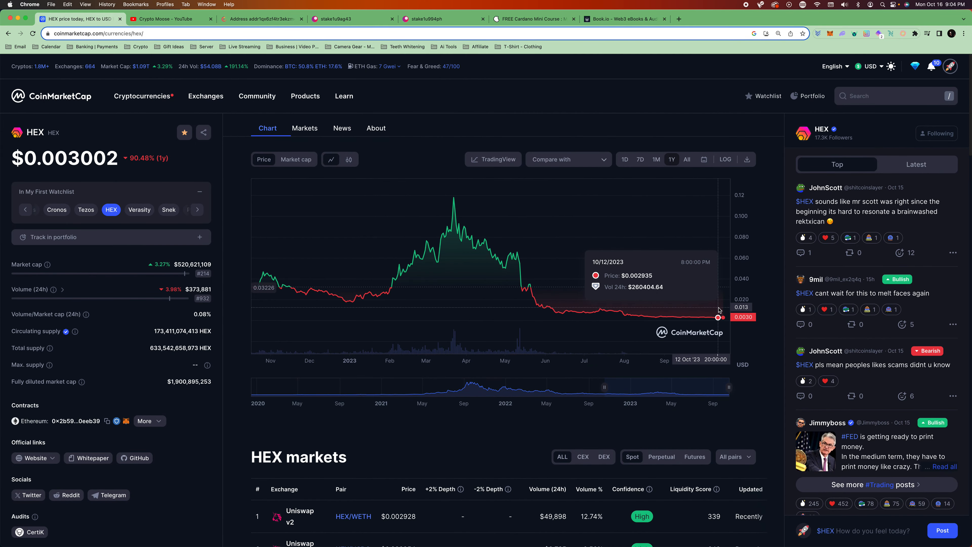
pyautogui.click(51, 97)
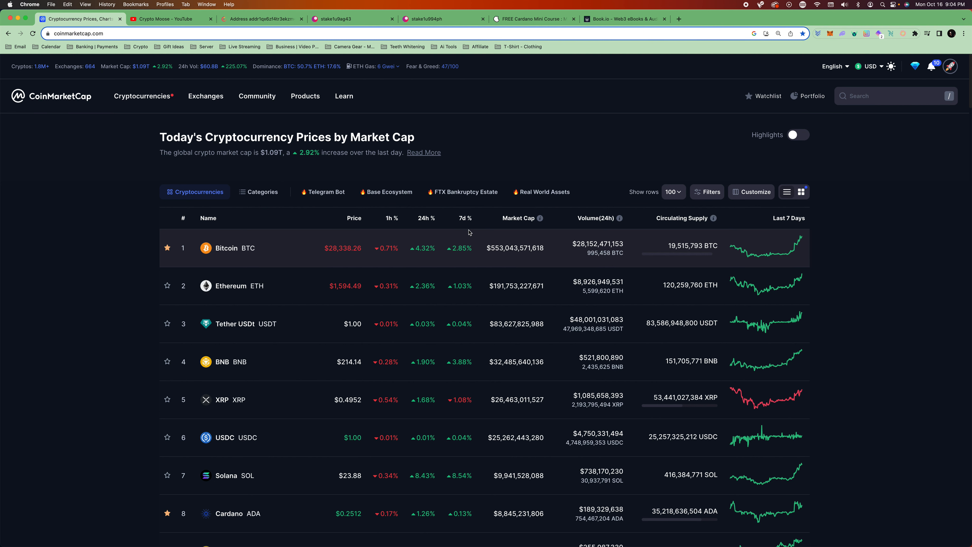
# - Search 'sundae', open SundaeSwap and view its 7D and 1Y price charts
pyautogui.click(894, 95)
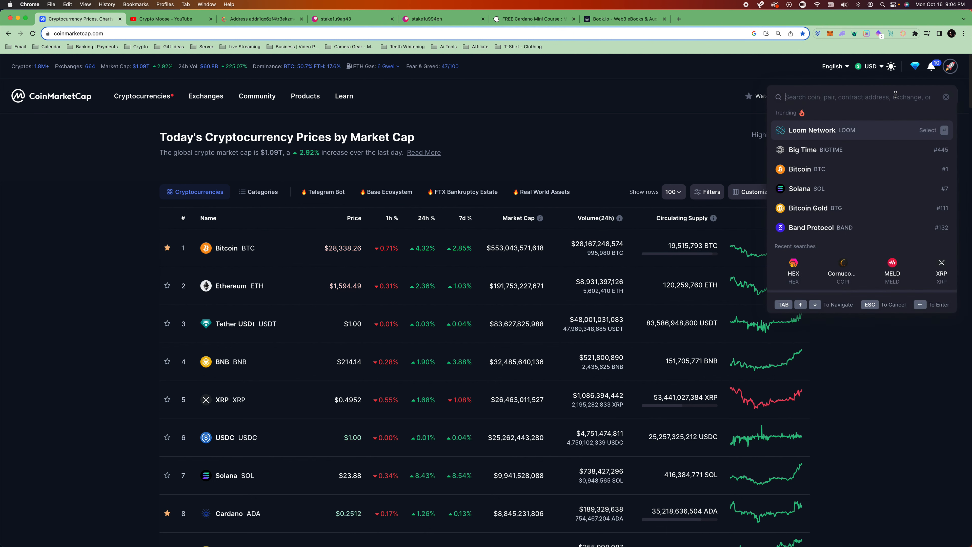
pyautogui.write('sundae')
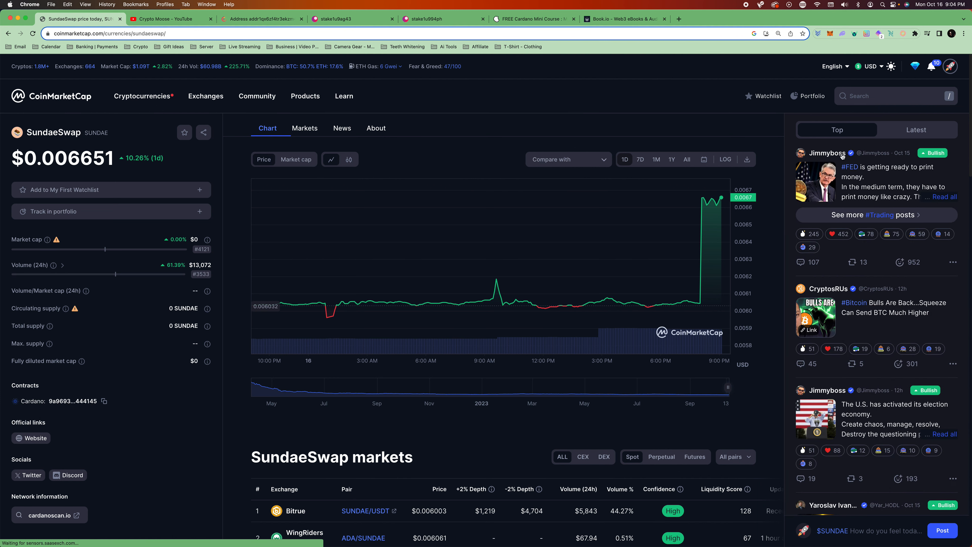
pyautogui.click(640, 160)
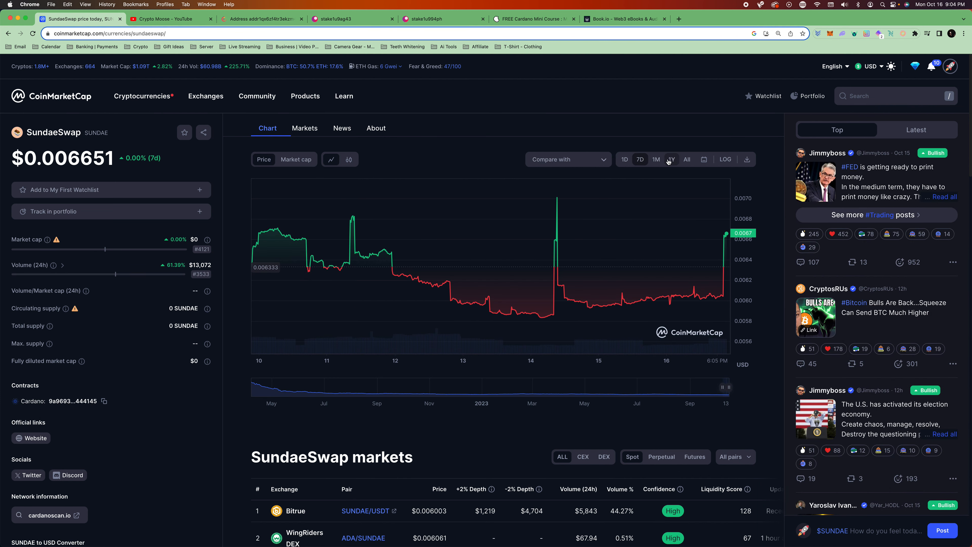
pyautogui.click(671, 158)
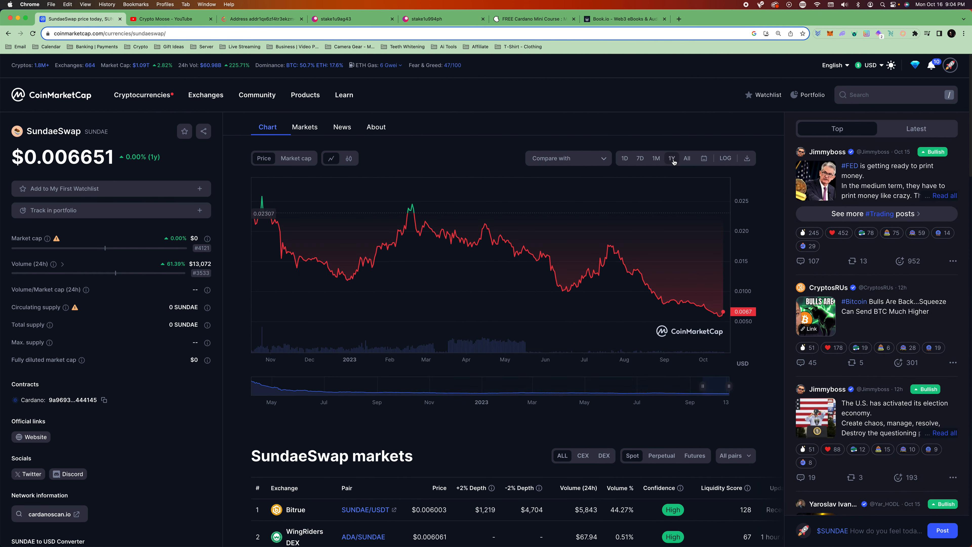
pyautogui.click(142, 94)
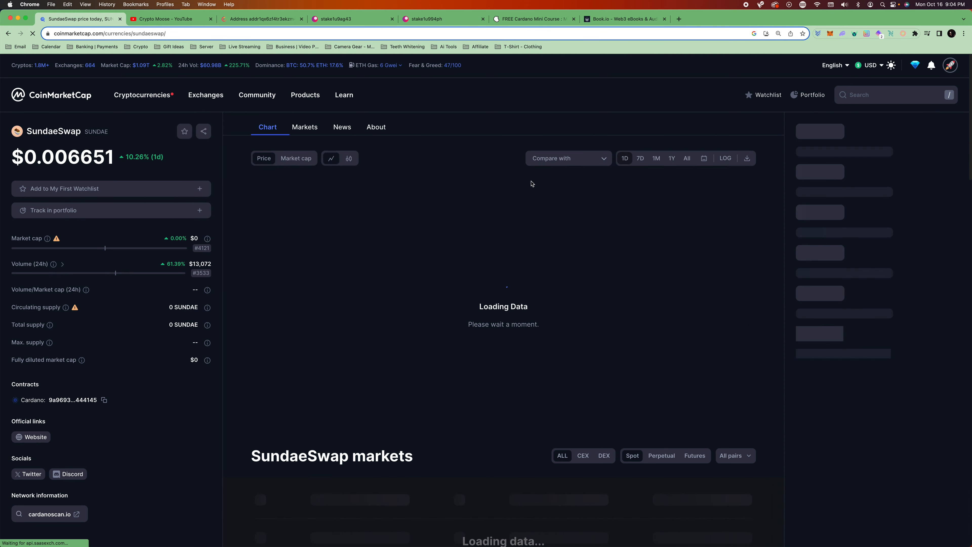
# - View SundaeSwap's 1Y and all-time charts (down 97.04%), then return to the homepage
pyautogui.click(671, 158)
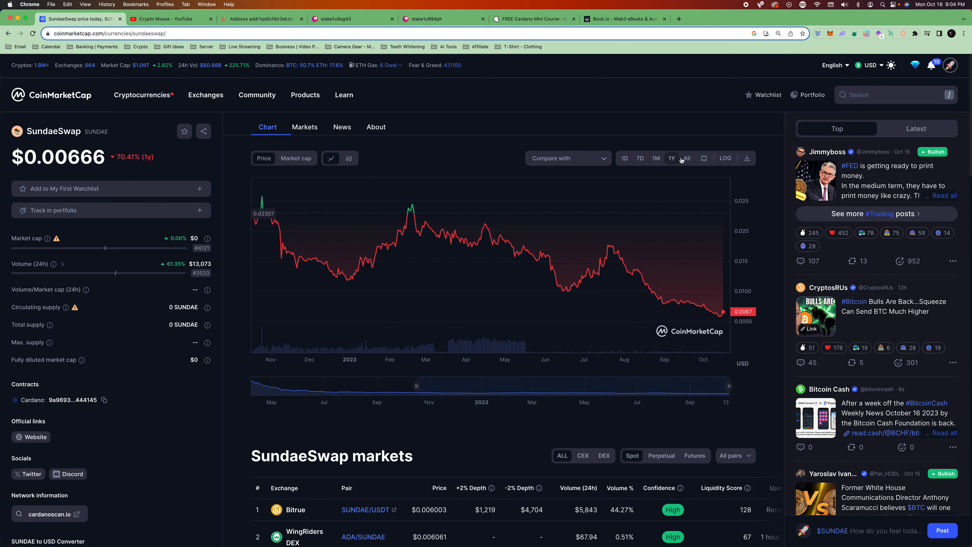
pyautogui.click(687, 157)
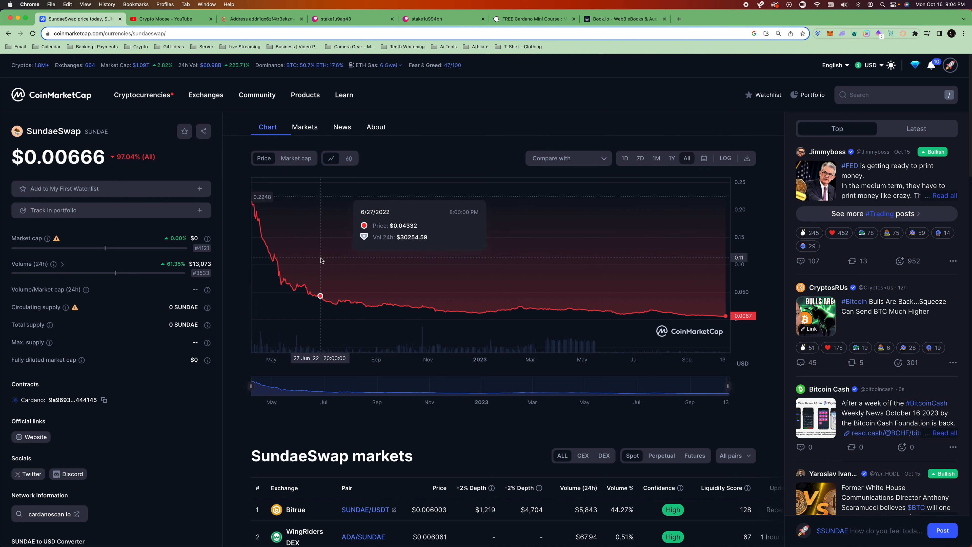
pyautogui.moveTo(610, 292)
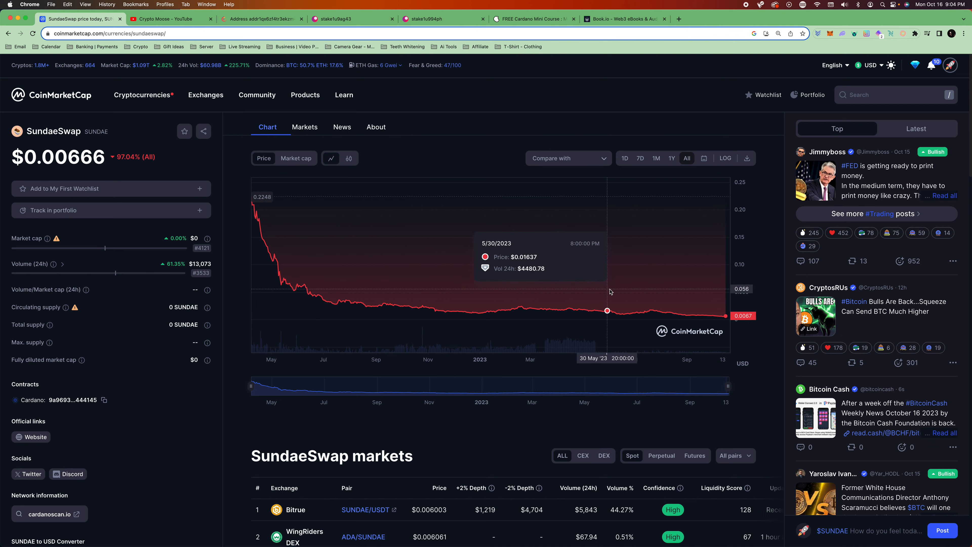
pyautogui.moveTo(720, 309)
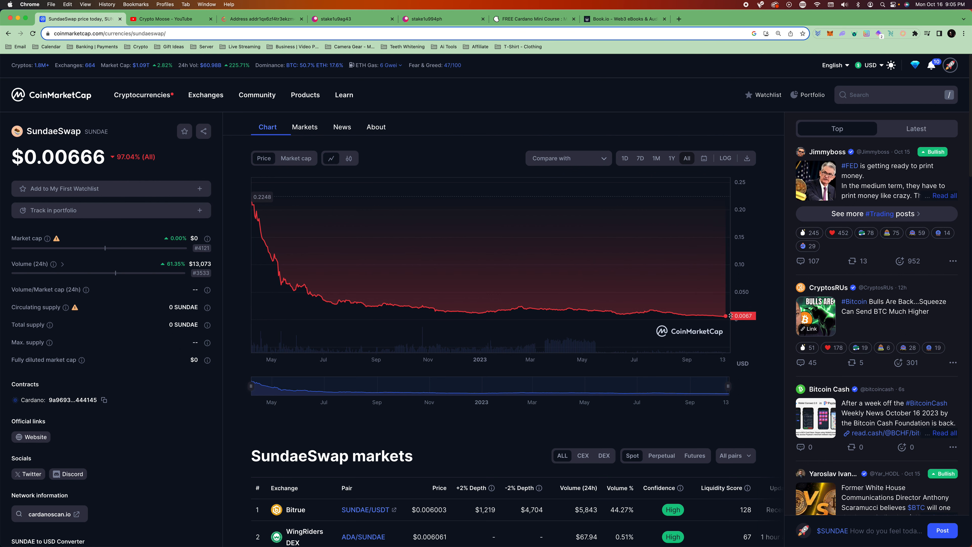
pyautogui.moveTo(726, 318)
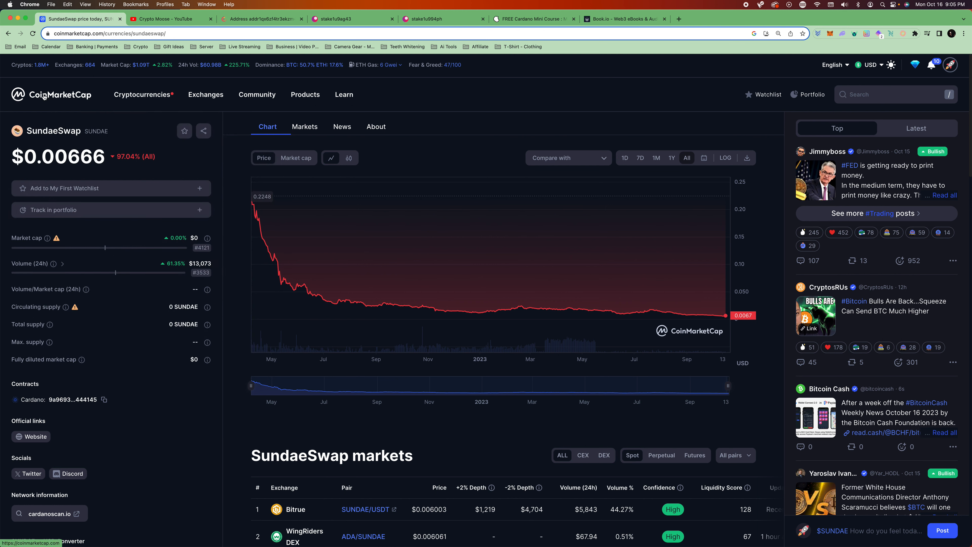
pyautogui.moveTo(44, 97)
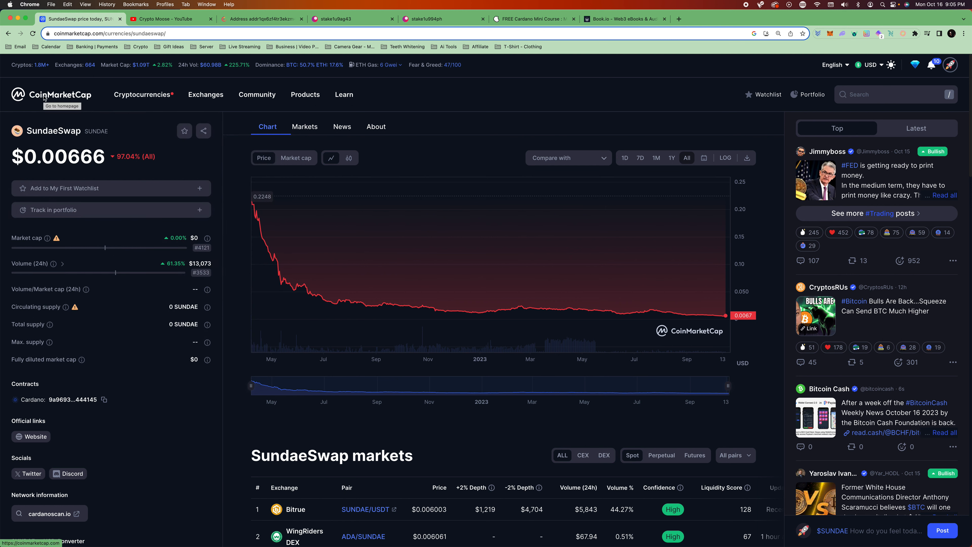
pyautogui.click(51, 96)
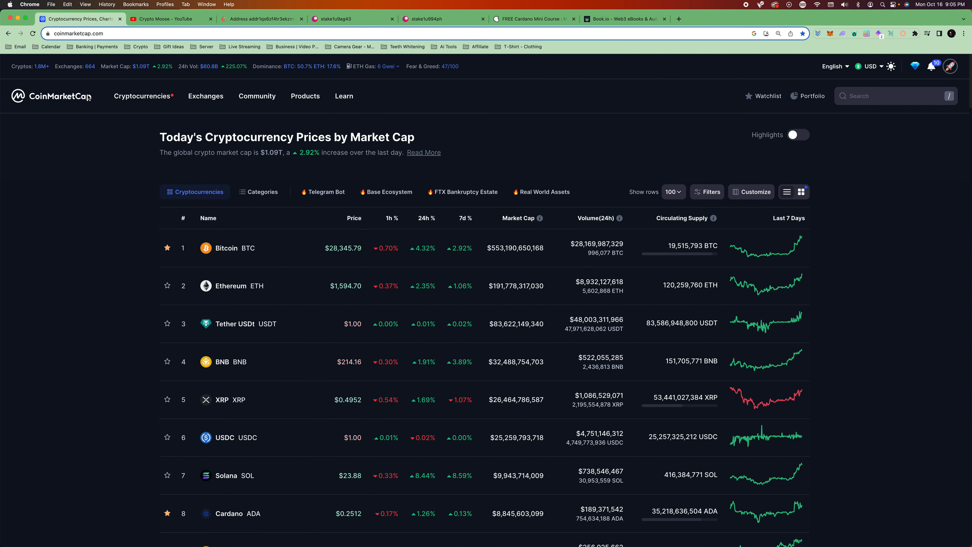
# - Search 'gl', open Moonbeam (GLMR) and show its all-time price chart
pyautogui.click(893, 96)
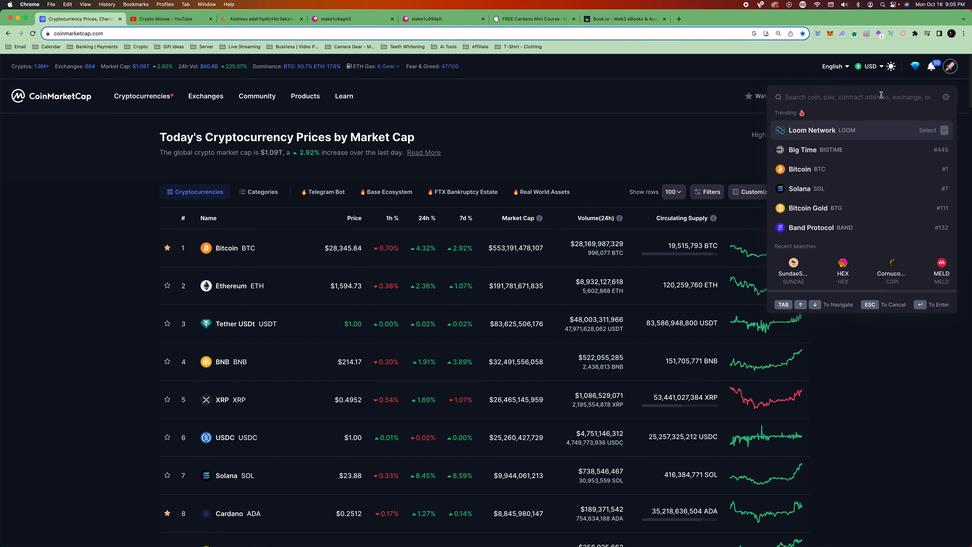
pyautogui.write('gl')
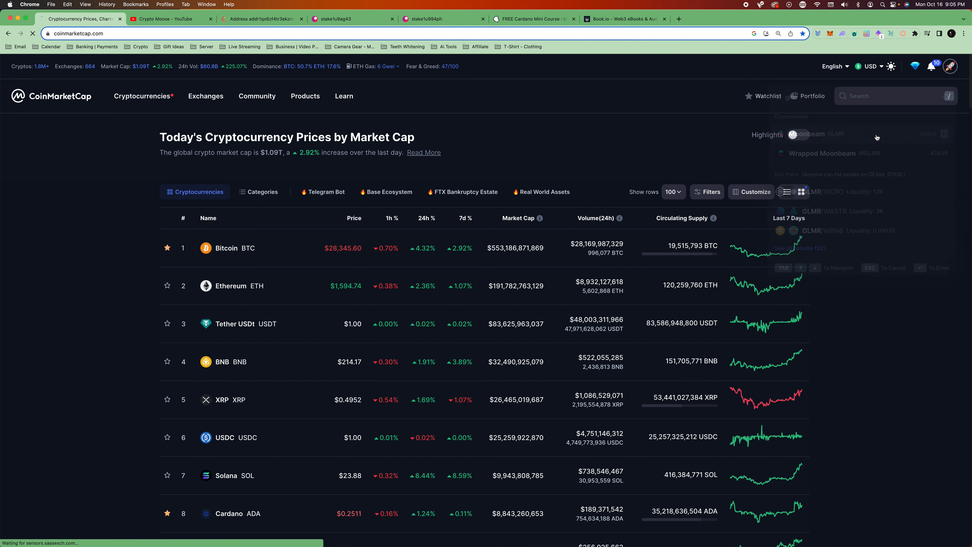
pyautogui.click(808, 133)
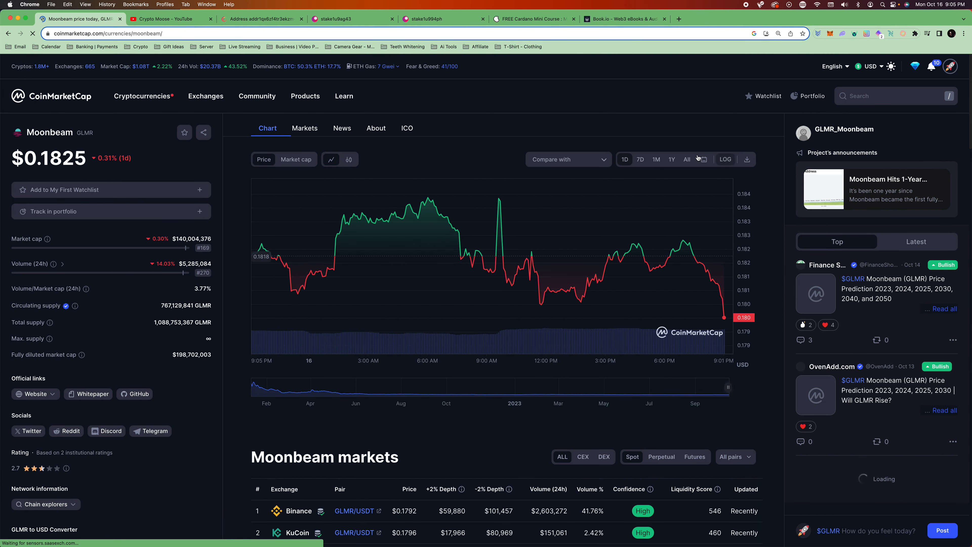
pyautogui.click(686, 159)
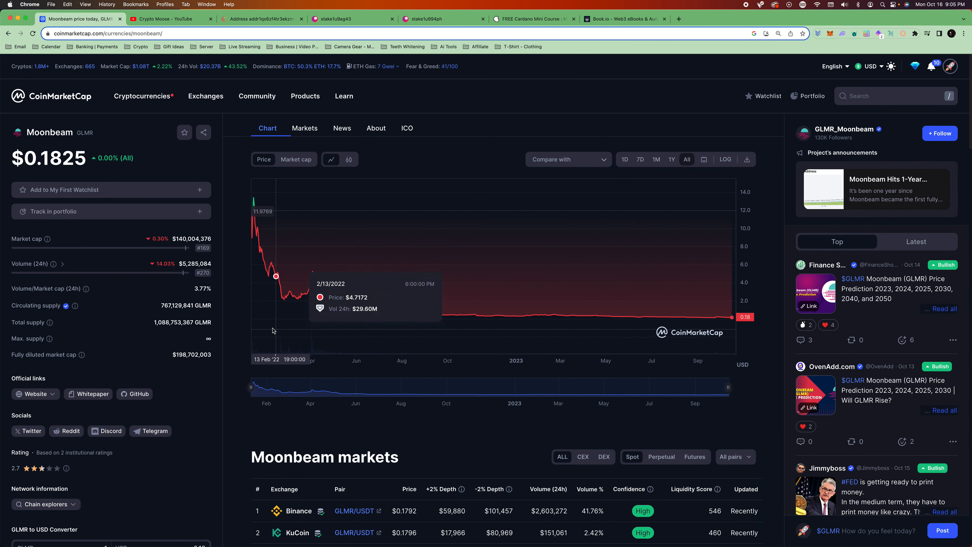
pyautogui.moveTo(364, 308)
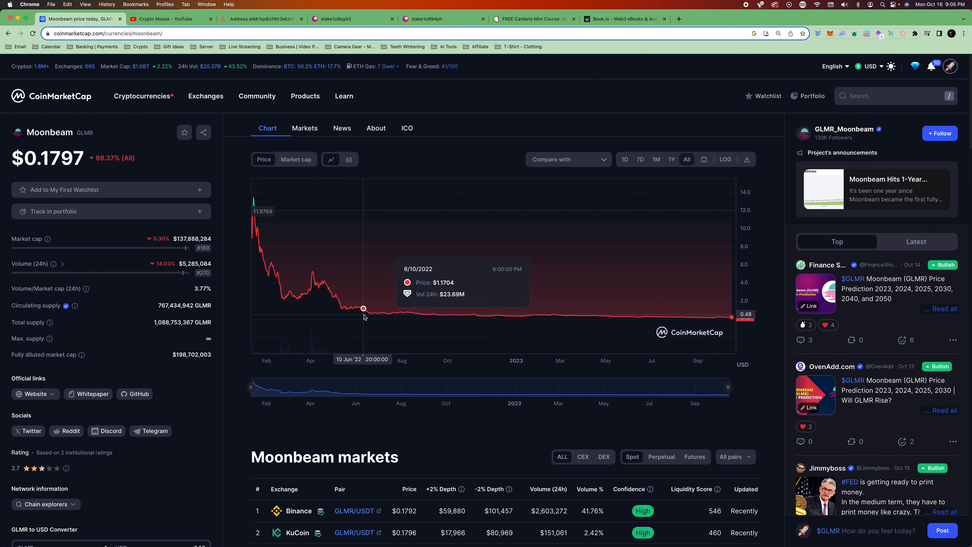
pyautogui.moveTo(369, 313)
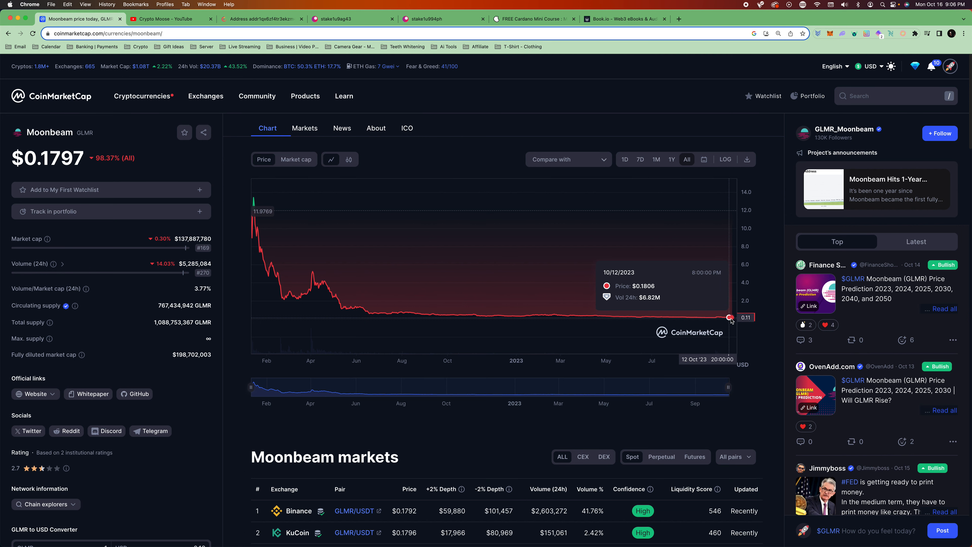
# - Compare Moonbeam's one-year chart with its full history, a 98.37% drop
pyautogui.click(671, 160)
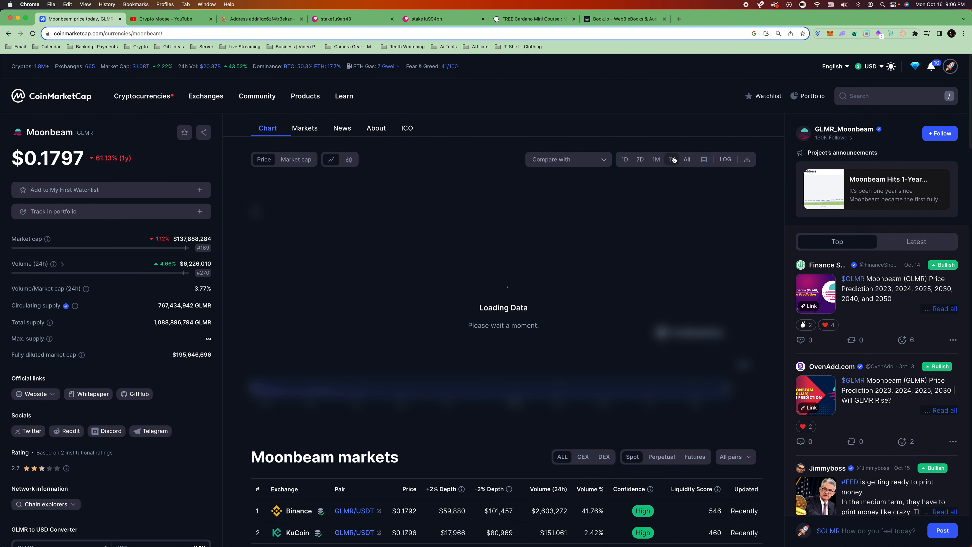
pyautogui.click(671, 159)
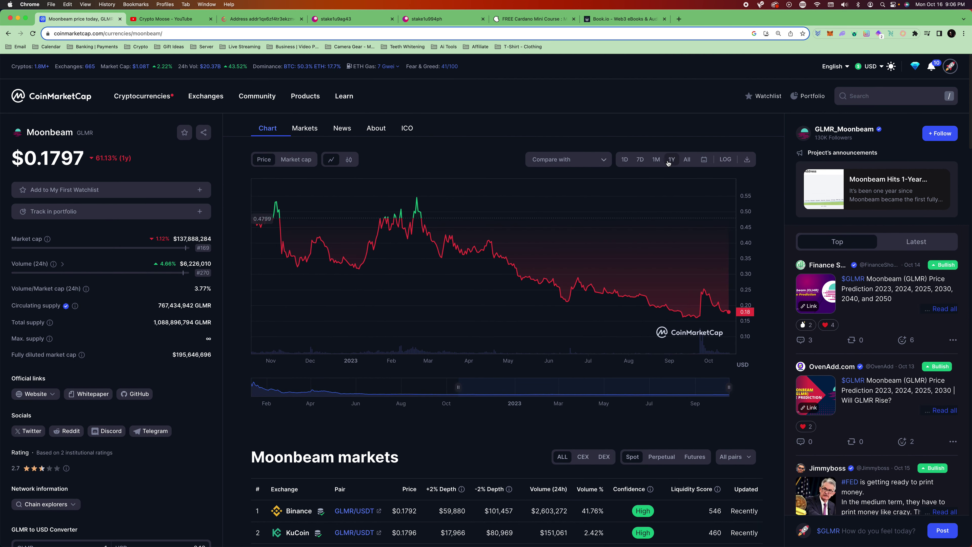
pyautogui.click(686, 159)
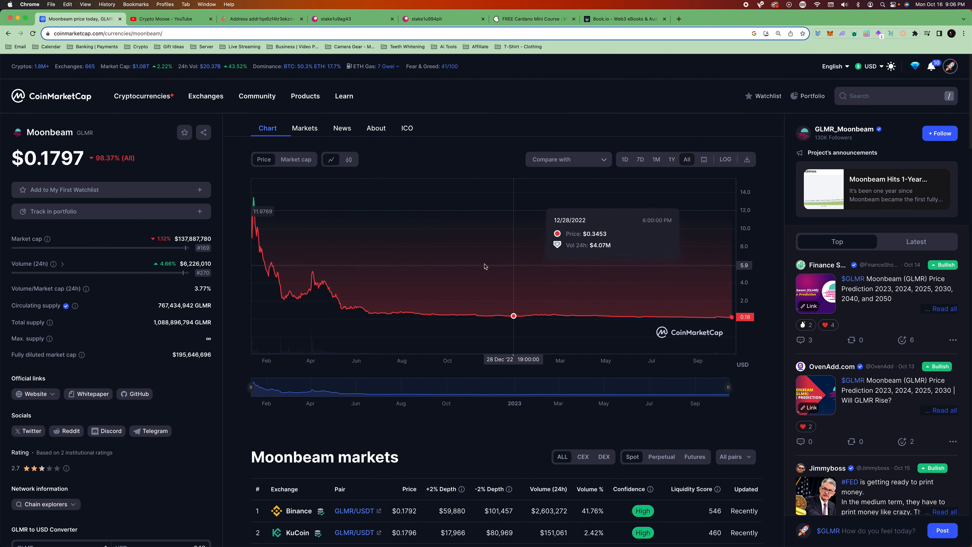
pyautogui.moveTo(253, 264)
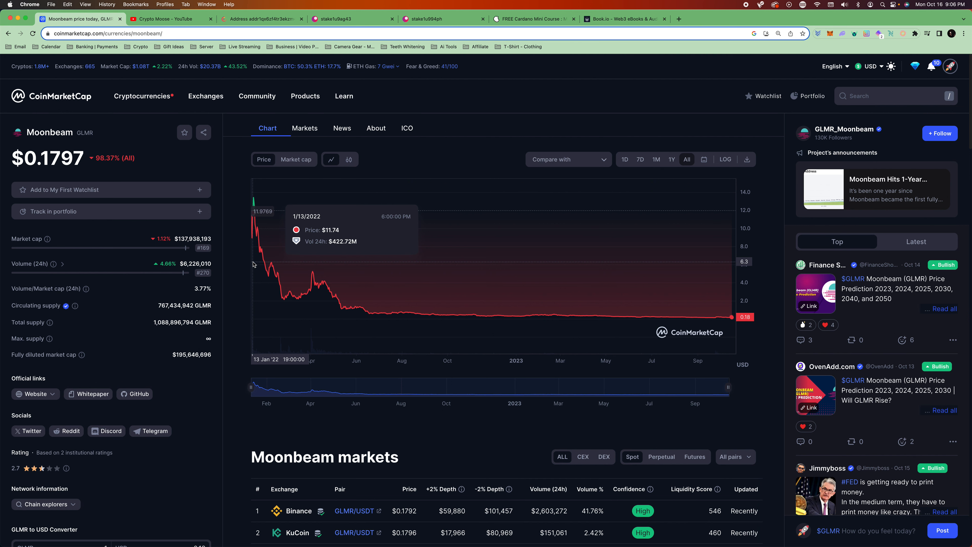
# - Scroll Moonbeam's page through its Markets, News and About sections
pyautogui.scroll(-3)
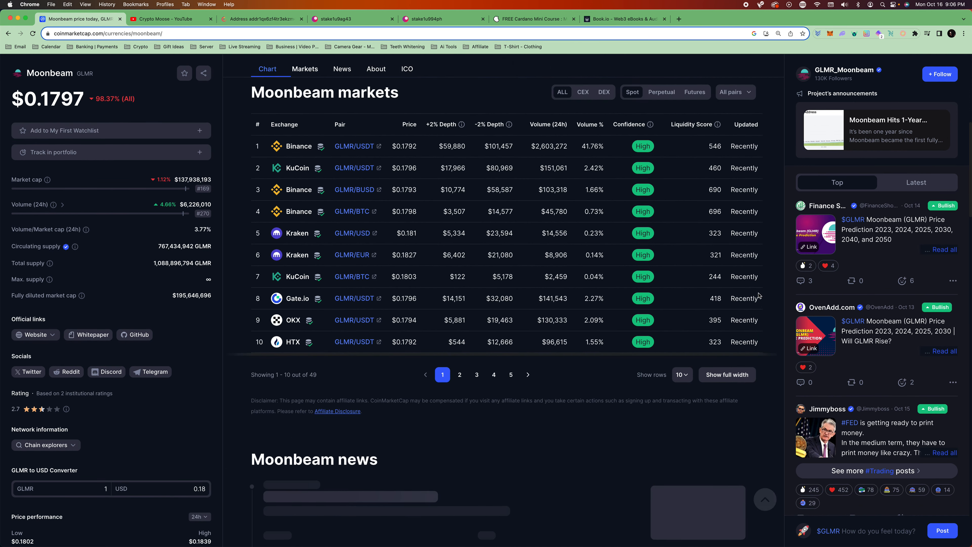
pyautogui.scroll(-3)
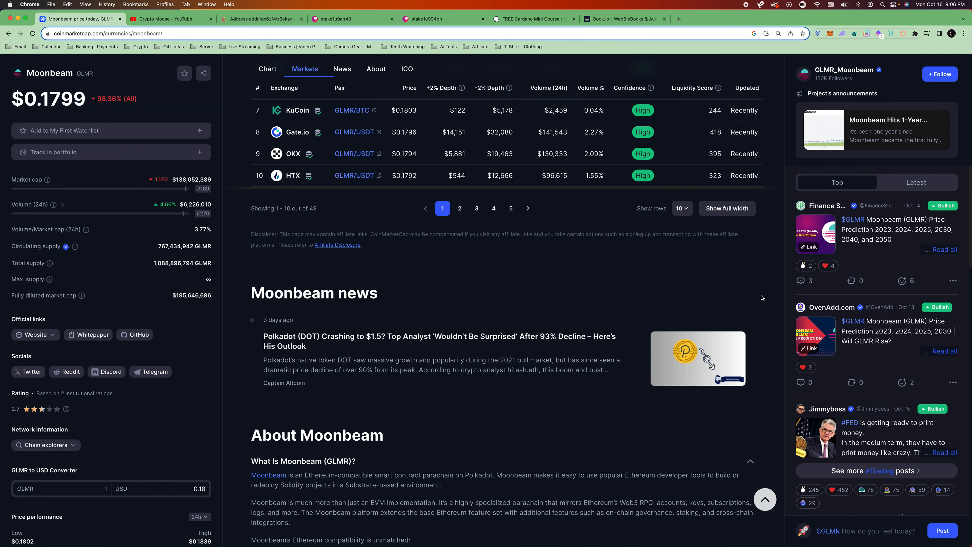
pyautogui.moveTo(458, 276)
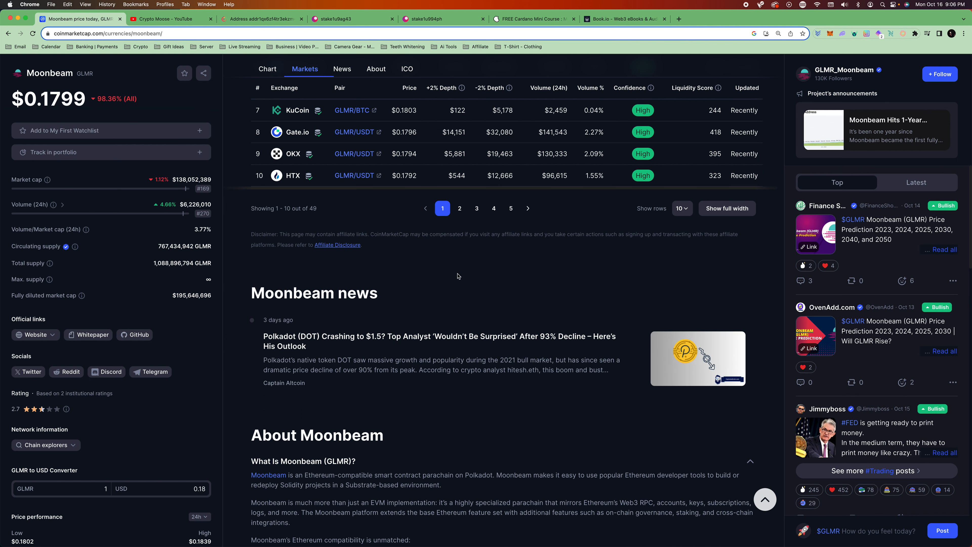
pyautogui.scroll(-3)
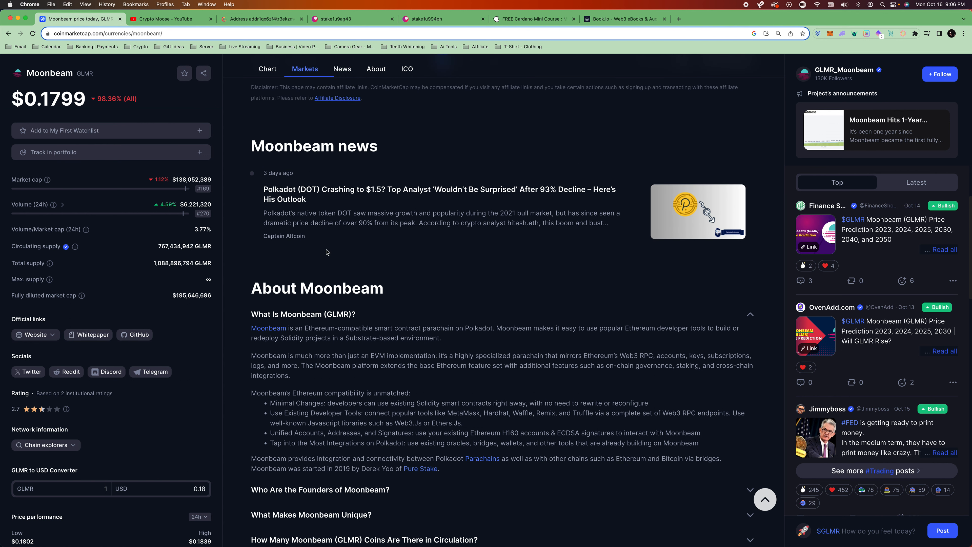
pyautogui.scroll(-3)
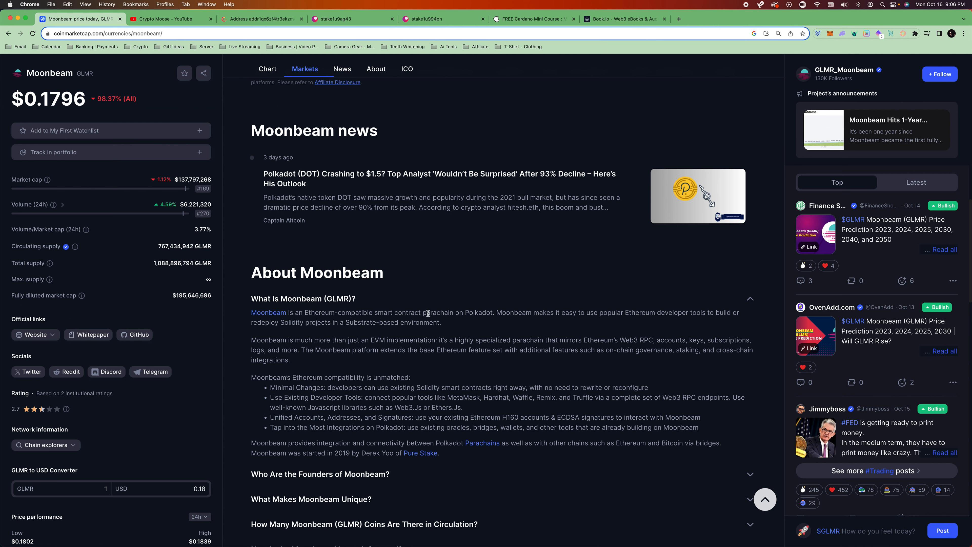
pyautogui.moveTo(497, 313)
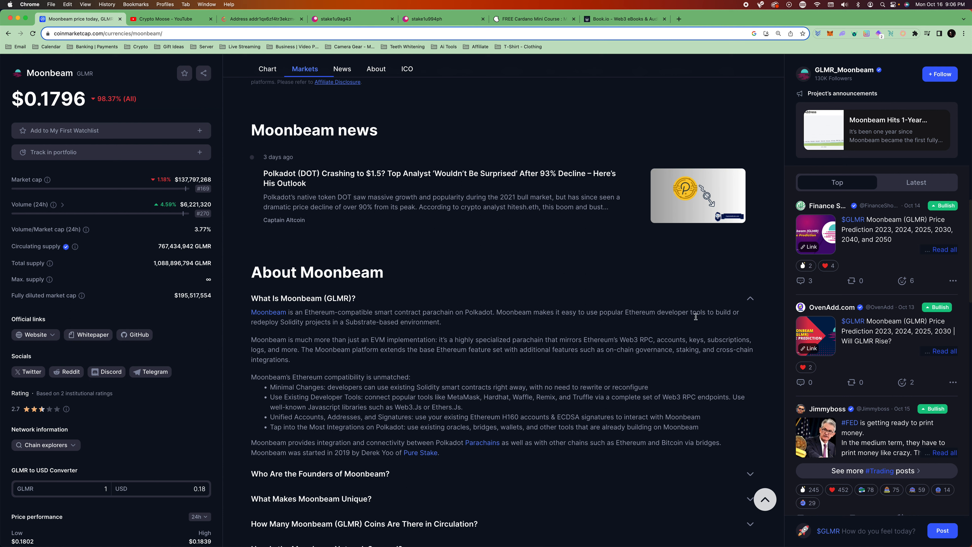
pyautogui.moveTo(292, 366)
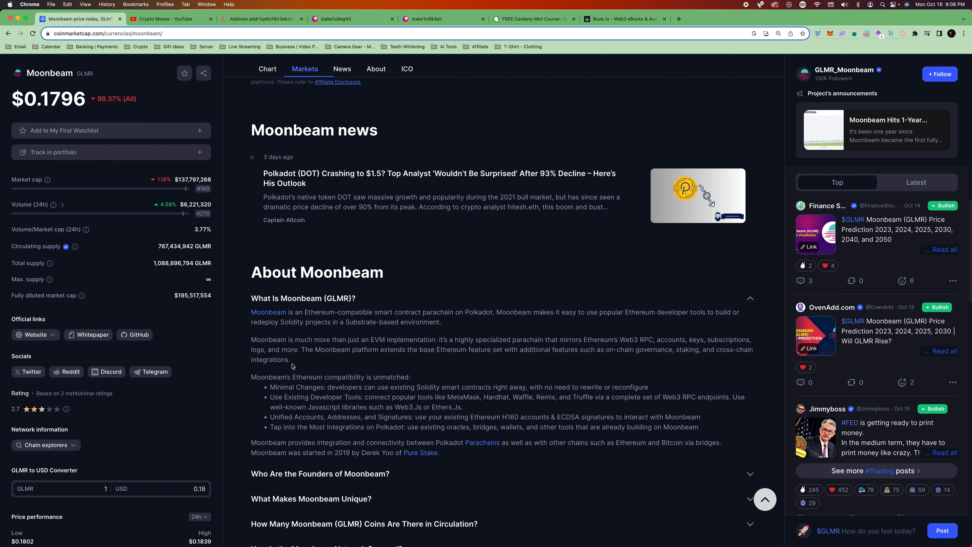
pyautogui.moveTo(299, 329)
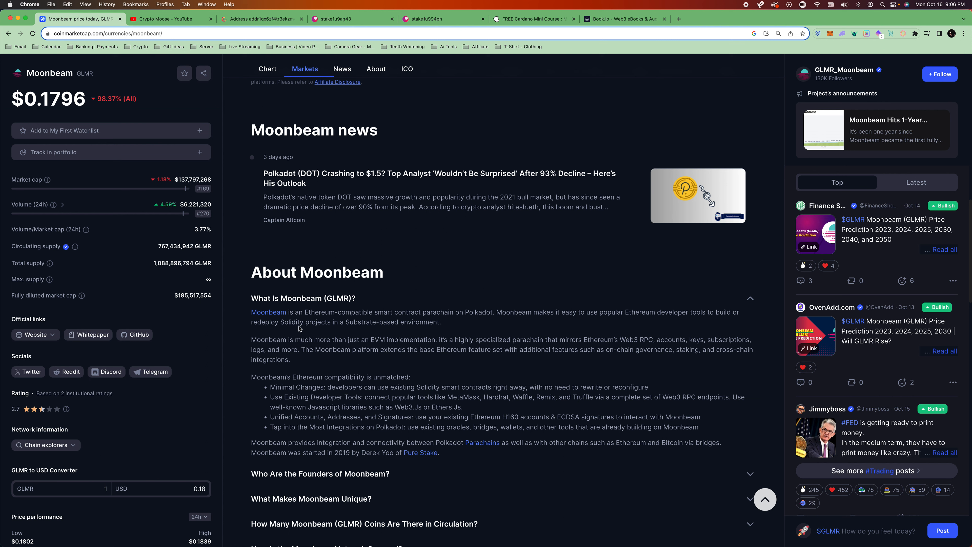
pyautogui.moveTo(453, 328)
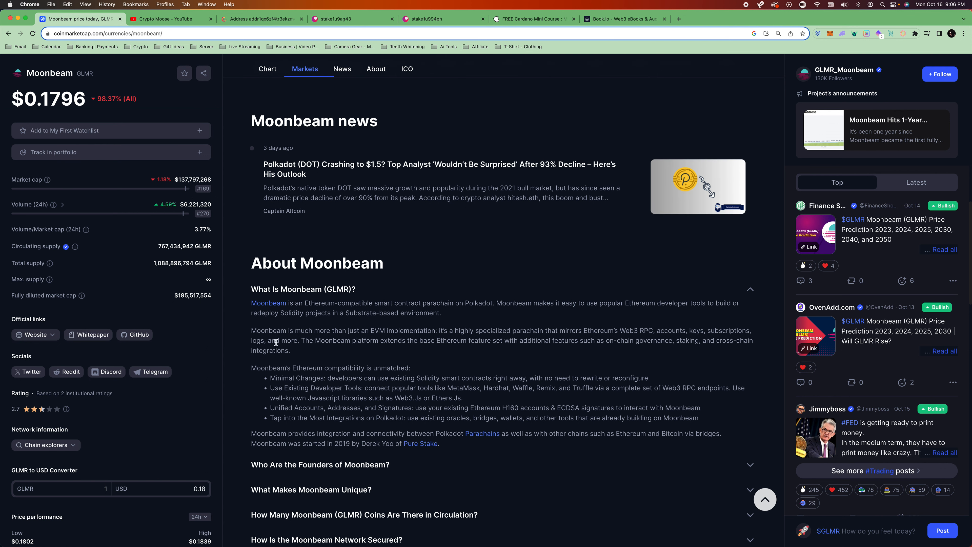
pyautogui.moveTo(317, 329)
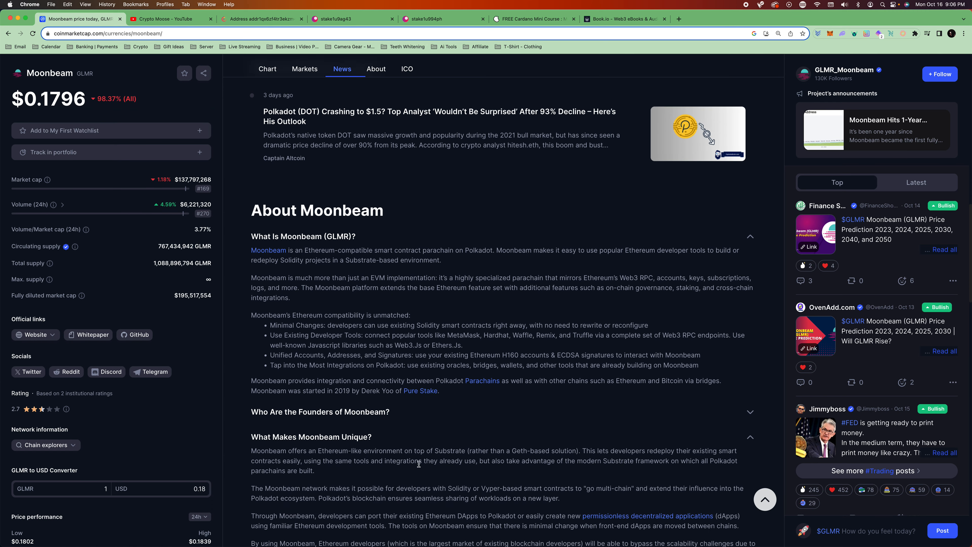
pyautogui.scroll(-3)
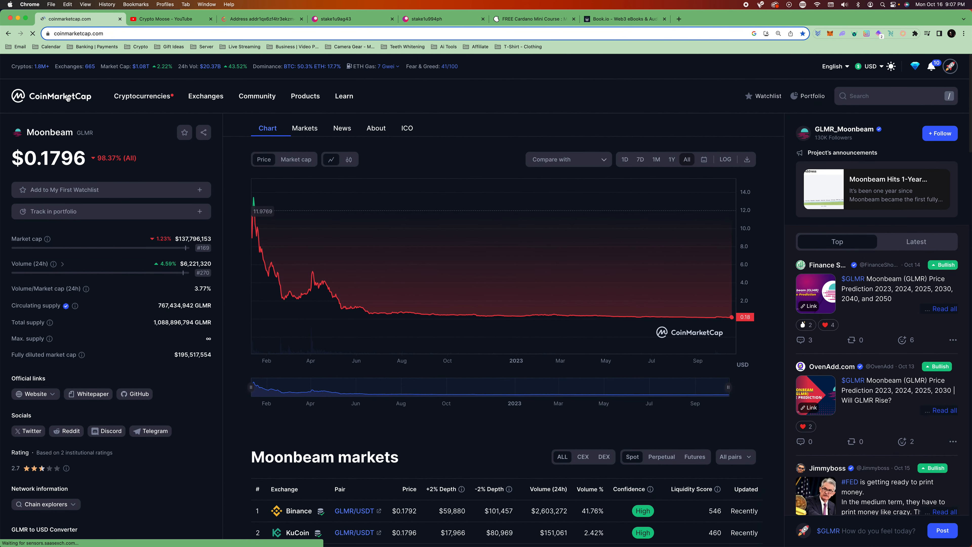
# - Return to the market-cap rankings, scroll down and open Polygon (MATIC)
pyautogui.click(50, 96)
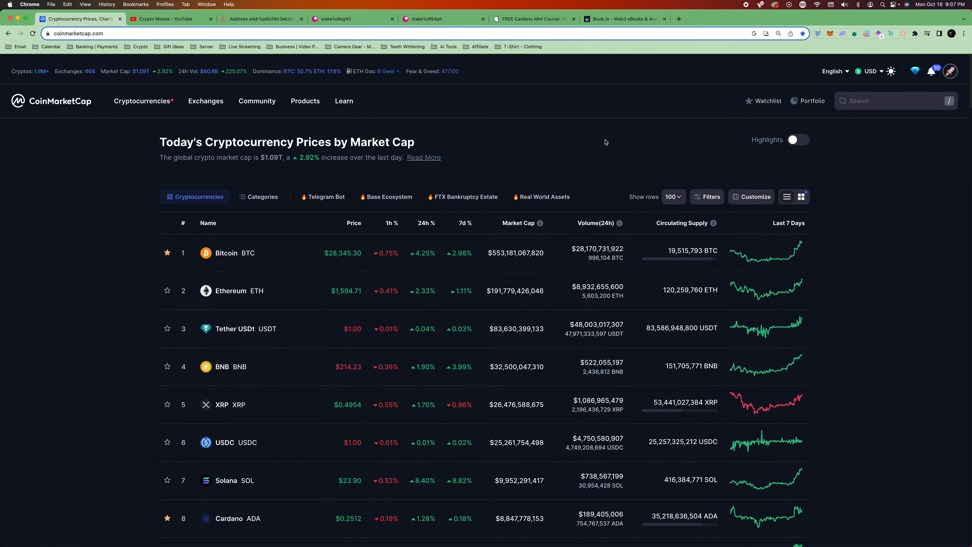
pyautogui.scroll(-3)
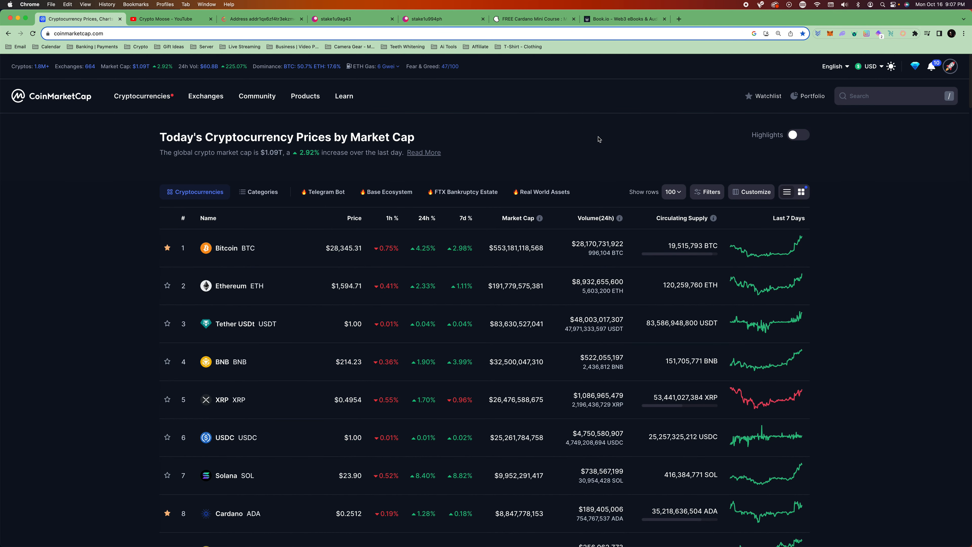
pyautogui.moveTo(357, 197)
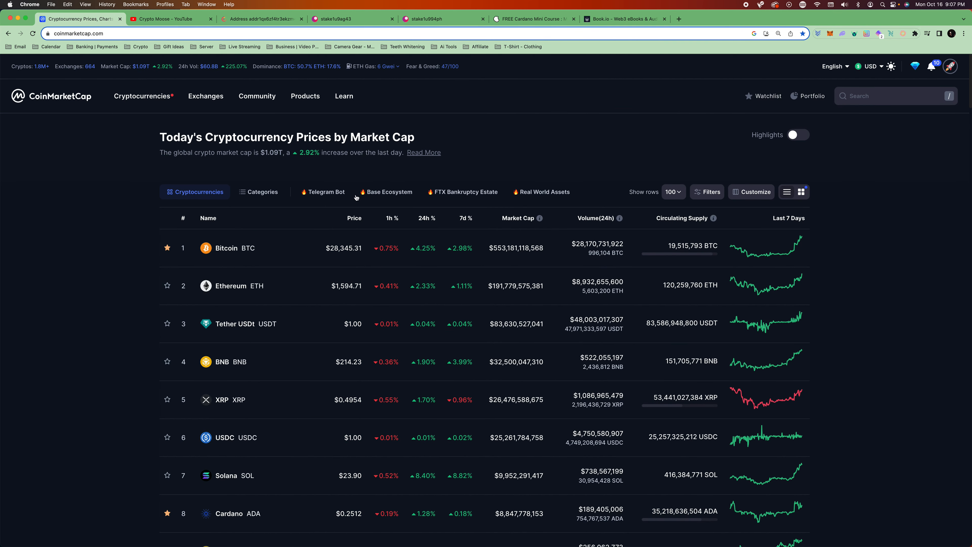
pyautogui.scroll(-3)
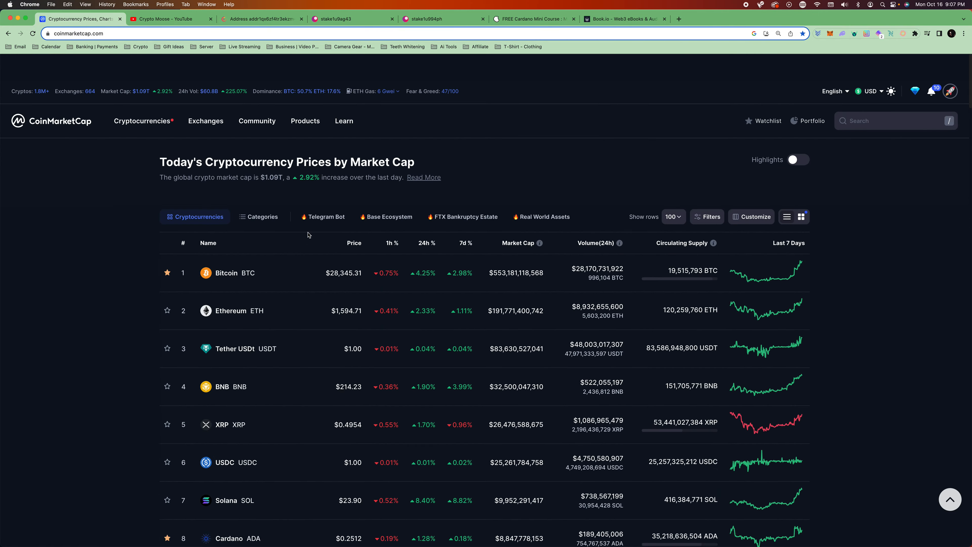
pyautogui.scroll(-3)
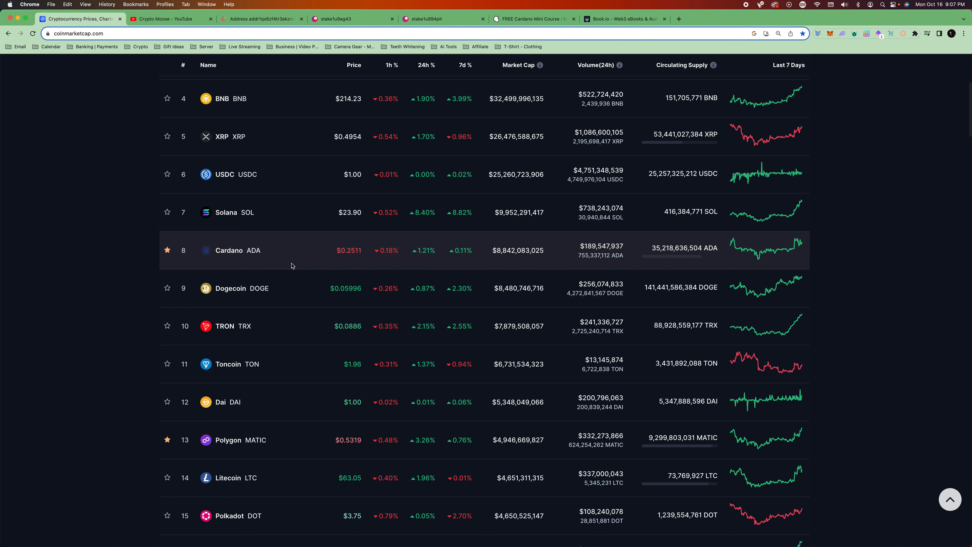
pyautogui.scroll(-3)
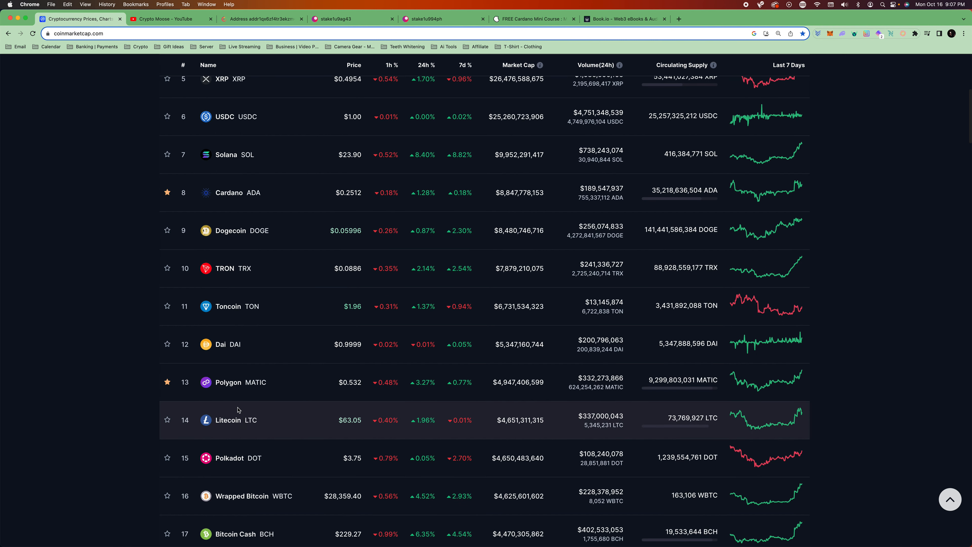
pyautogui.click(228, 382)
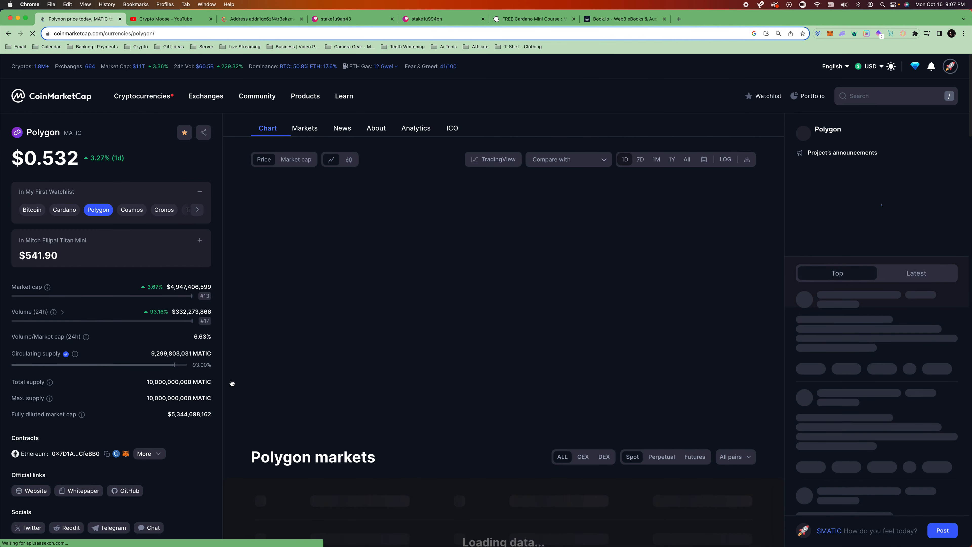
# - View Polygon's one-year and all-time charts (up 11667%), then return to the rankings
pyautogui.click(687, 159)
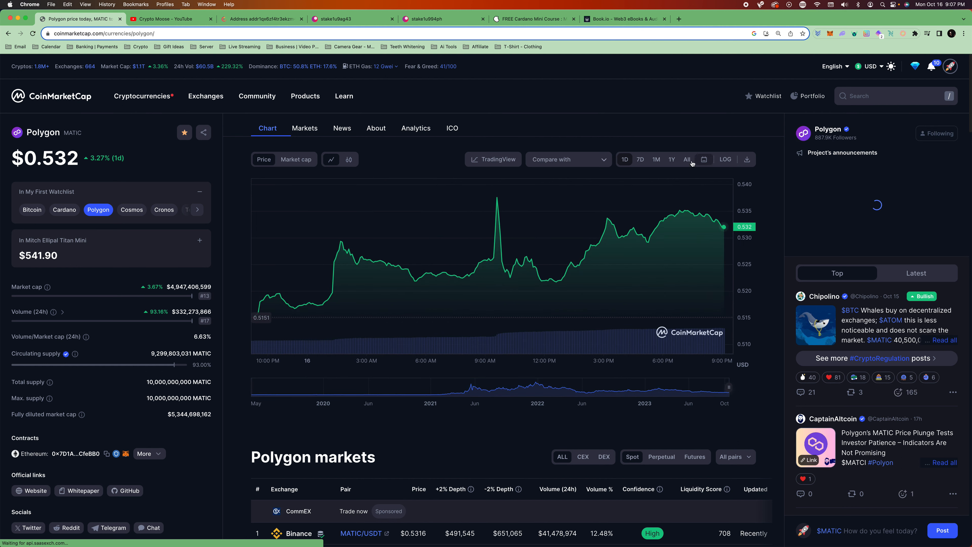
pyautogui.click(671, 160)
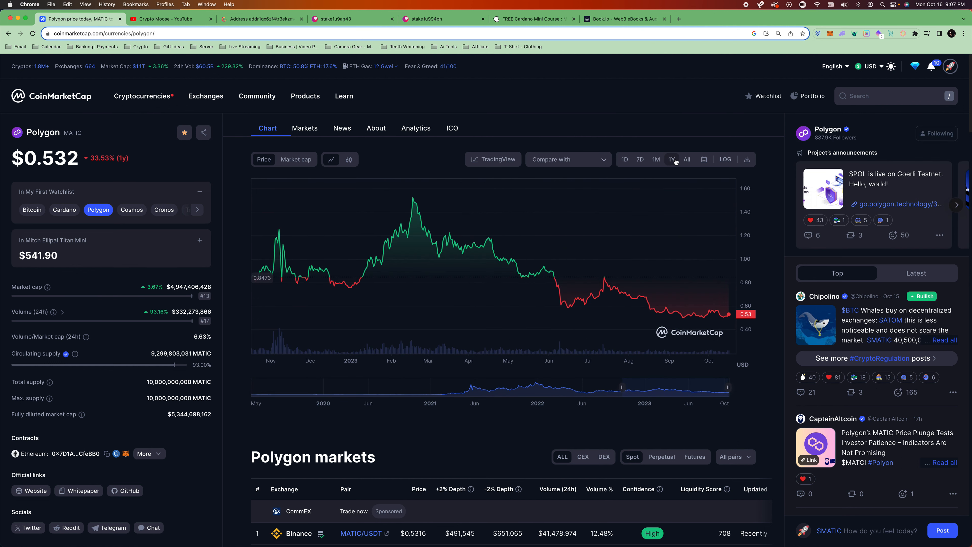
pyautogui.click(686, 159)
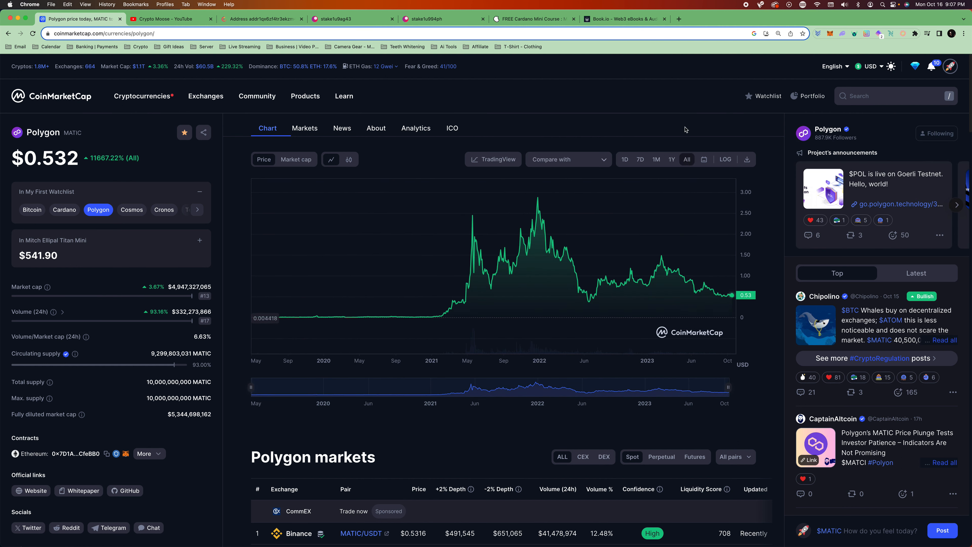
pyautogui.moveTo(730, 295)
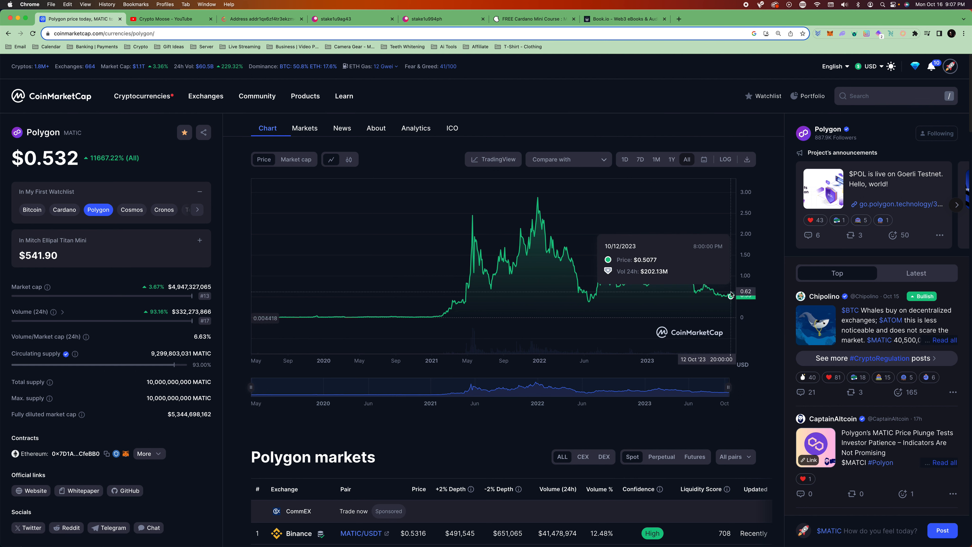
pyautogui.moveTo(436, 286)
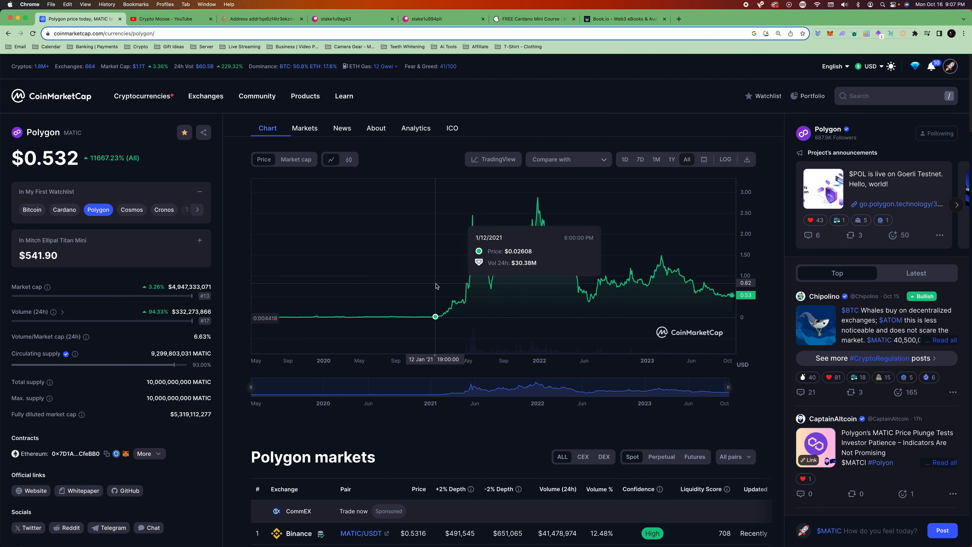
pyautogui.moveTo(785, 266)
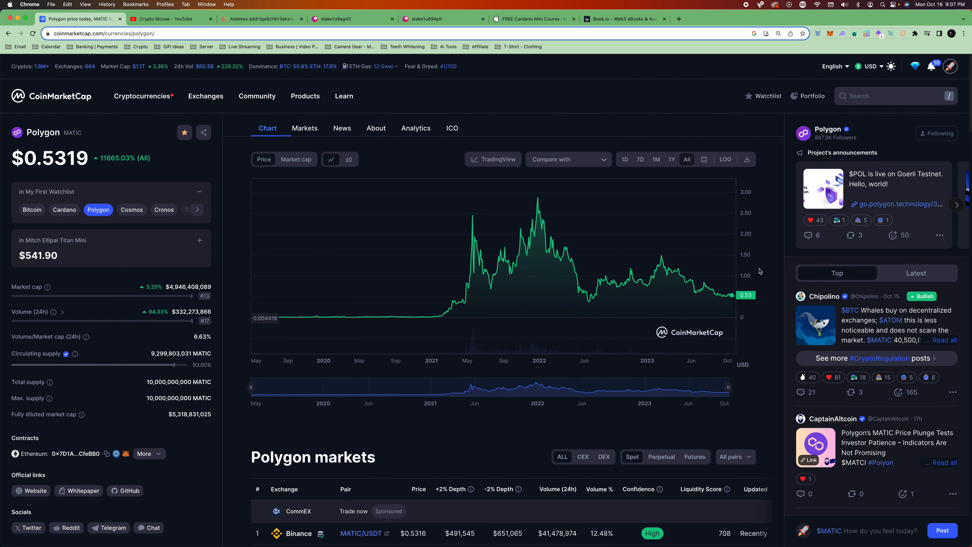
pyautogui.moveTo(717, 293)
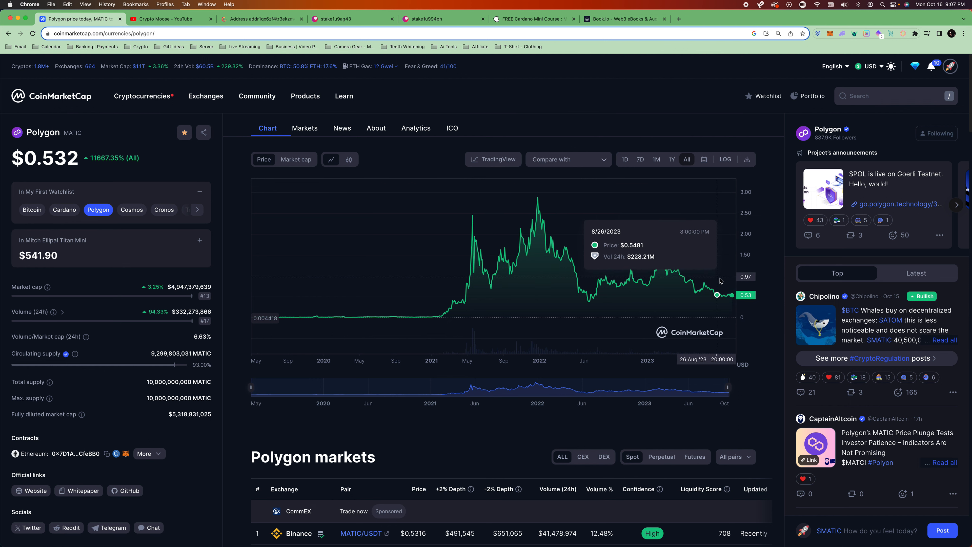
pyautogui.moveTo(720, 279)
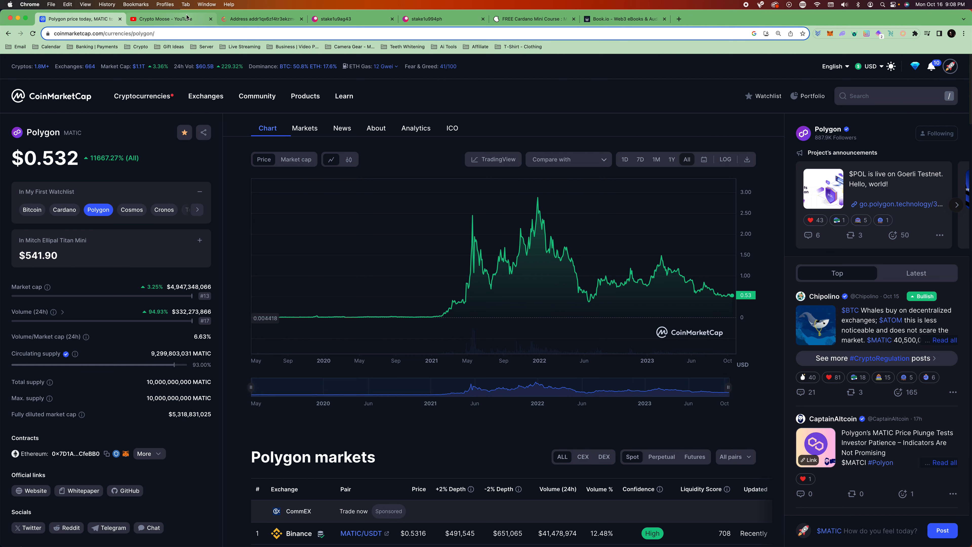
pyautogui.click(52, 96)
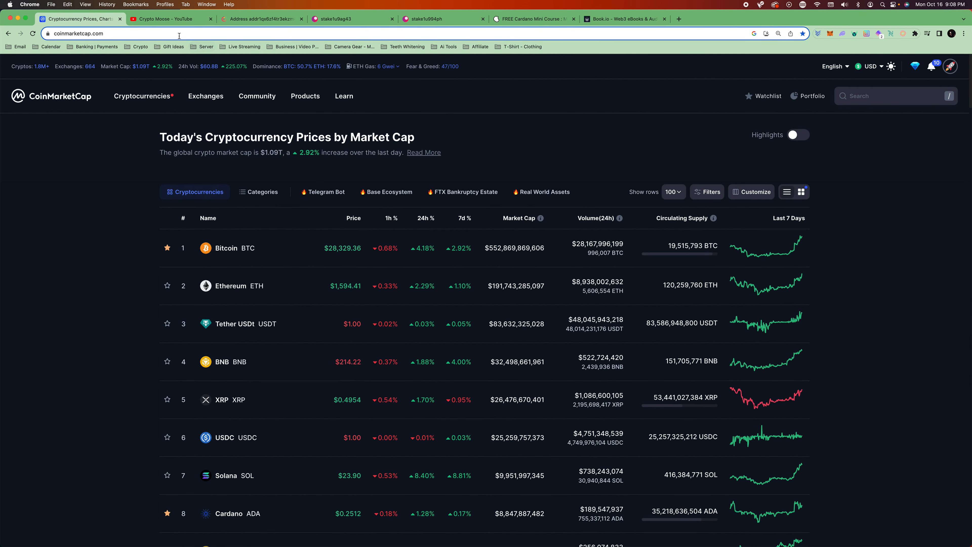
pyautogui.moveTo(170, 19)
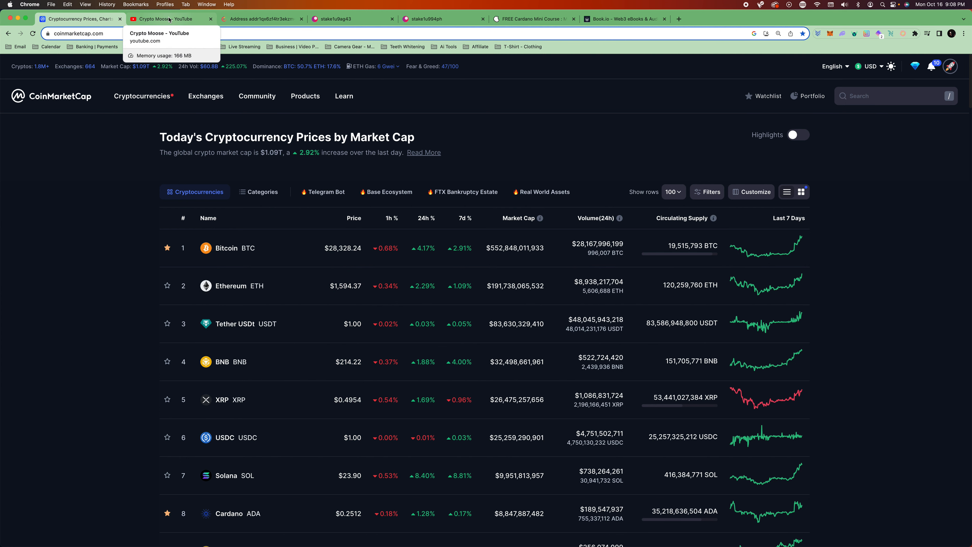
# - Browse the Crypto Moose channel's Videos tab, then switch to the 17,295 ADA pool.pm wallet
pyautogui.click(171, 19)
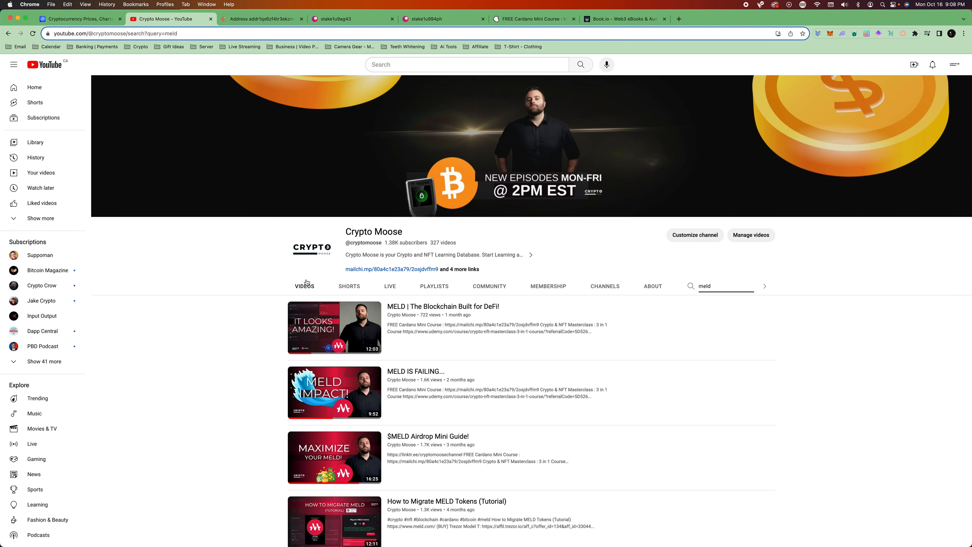
pyautogui.click(304, 285)
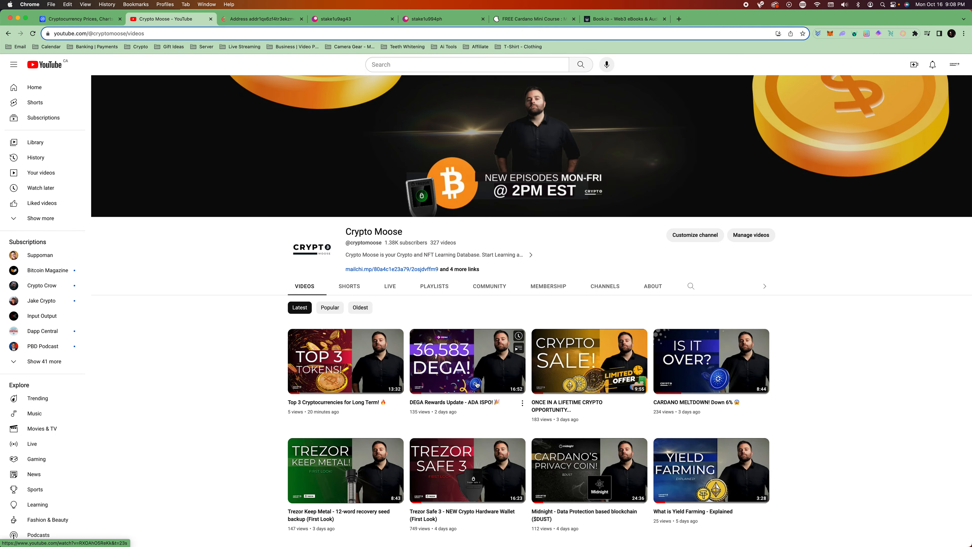
pyautogui.scroll(-3)
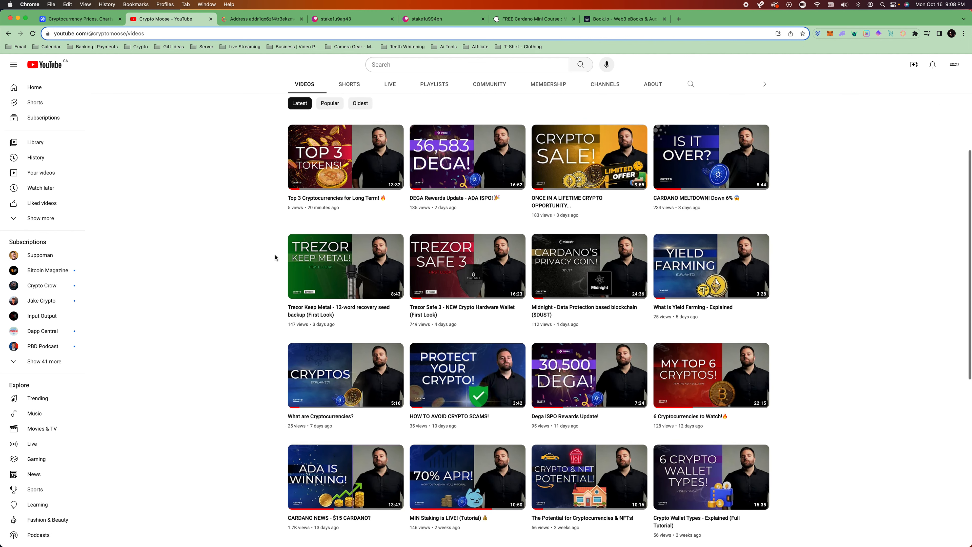
pyautogui.scroll(3)
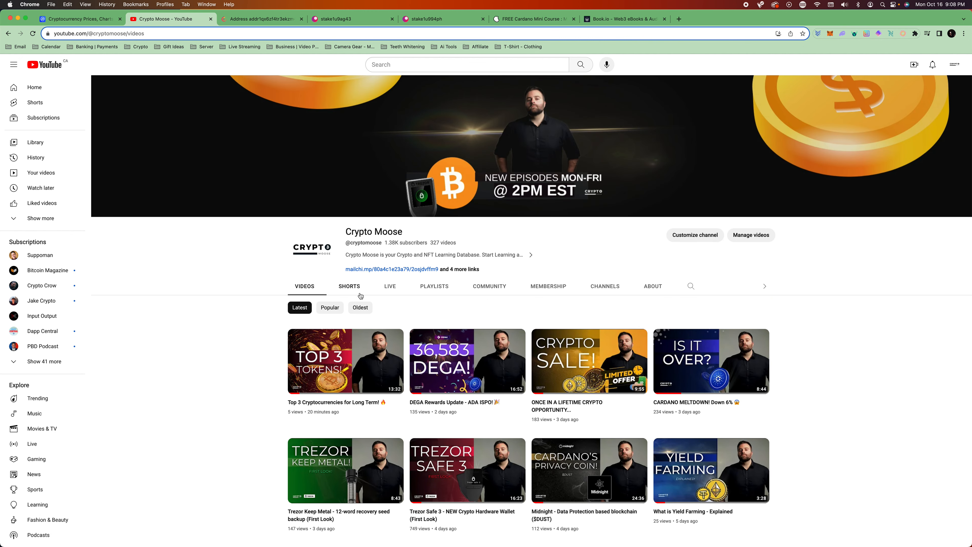
pyautogui.moveTo(238, 271)
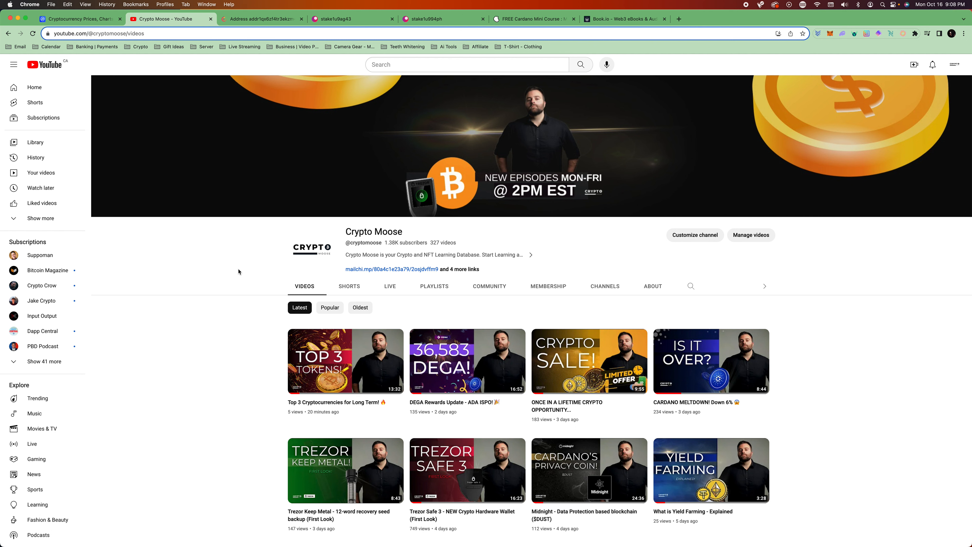
pyautogui.moveTo(269, 19)
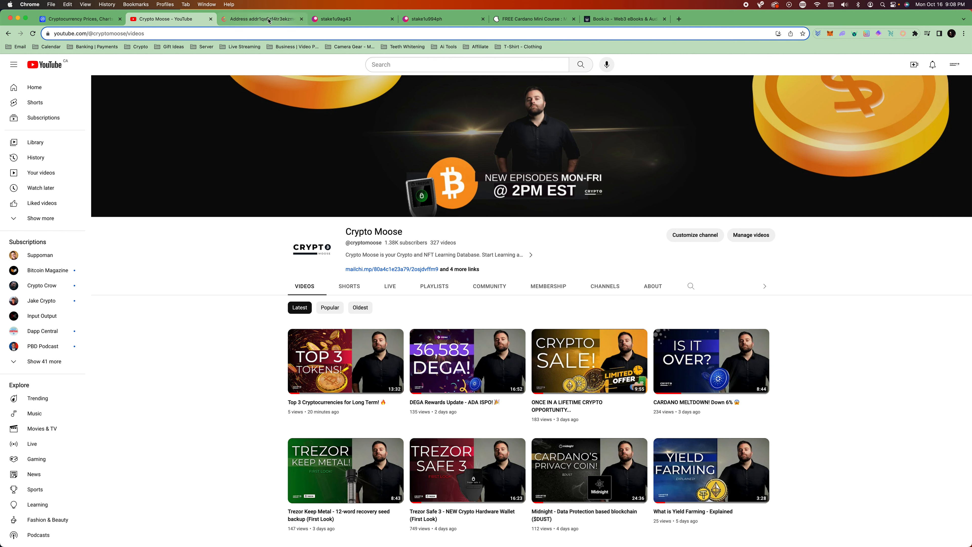
pyautogui.moveTo(338, 19)
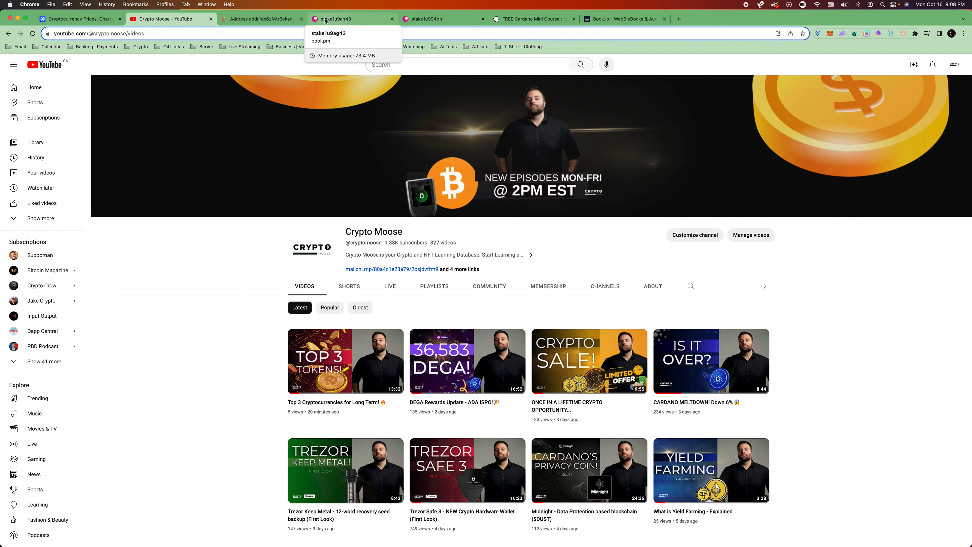
pyautogui.click(353, 19)
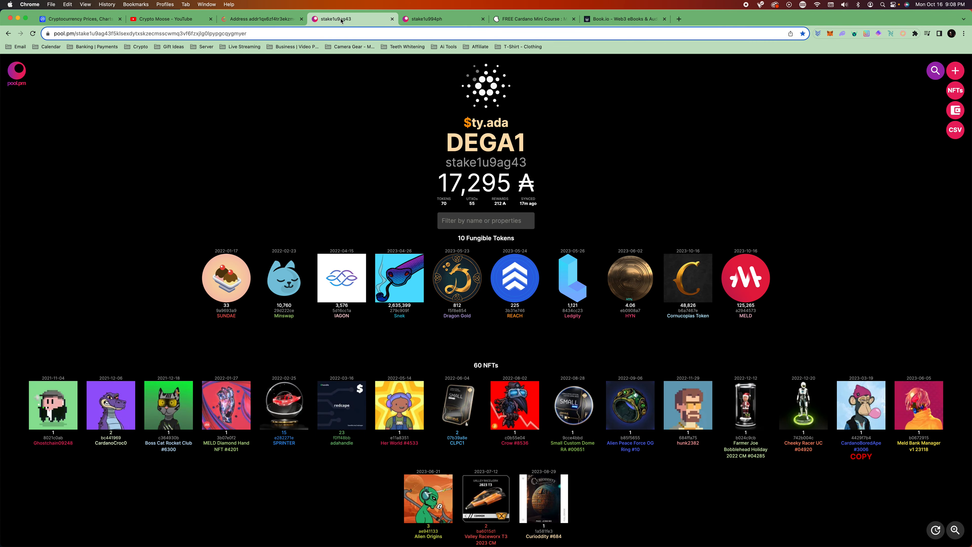
# - Check the 174 ADA wallet's tokens, then open Curioddity #684 from the 17,295 ADA wallet
pyautogui.click(444, 18)
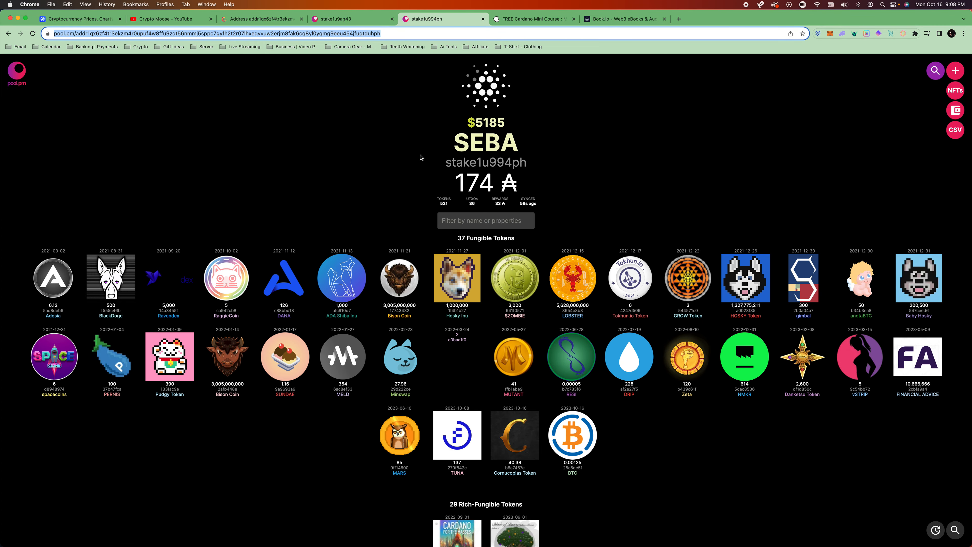
pyautogui.moveTo(490, 116)
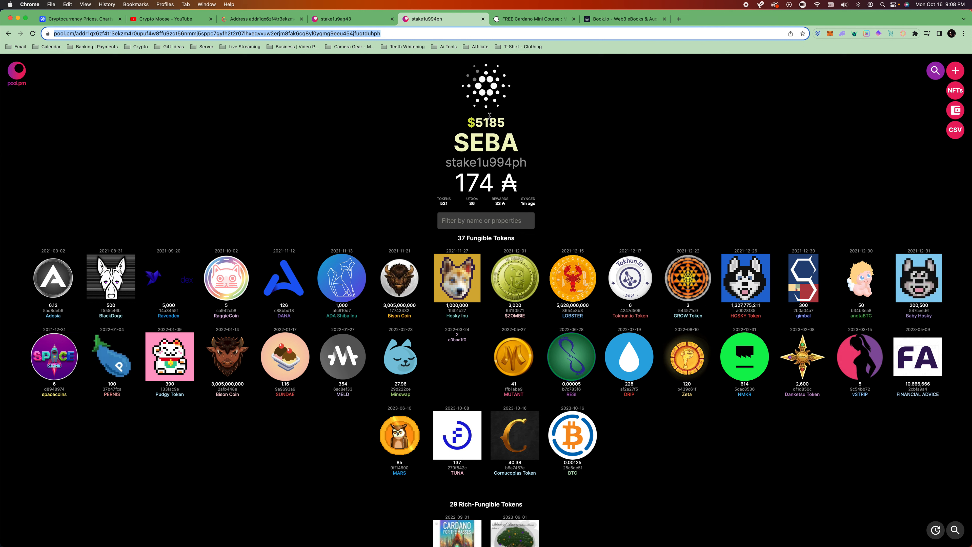
pyautogui.moveTo(500, 149)
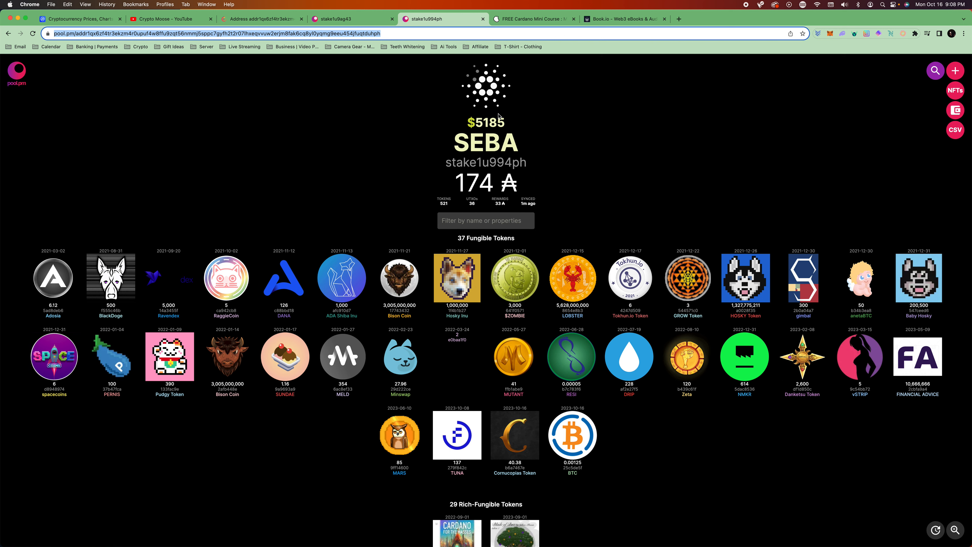
pyautogui.moveTo(448, 139)
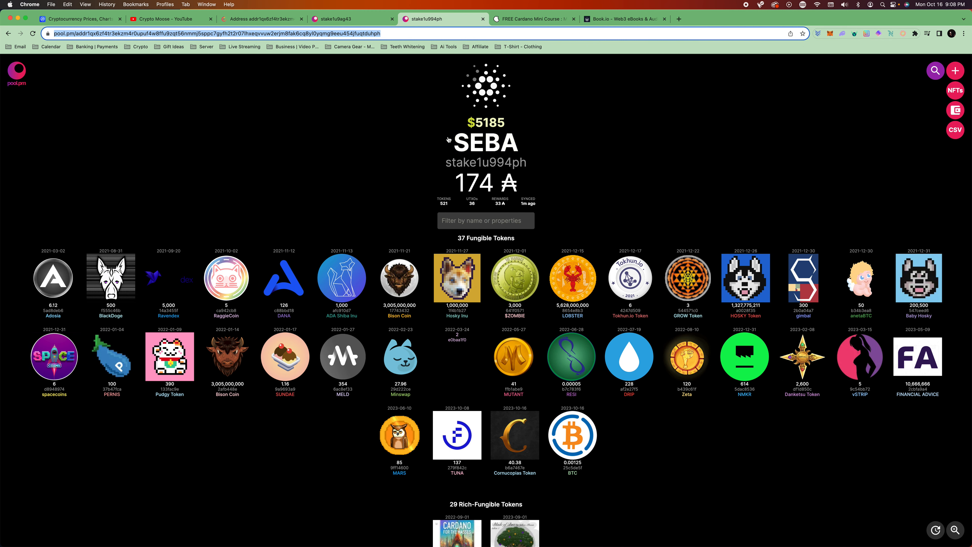
pyautogui.click(353, 19)
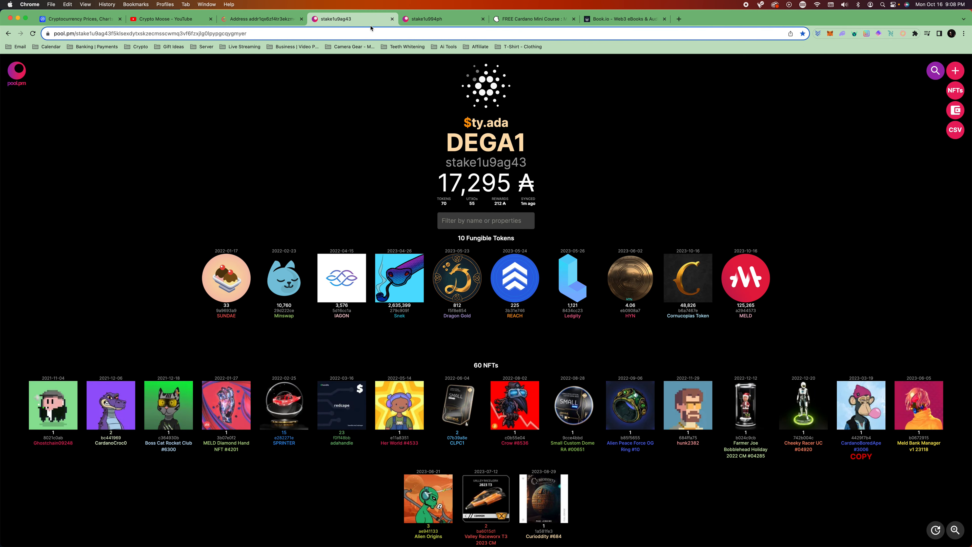
pyautogui.scroll(-3)
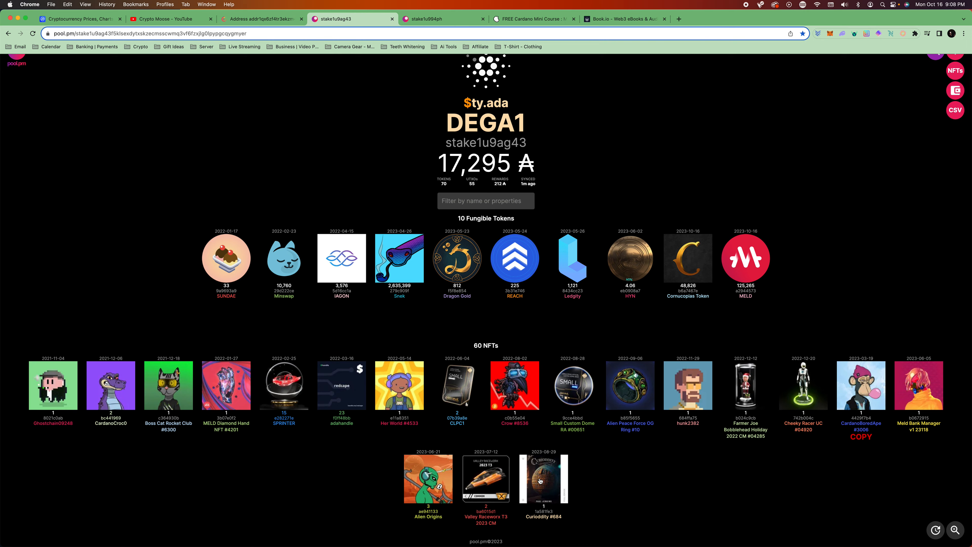
pyautogui.click(544, 480)
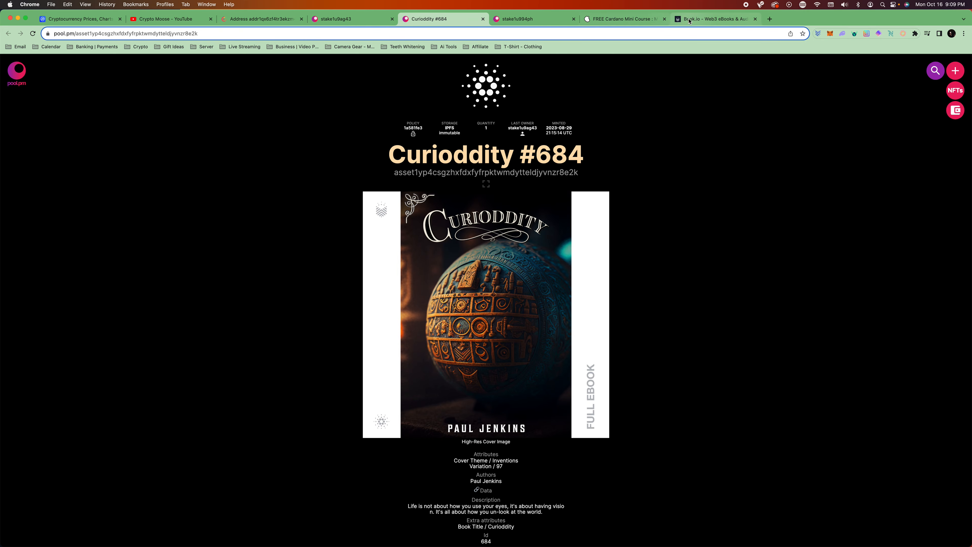
# - Sign in to Book.io, start reading Curioddity #684, cancel the Nami signature and return to the wallet
pyautogui.click(712, 19)
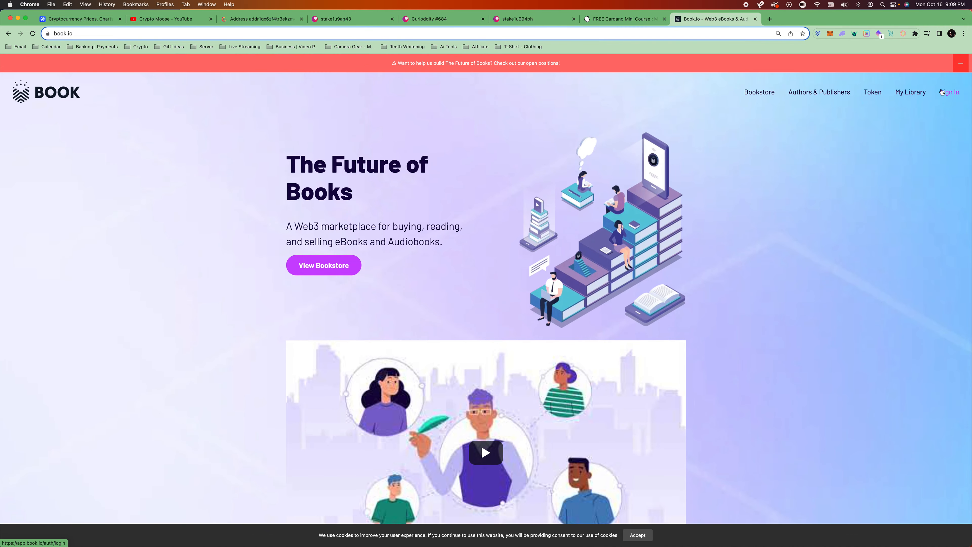
pyautogui.click(759, 91)
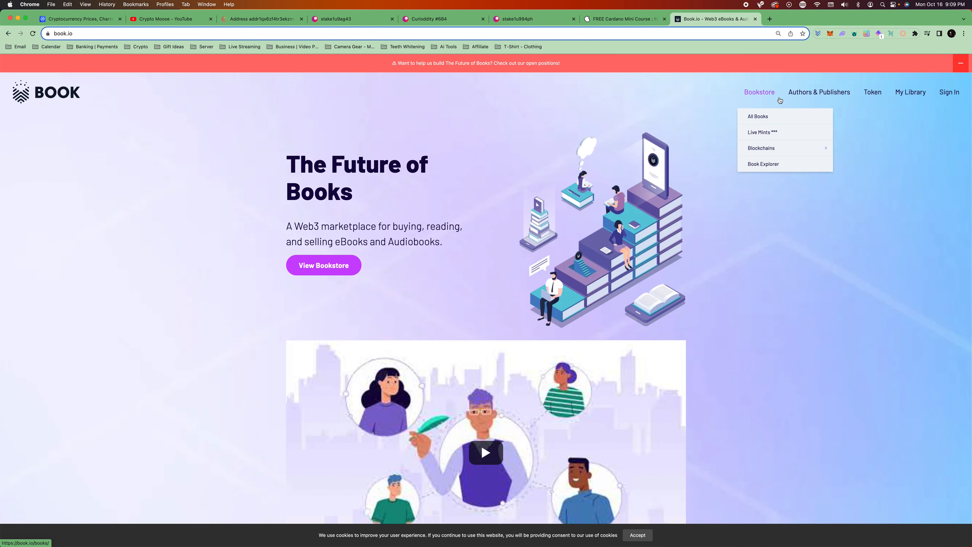
pyautogui.moveTo(949, 91)
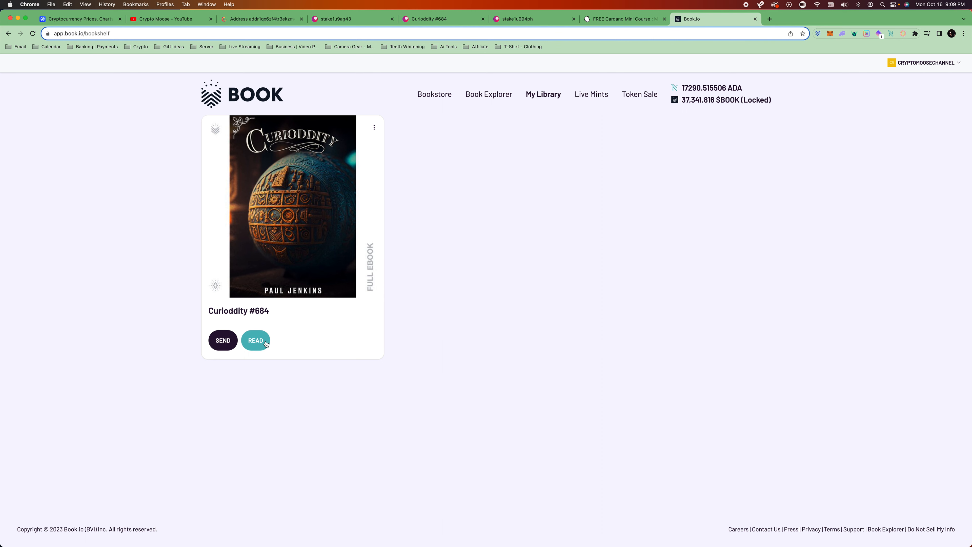
pyautogui.click(256, 340)
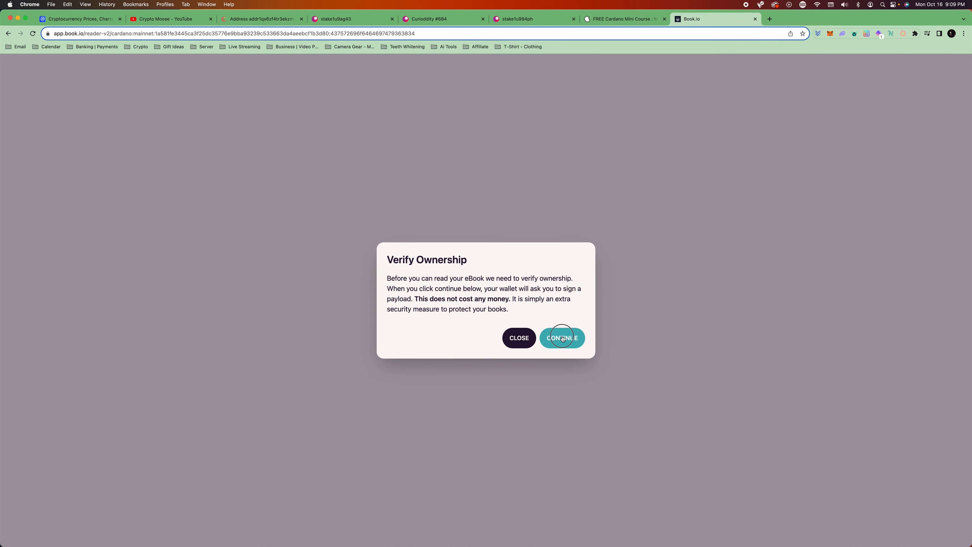
pyautogui.click(561, 337)
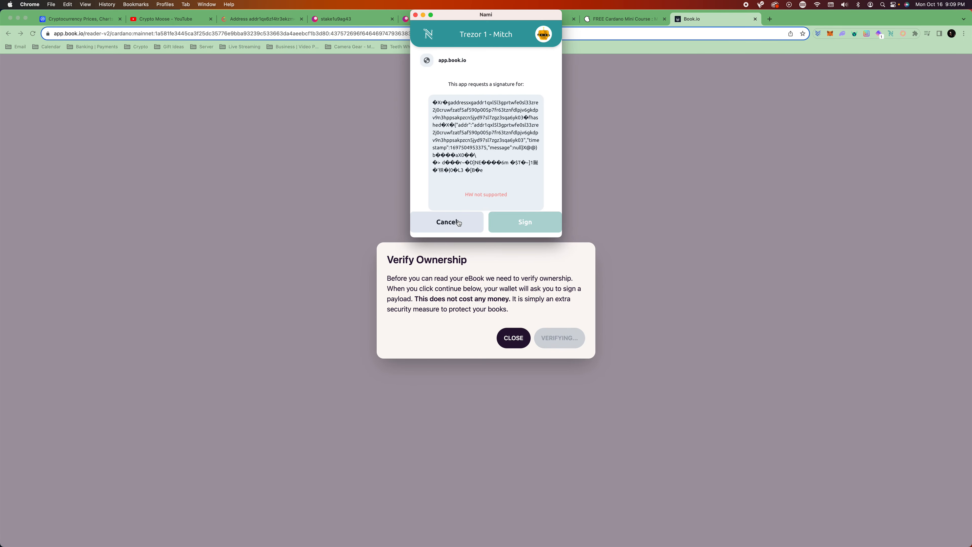
pyautogui.click(447, 222)
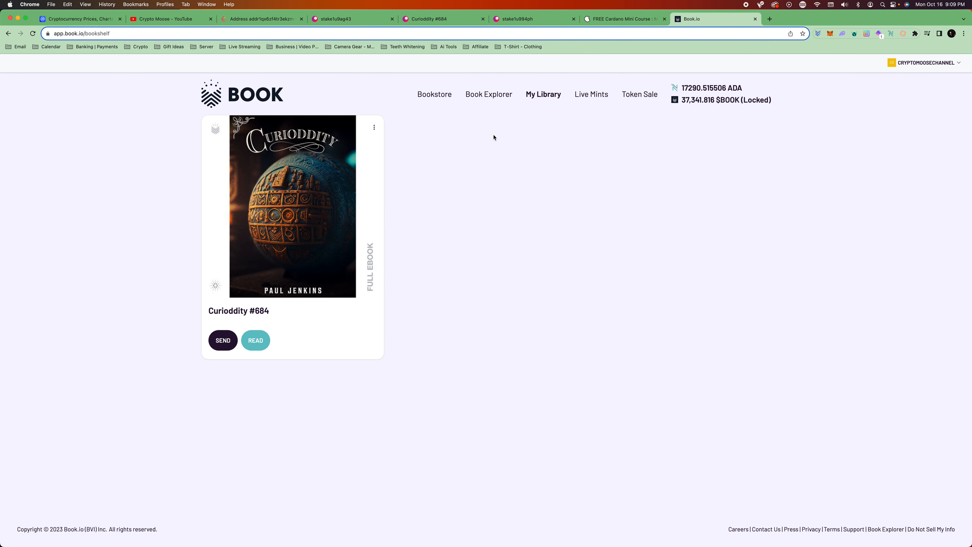
pyautogui.moveTo(382, 226)
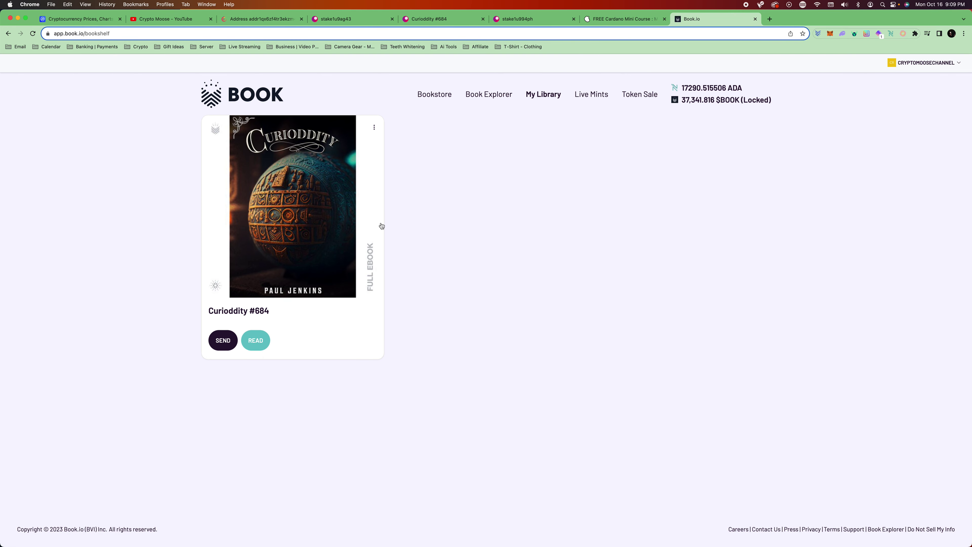
pyautogui.moveTo(400, 29)
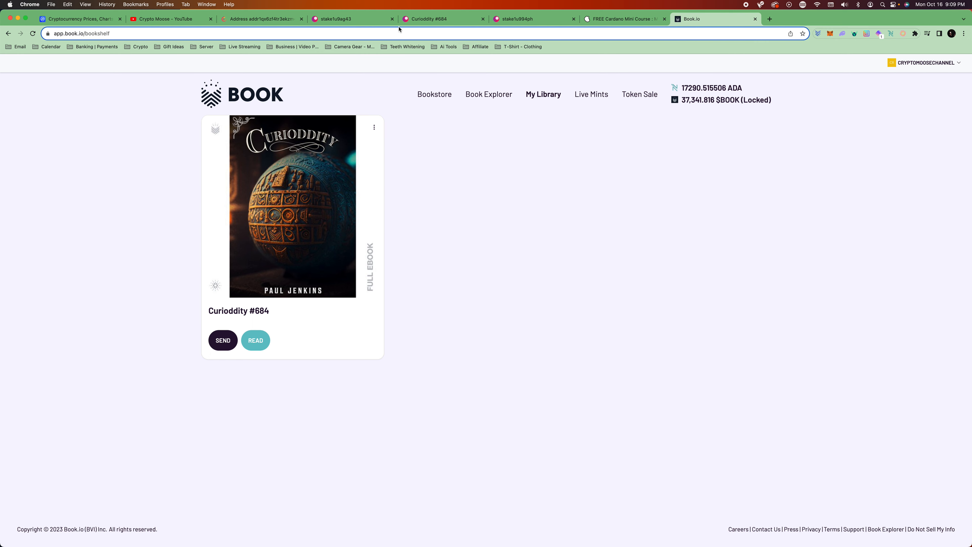
pyautogui.click(351, 19)
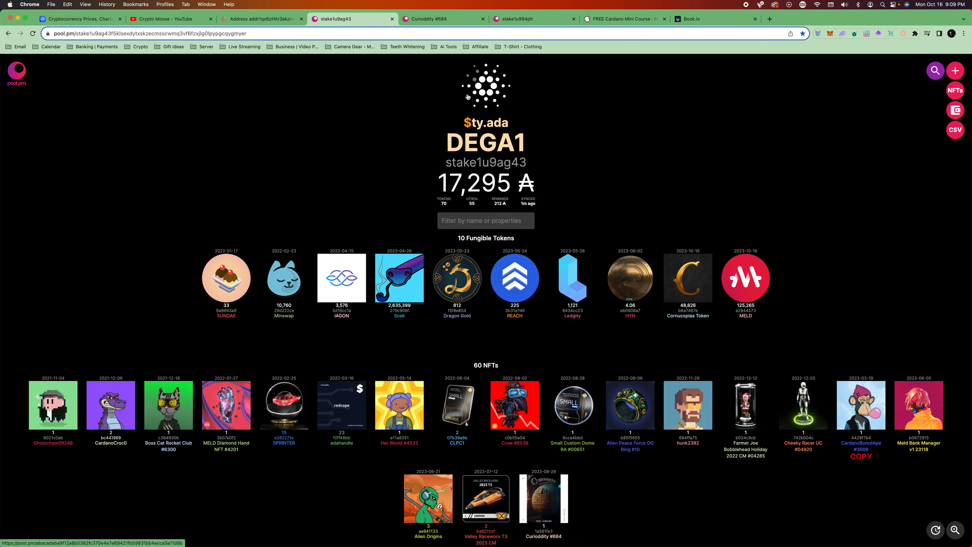
pyautogui.moveTo(420, 96)
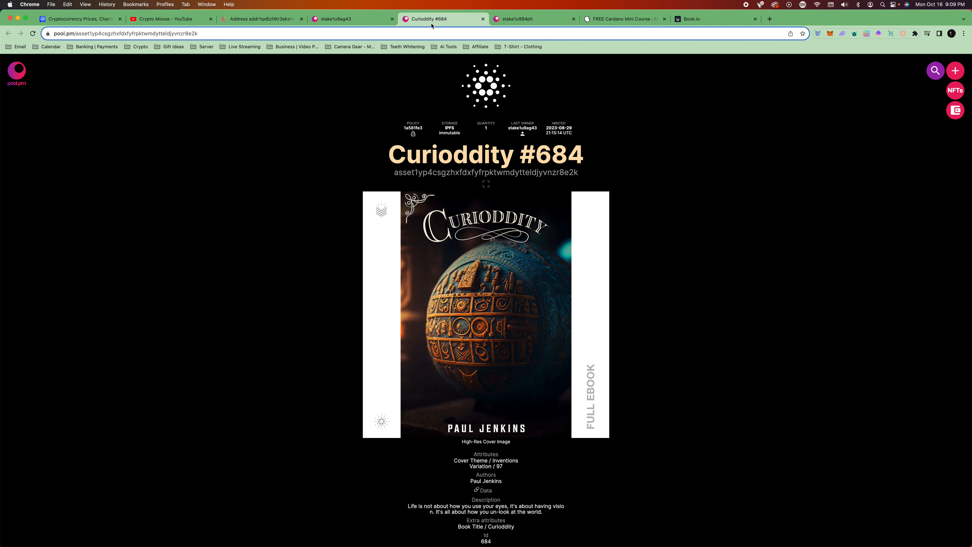
pyautogui.moveTo(244, 69)
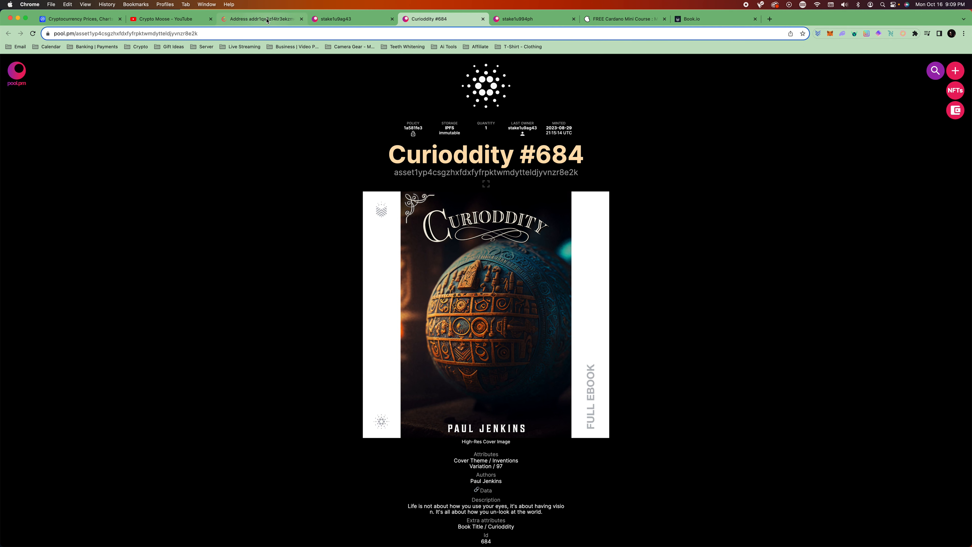
# - Switch to the Cardanoscan tab showing the 174 ADA wallet address
pyautogui.click(261, 19)
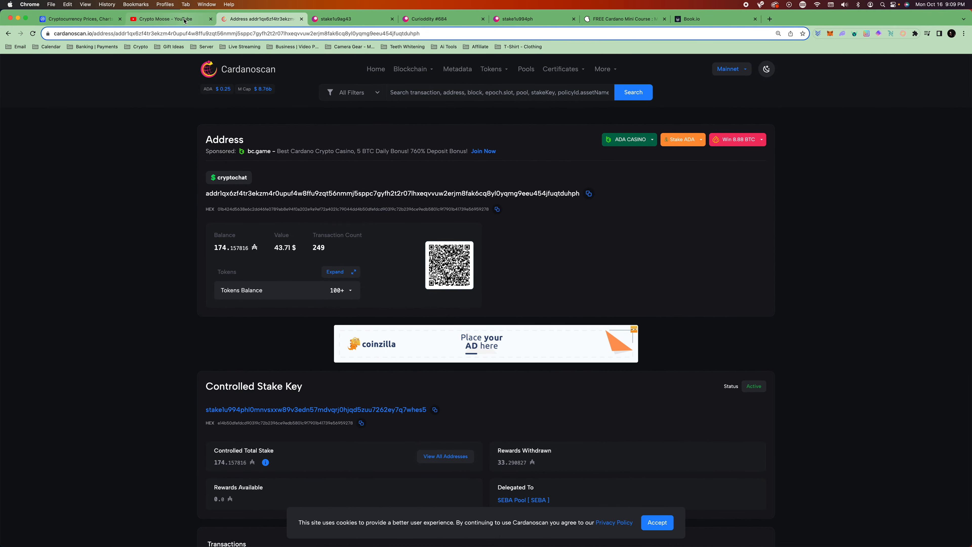
# - Show the free Cardano mini course landing page, scrolling past the workbook cover to the email download form
pyautogui.click(624, 19)
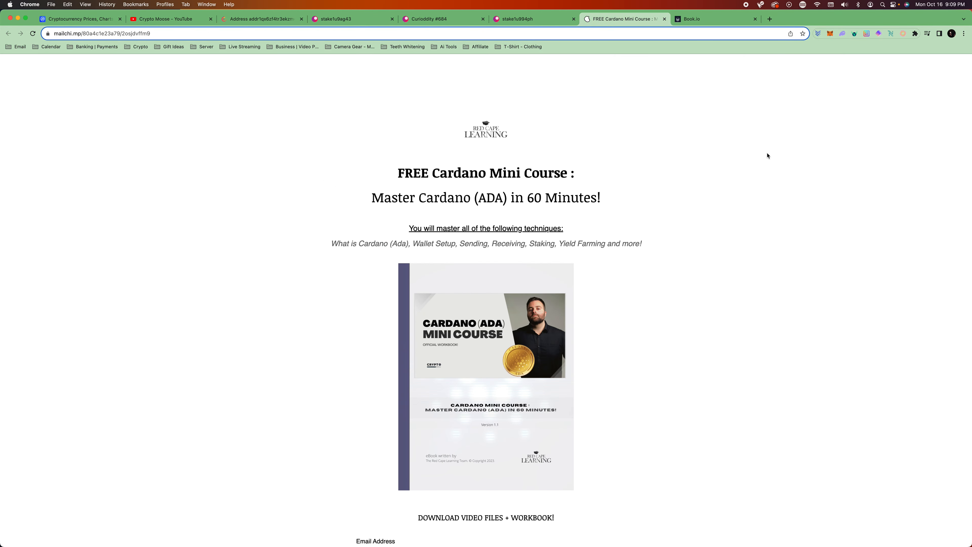
pyautogui.moveTo(736, 188)
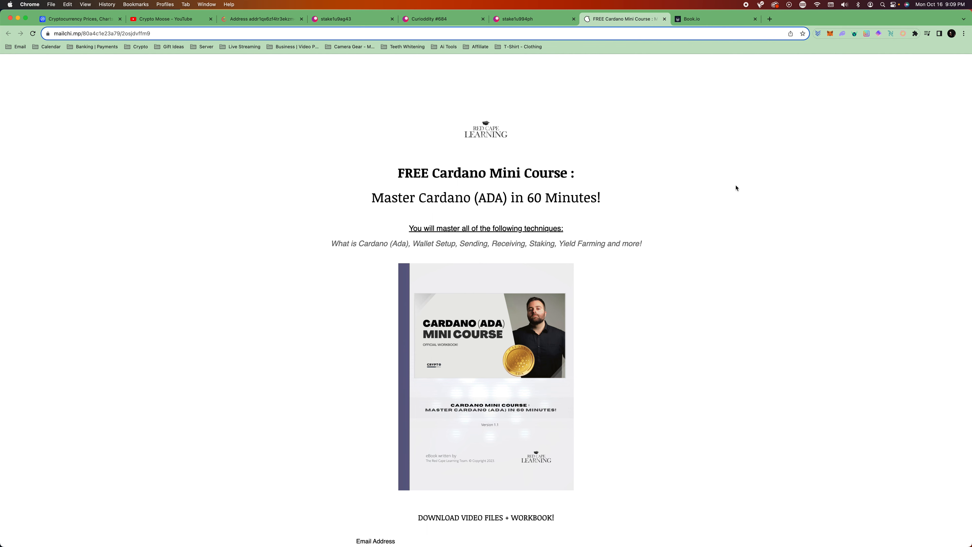
pyautogui.scroll(-3)
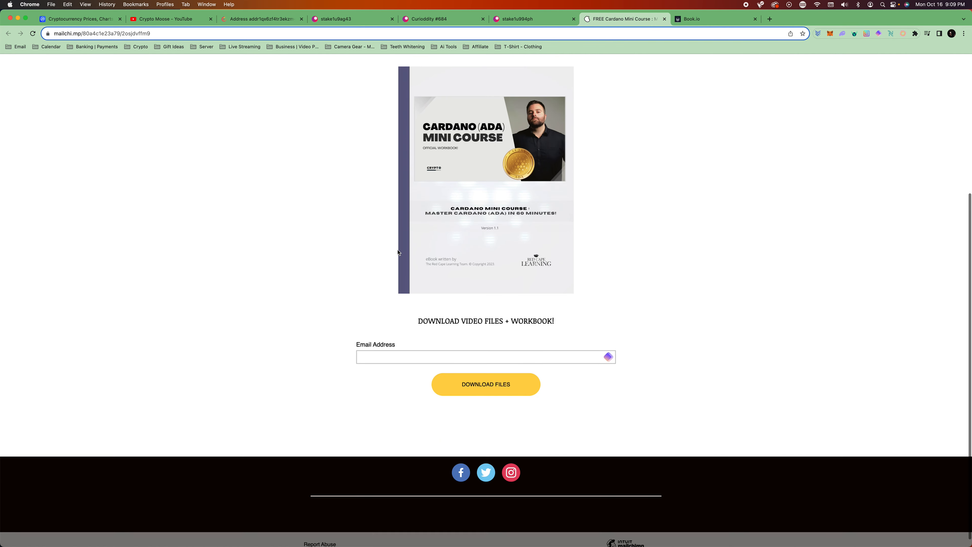
pyautogui.scroll(3)
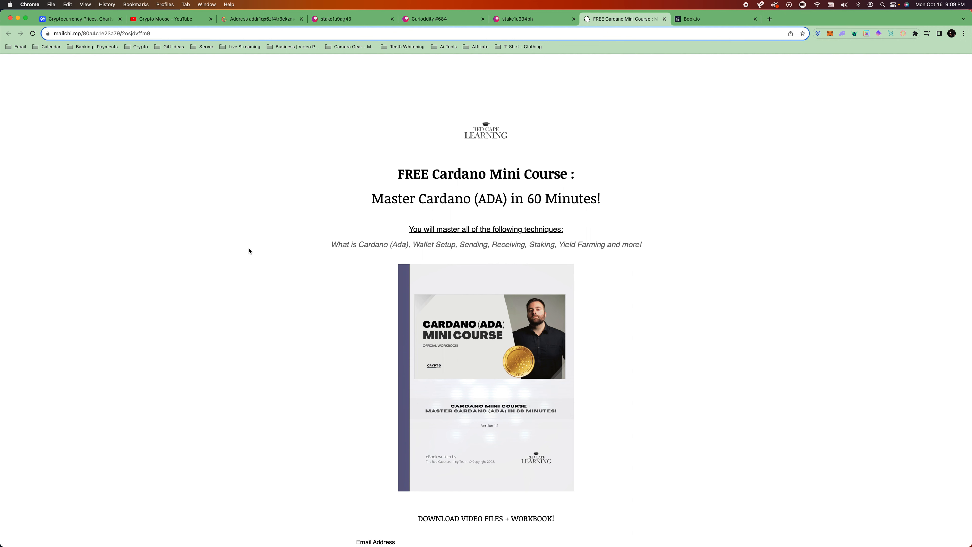